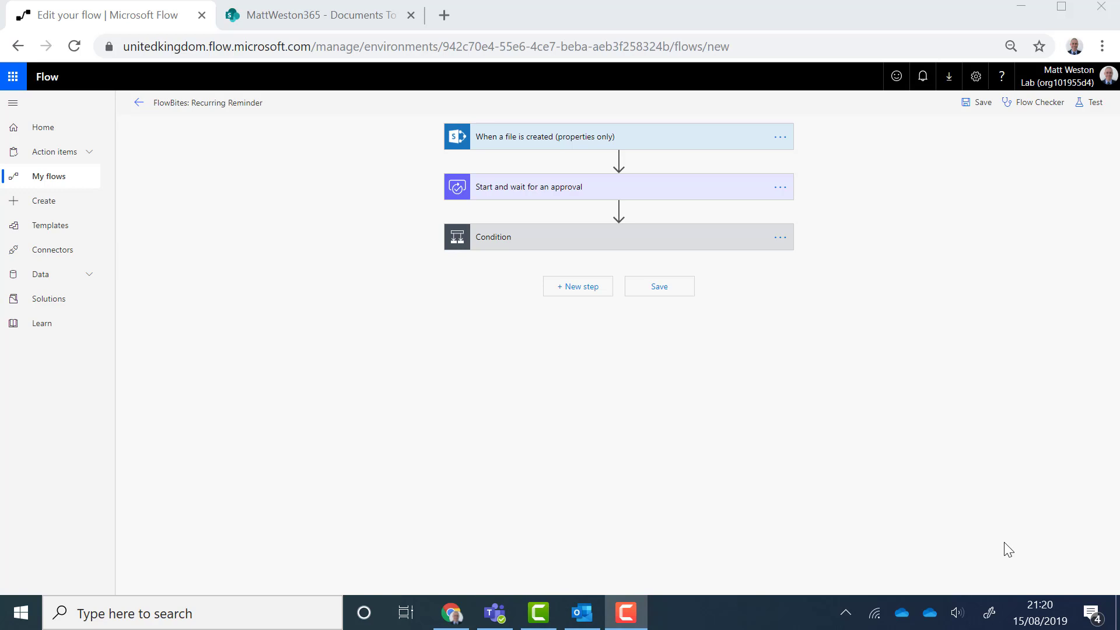
pyautogui.moveTo(878, 434)
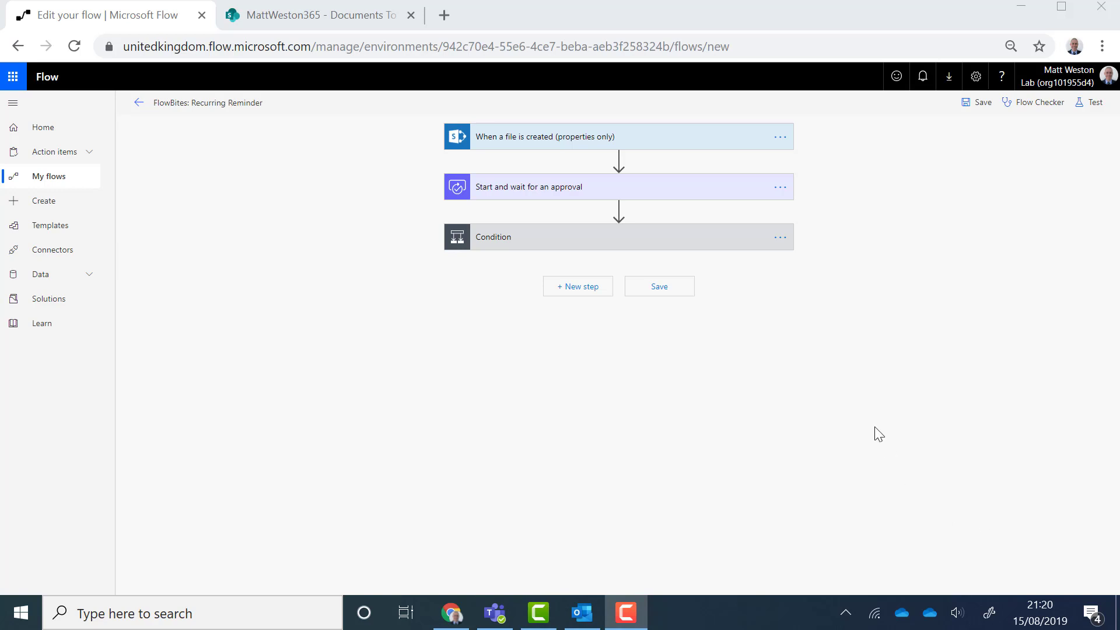
pyautogui.moveTo(476, 141)
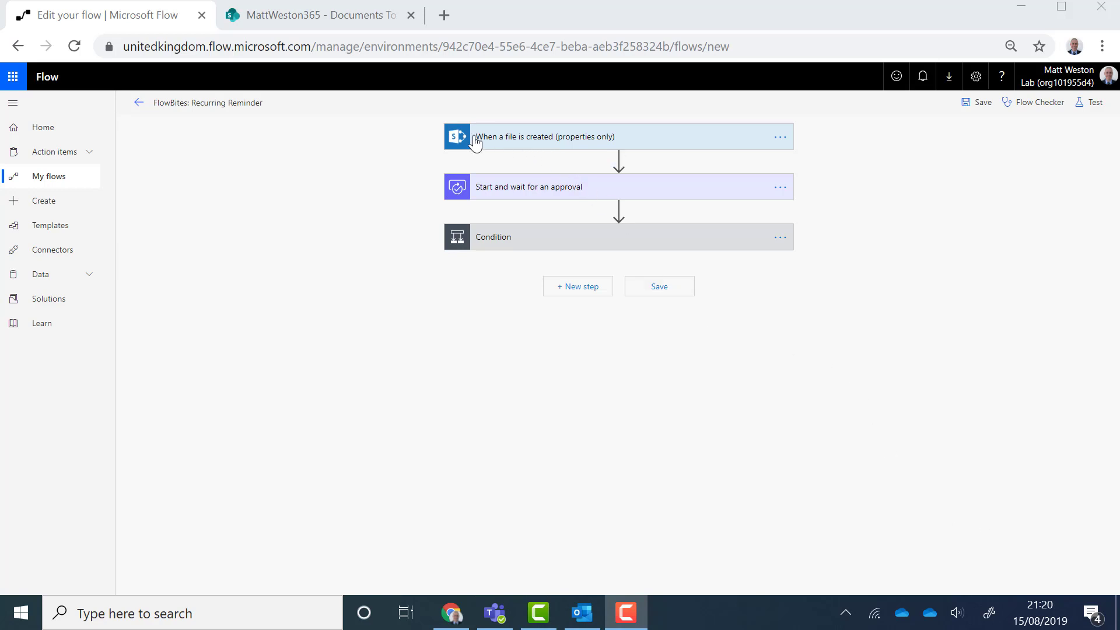
pyautogui.moveTo(682, 161)
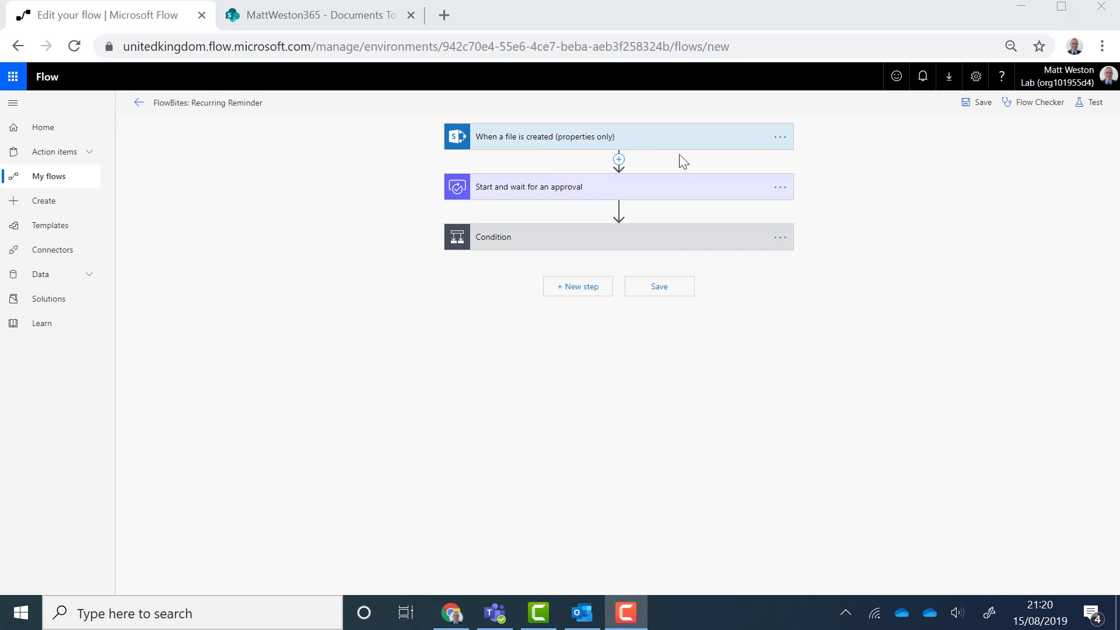
pyautogui.moveTo(620, 142)
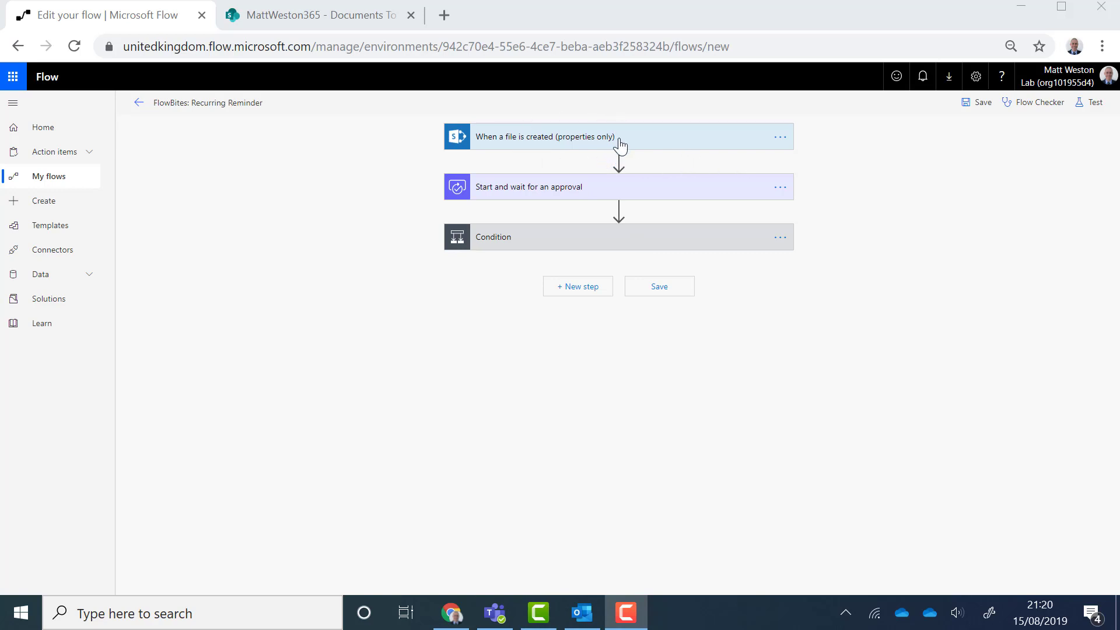
pyautogui.moveTo(498, 220)
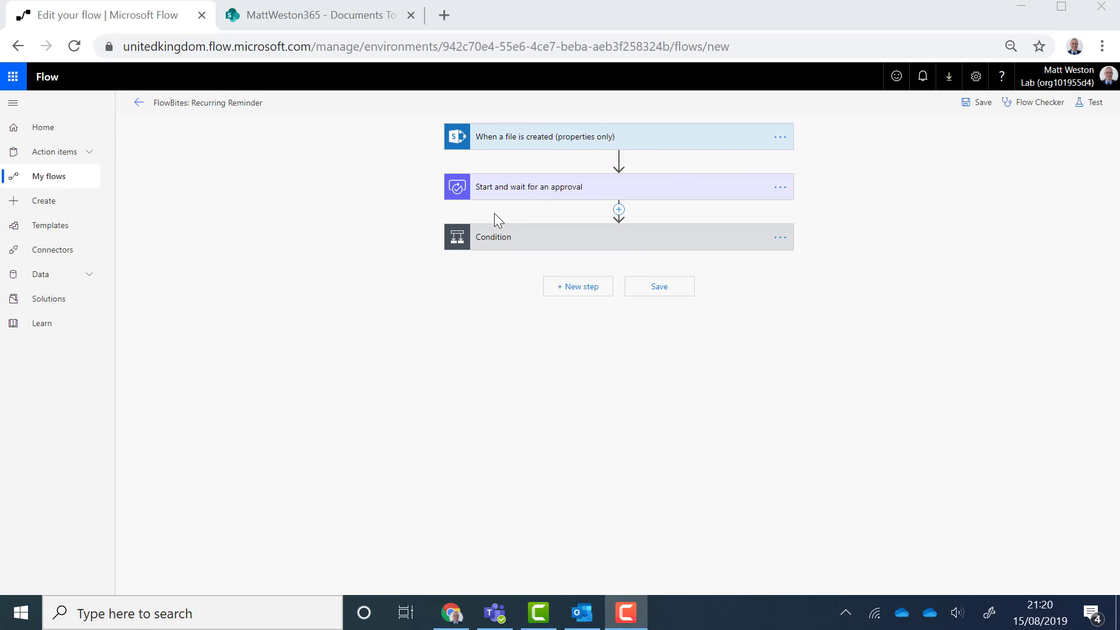
pyautogui.moveTo(550, 203)
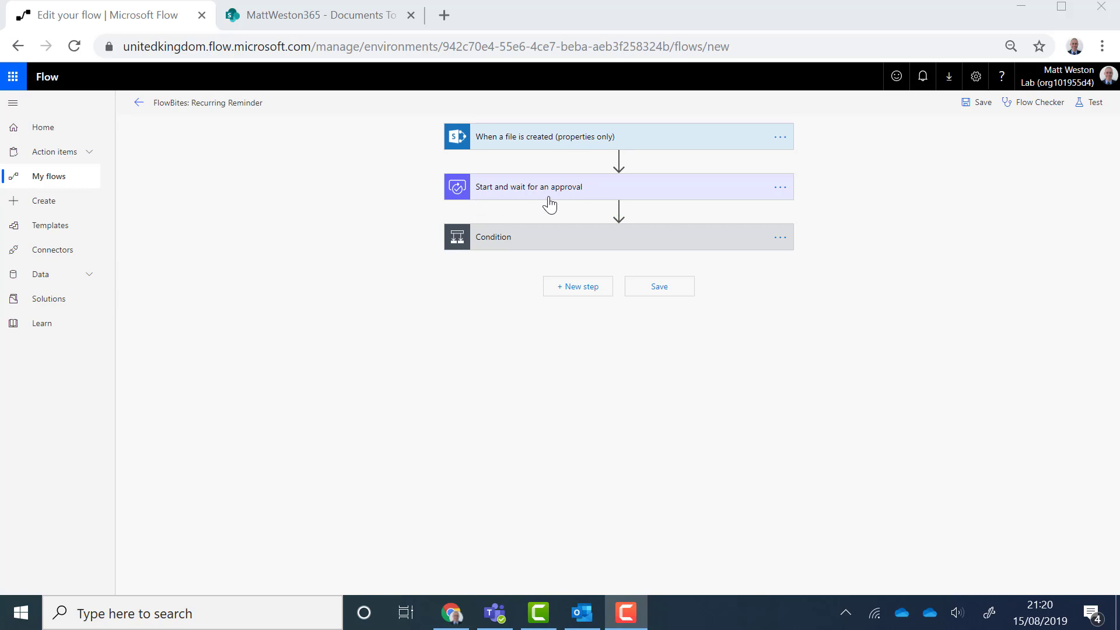
# Step: Review the Start and wait for an approval step, then the Condition with approved and rejected email branches
pyautogui.click(529, 187)
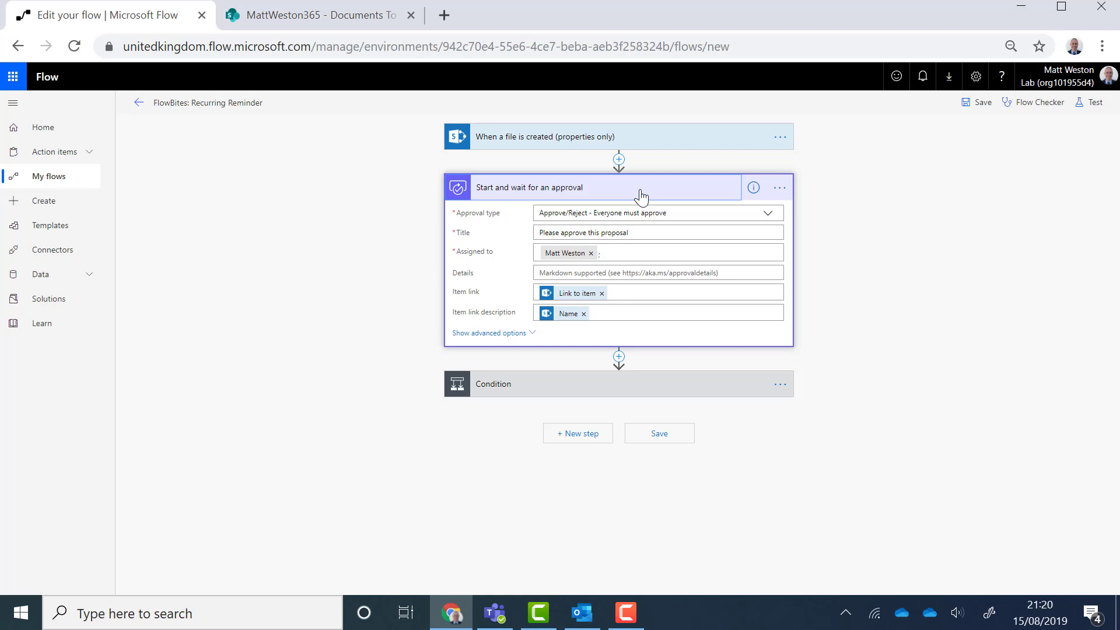
pyautogui.click(493, 384)
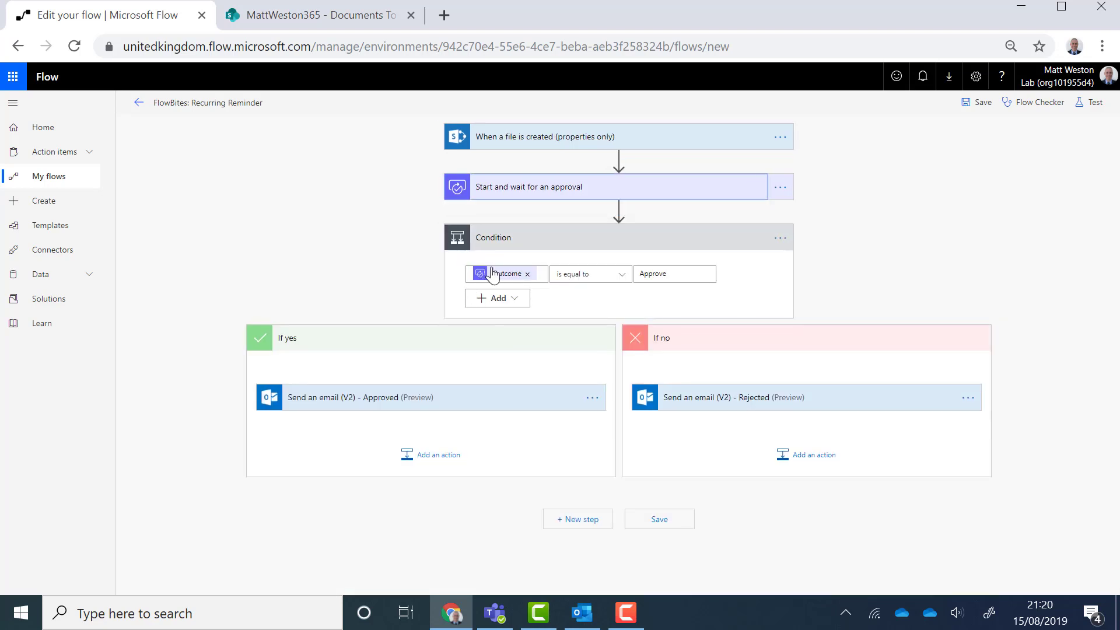
pyautogui.moveTo(414, 412)
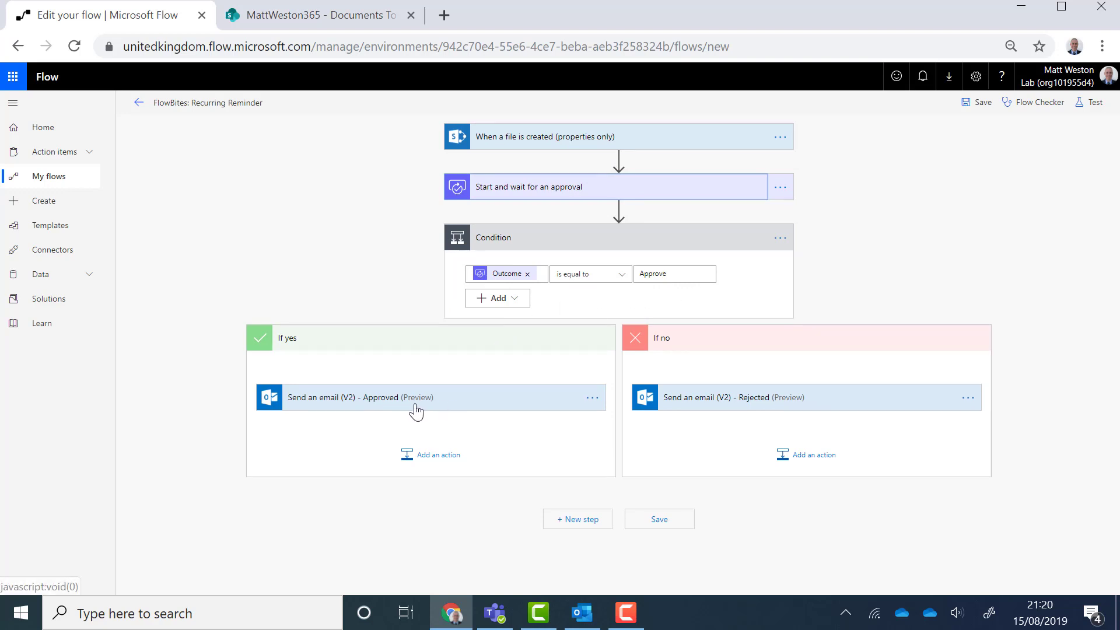
pyautogui.moveTo(808, 410)
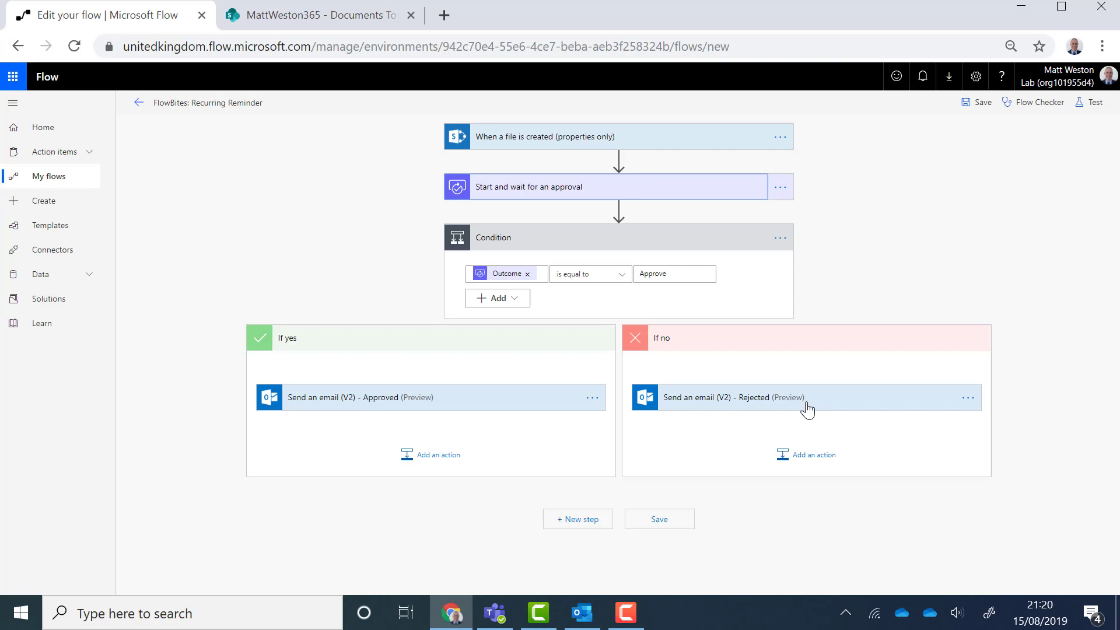
pyautogui.moveTo(791, 374)
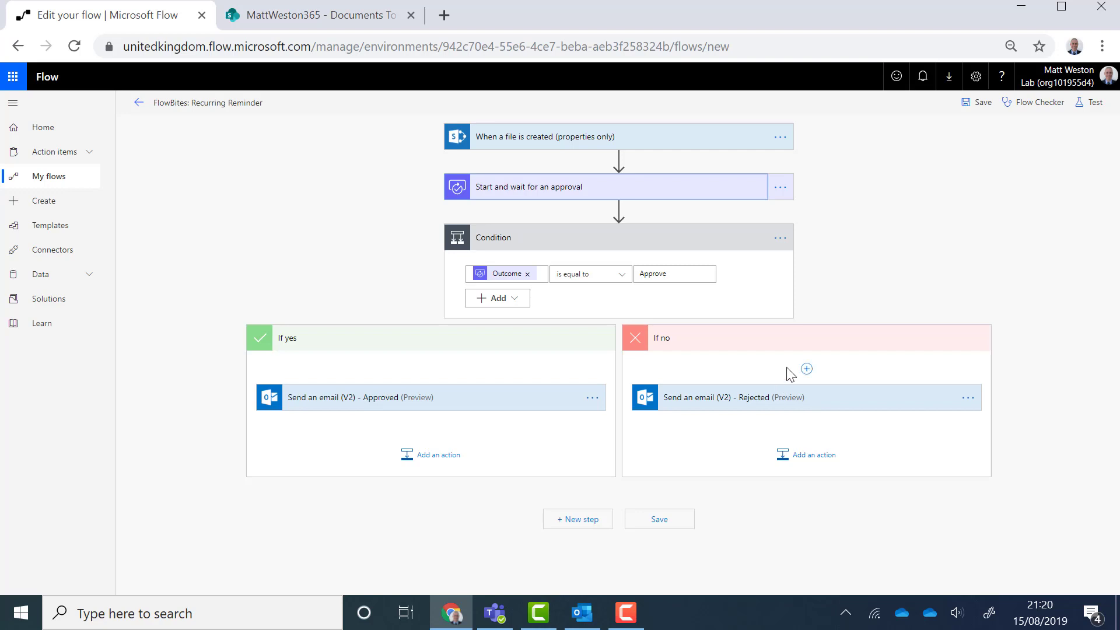
pyautogui.moveTo(935, 427)
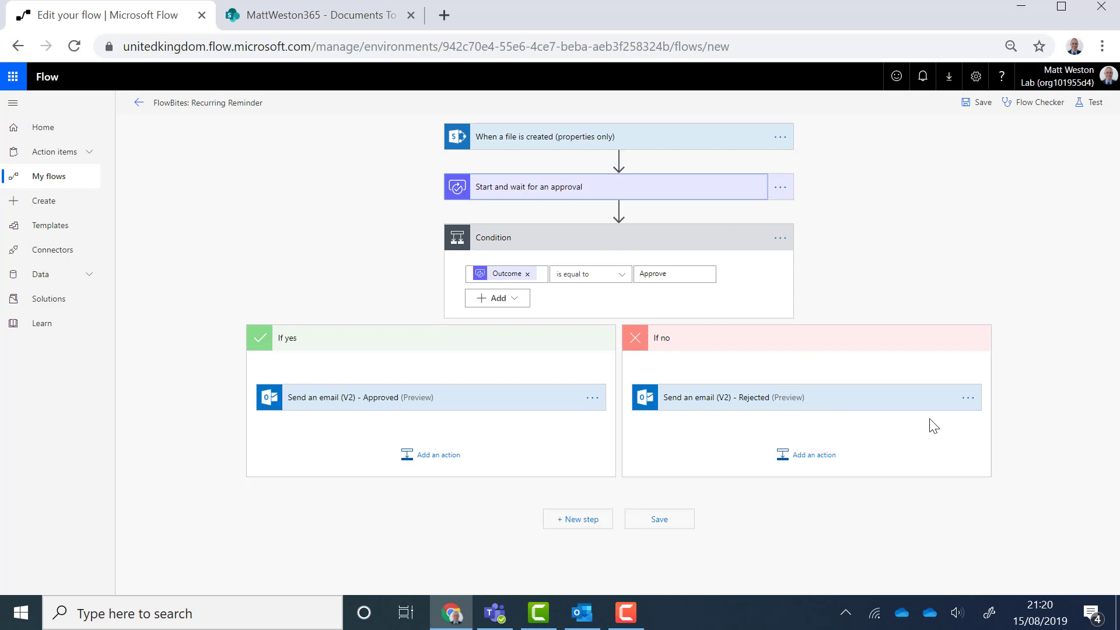
pyautogui.moveTo(757, 304)
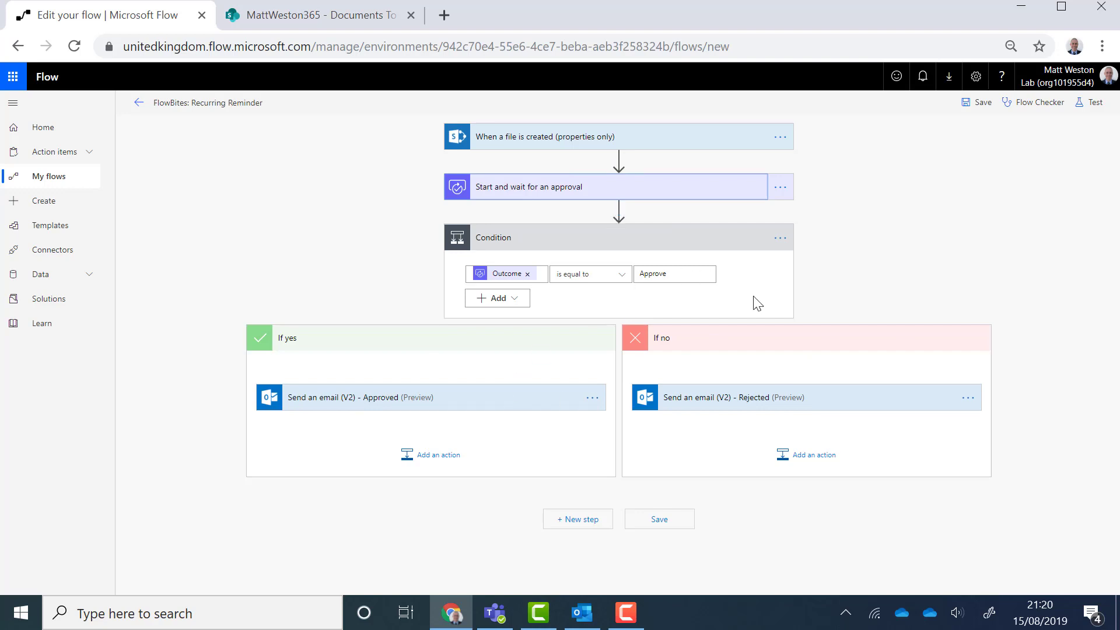
pyautogui.moveTo(720, 293)
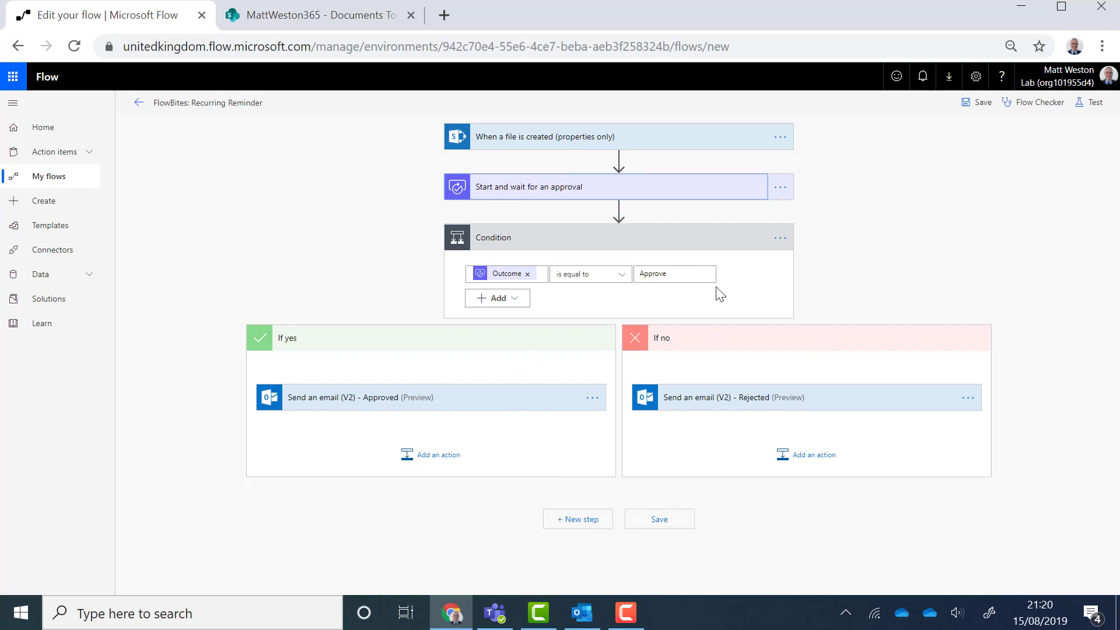
pyautogui.moveTo(618, 168)
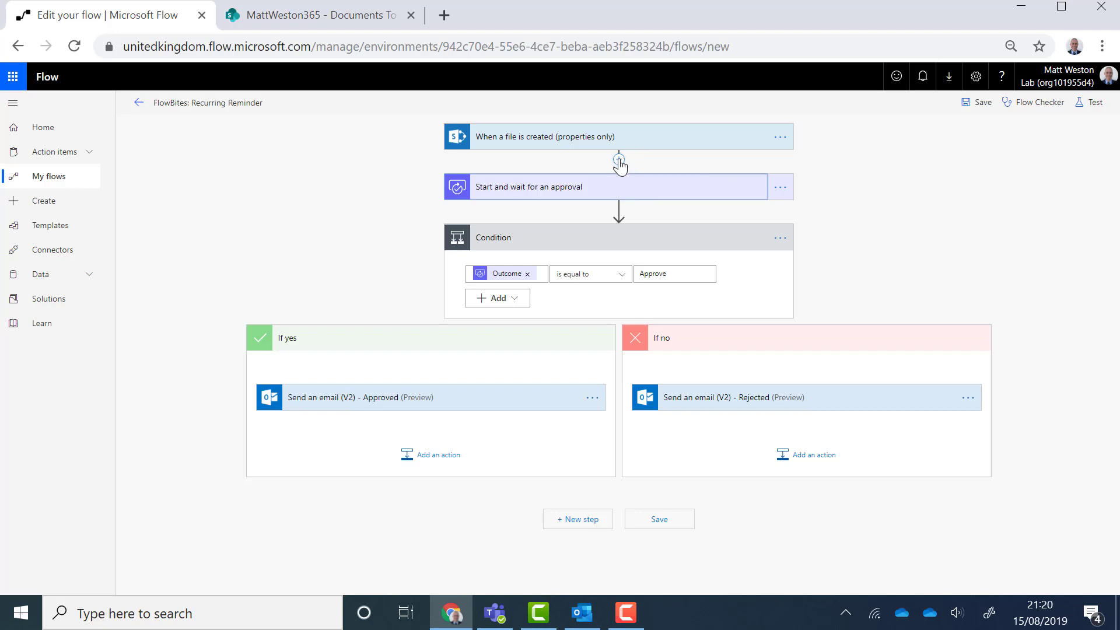
# Step: Add a parallel branch under the file trigger holding a Delay step of 20 seconds
pyautogui.click(619, 160)
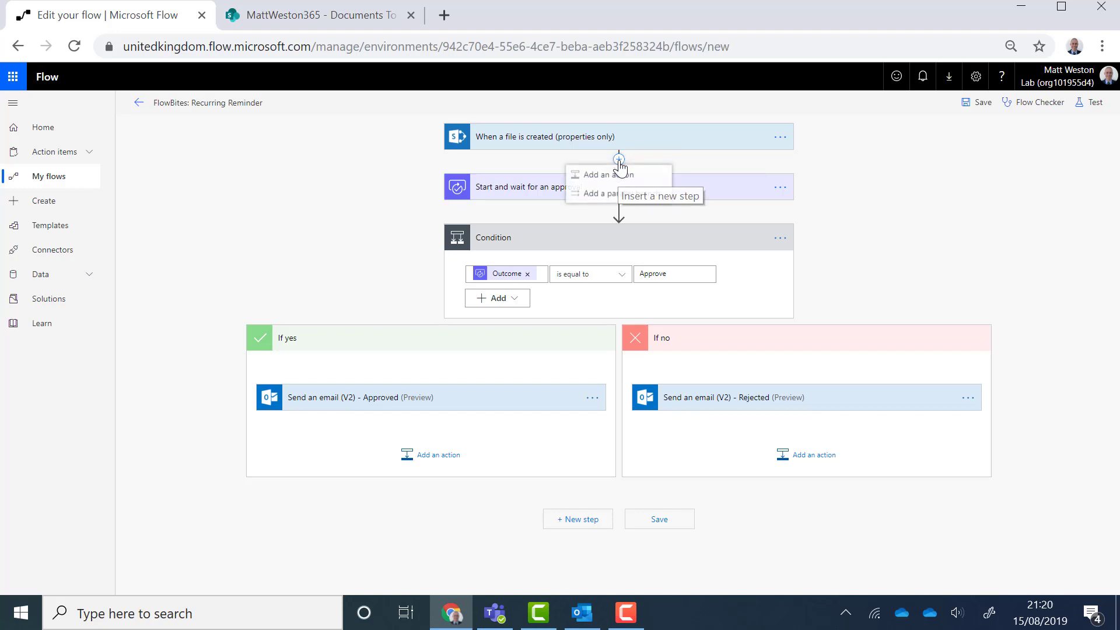
pyautogui.click(596, 174)
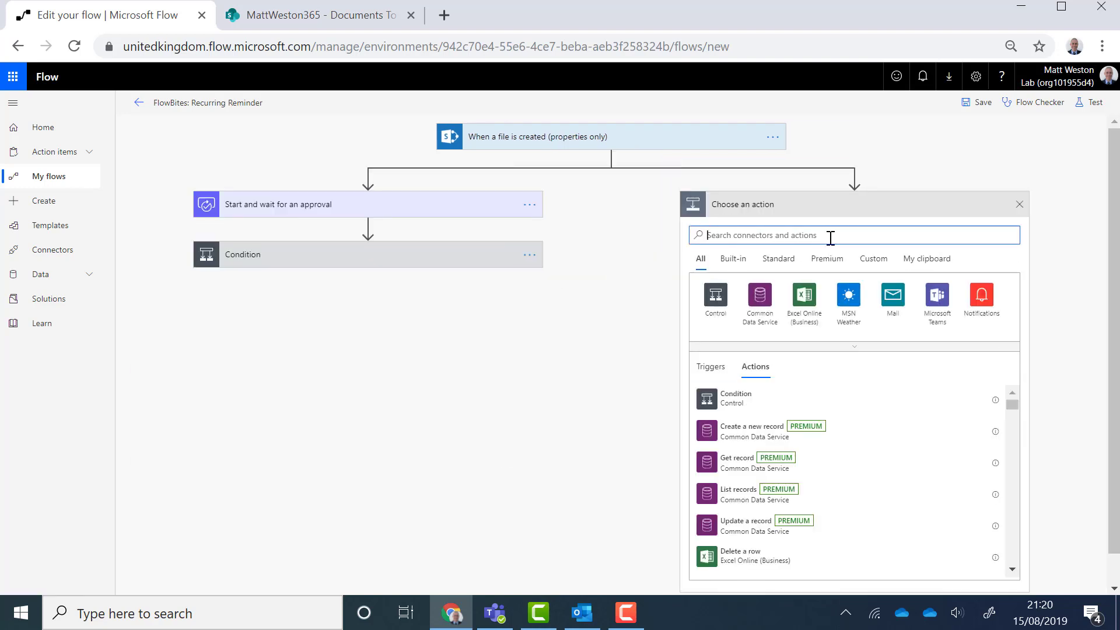
pyautogui.write('d')
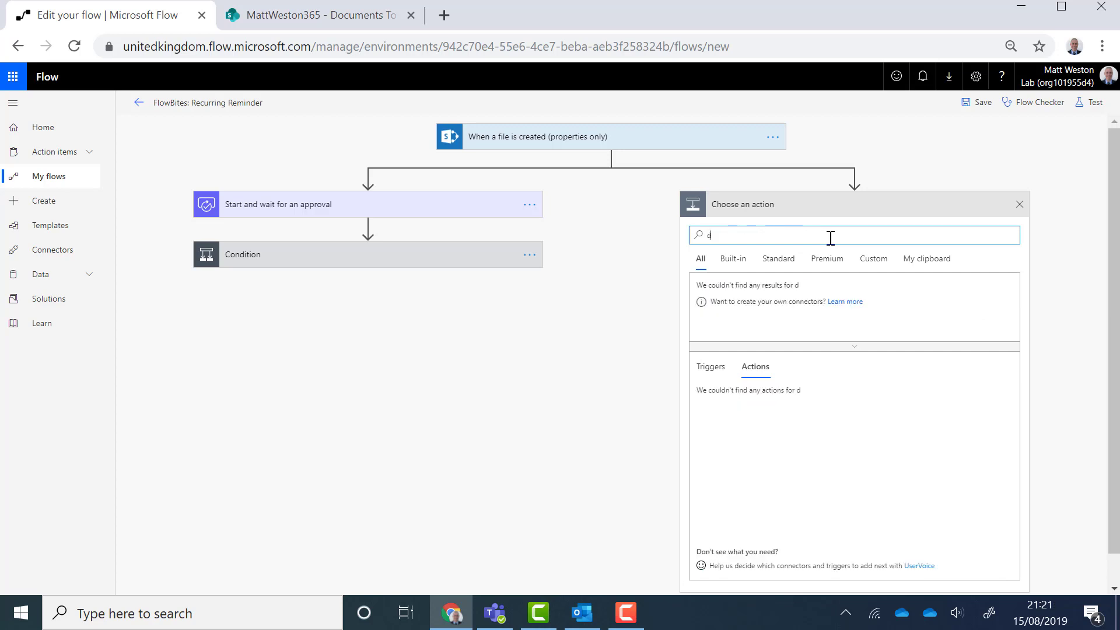
pyautogui.write('elay')
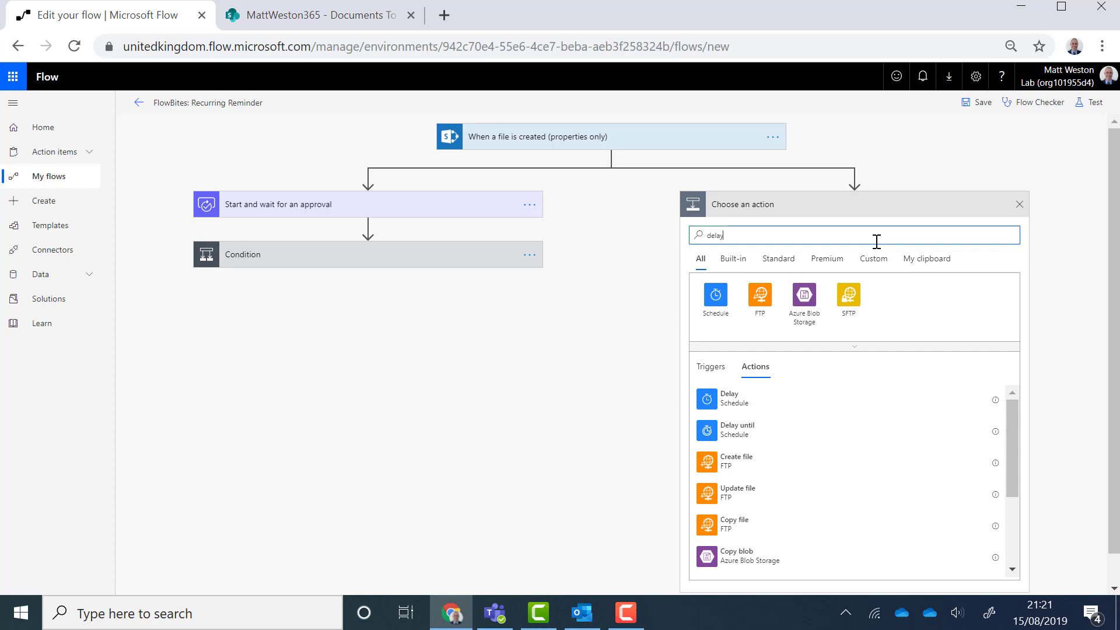
pyautogui.click(729, 399)
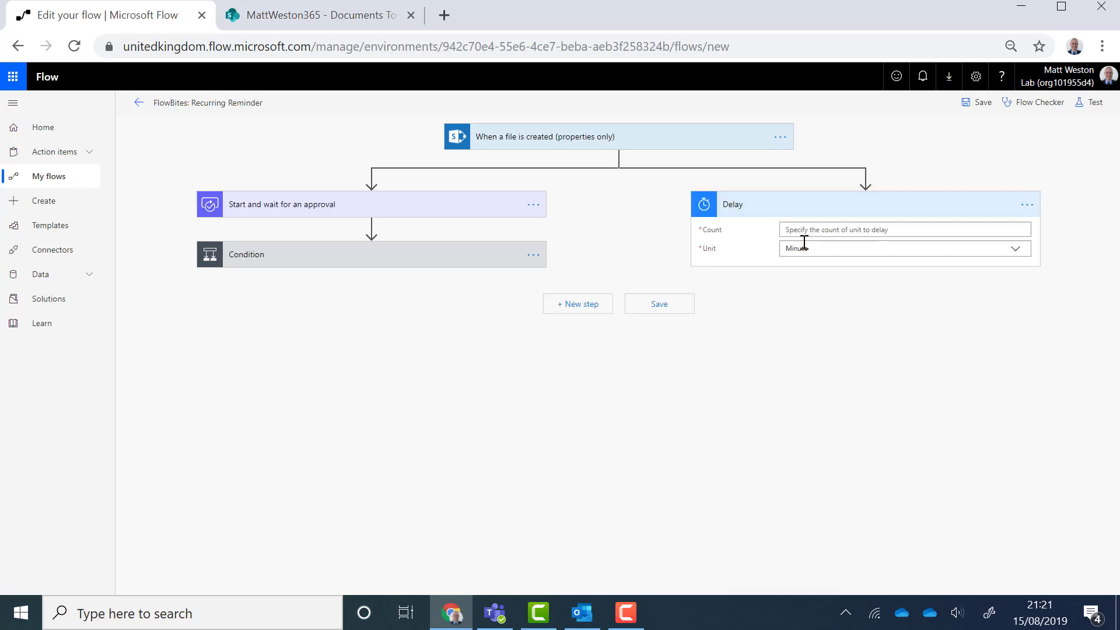
pyautogui.click(903, 230)
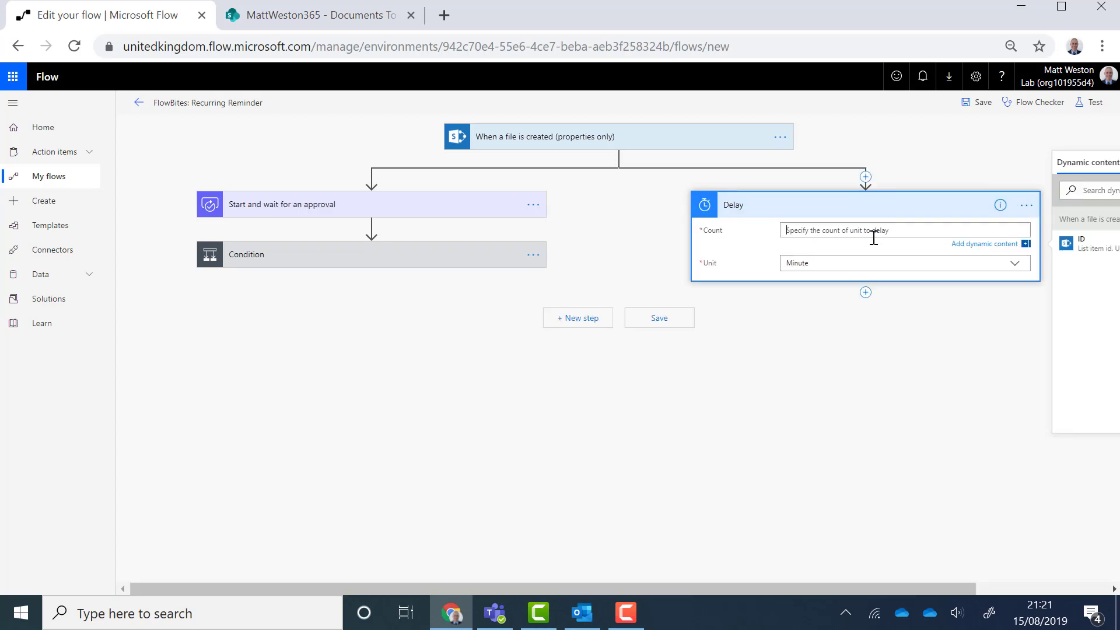
pyautogui.write('20')
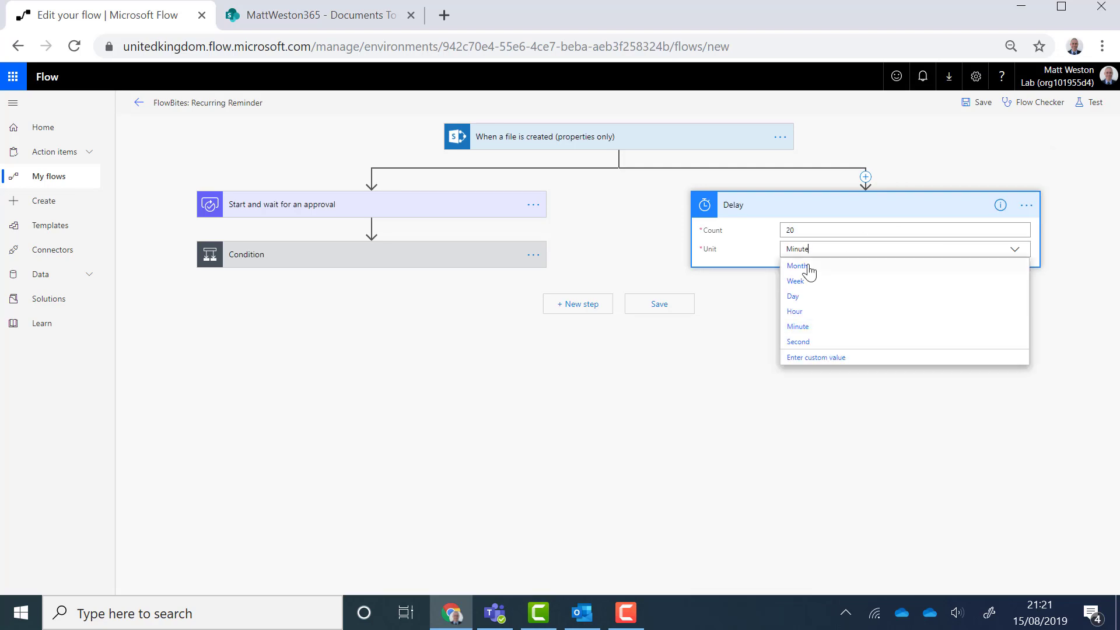
pyautogui.click(798, 342)
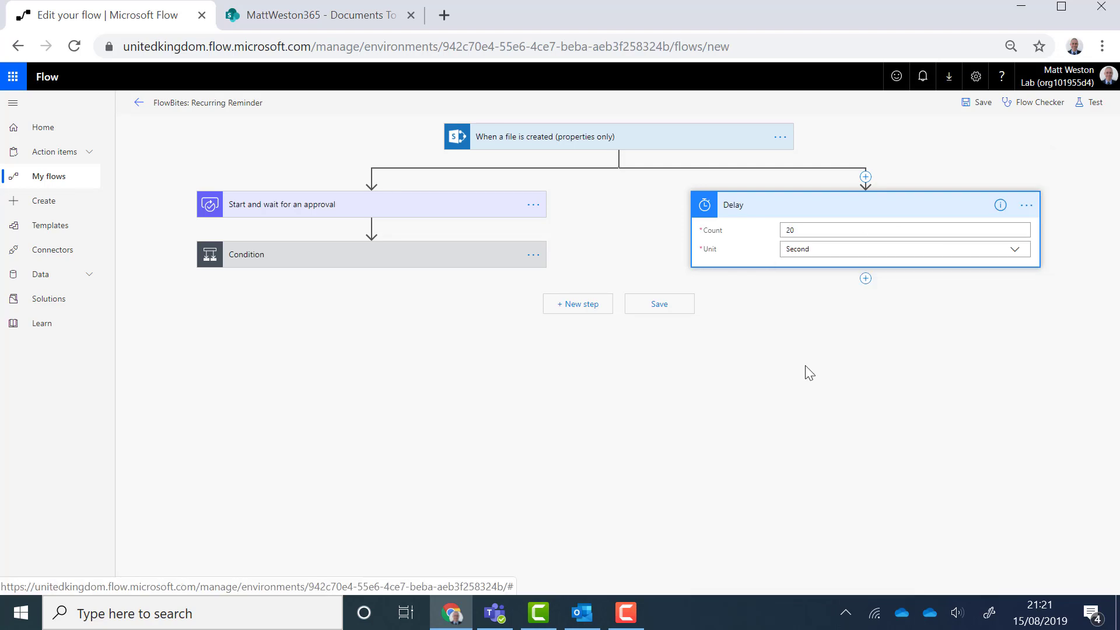
pyautogui.moveTo(884, 308)
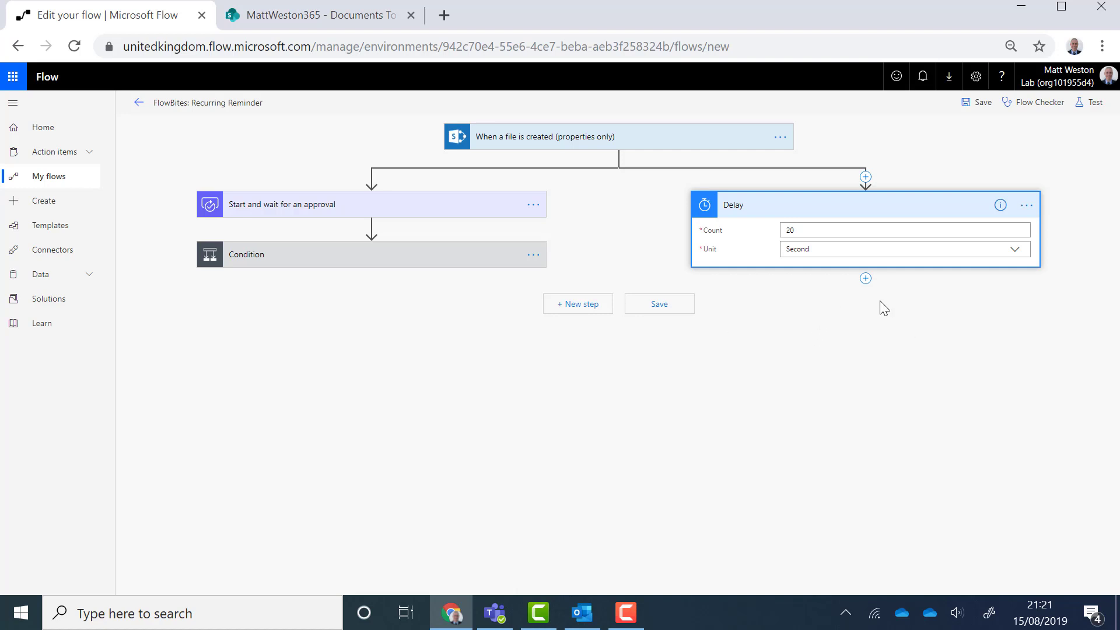
pyautogui.moveTo(865, 279)
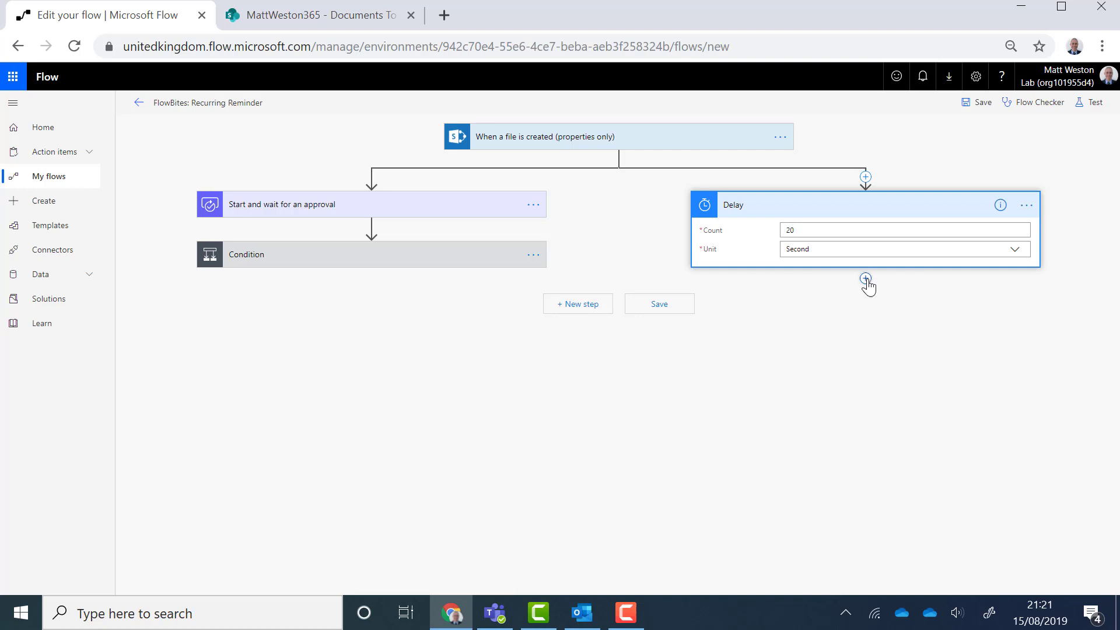
# Step: Add an Office 365 Outlook Send an email (V2) action after the Delay
pyautogui.click(864, 279)
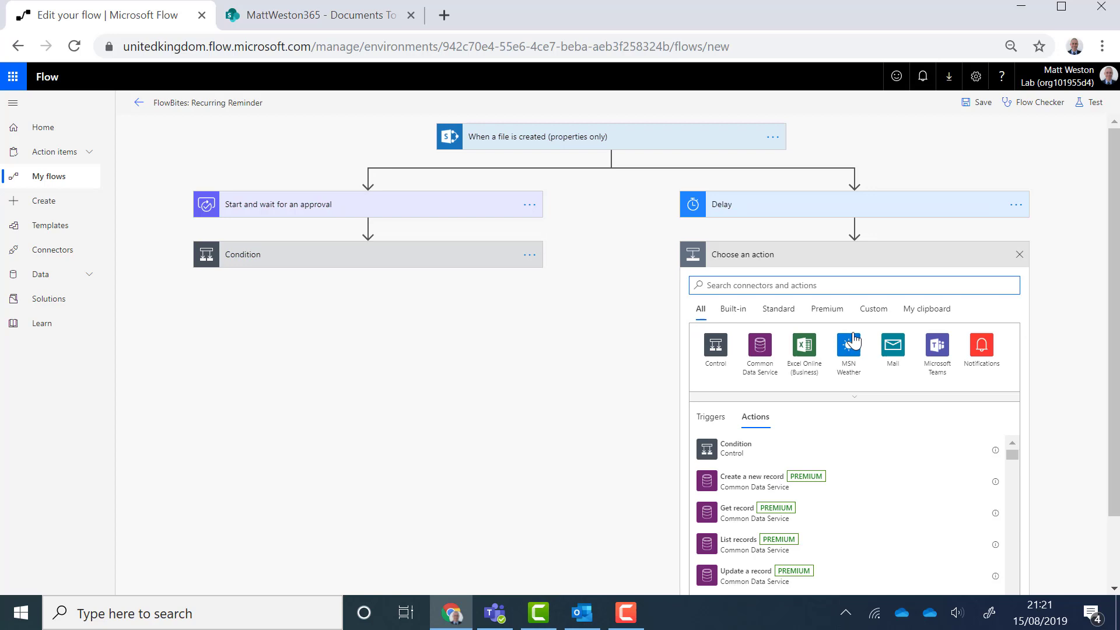
pyautogui.moveTo(853, 303)
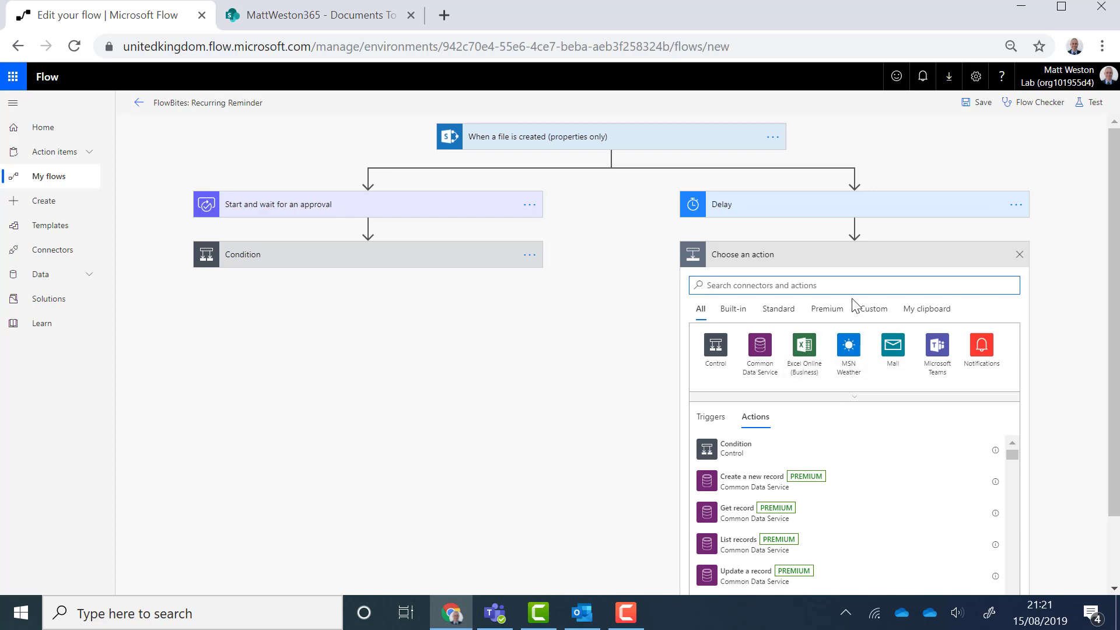
pyautogui.write('send')
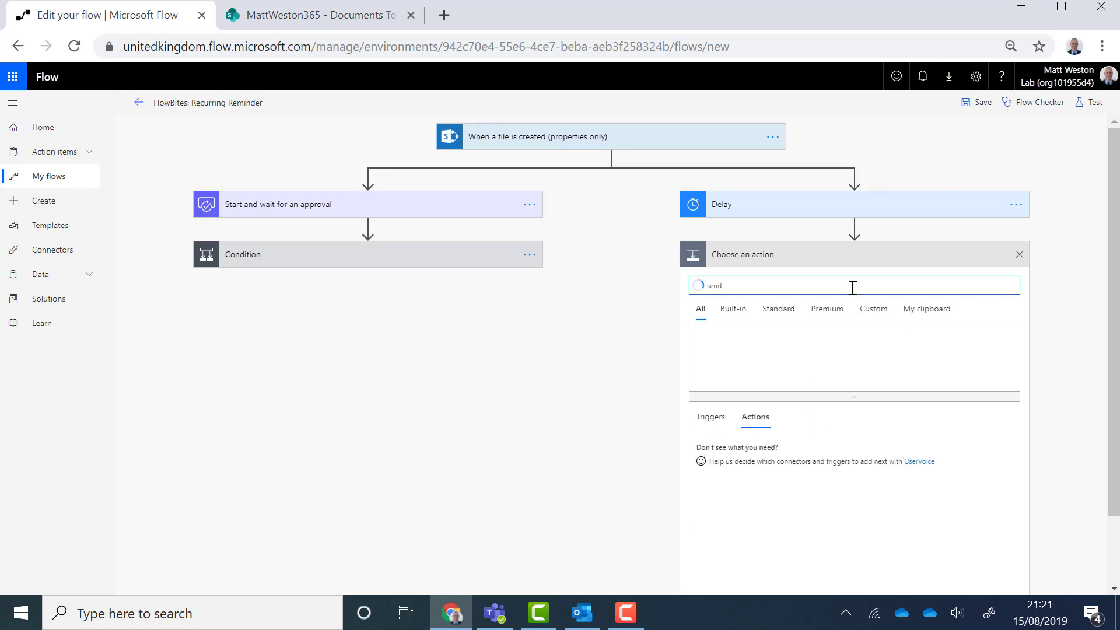
pyautogui.write('an email')
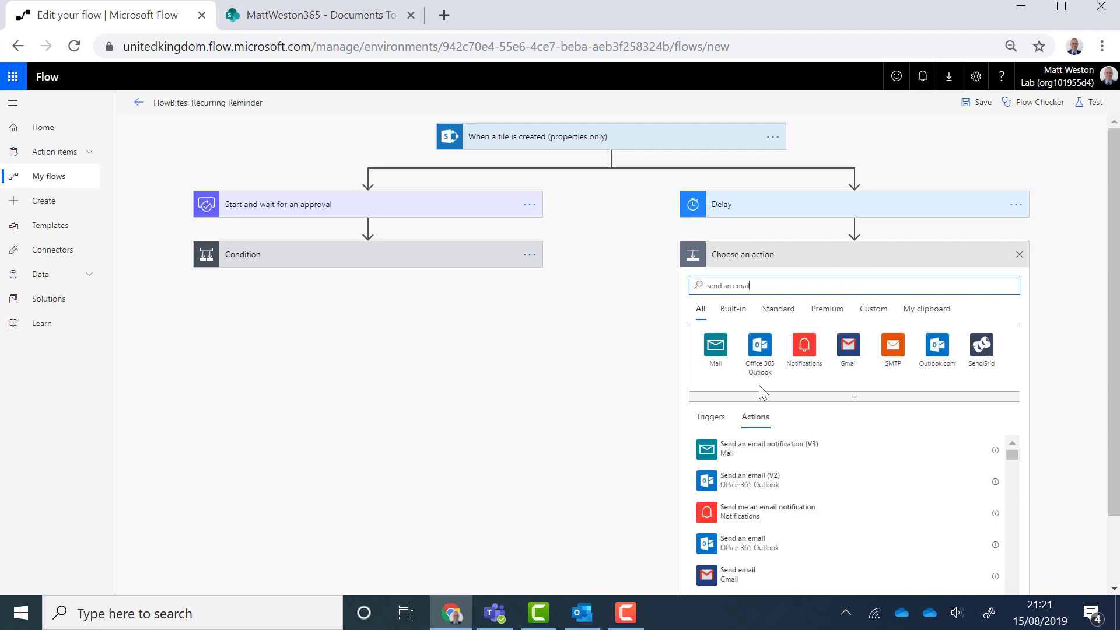
pyautogui.click(750, 479)
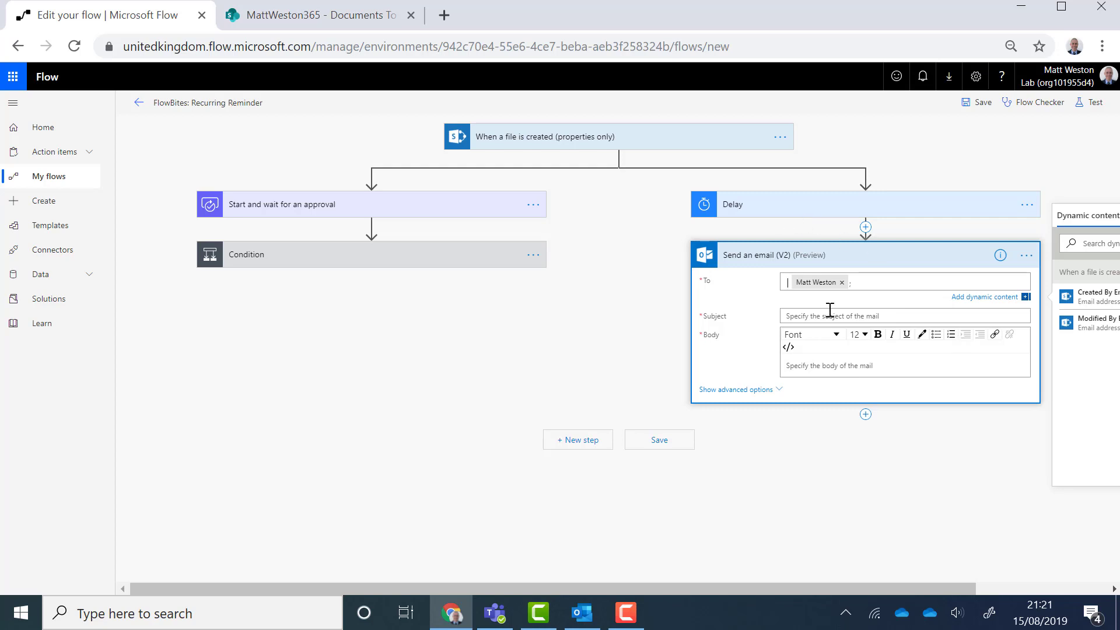
# Step: Fill subject "You still haven't approved it yet!!" and body "Please can you approve this file"
pyautogui.write("You still haven't do")
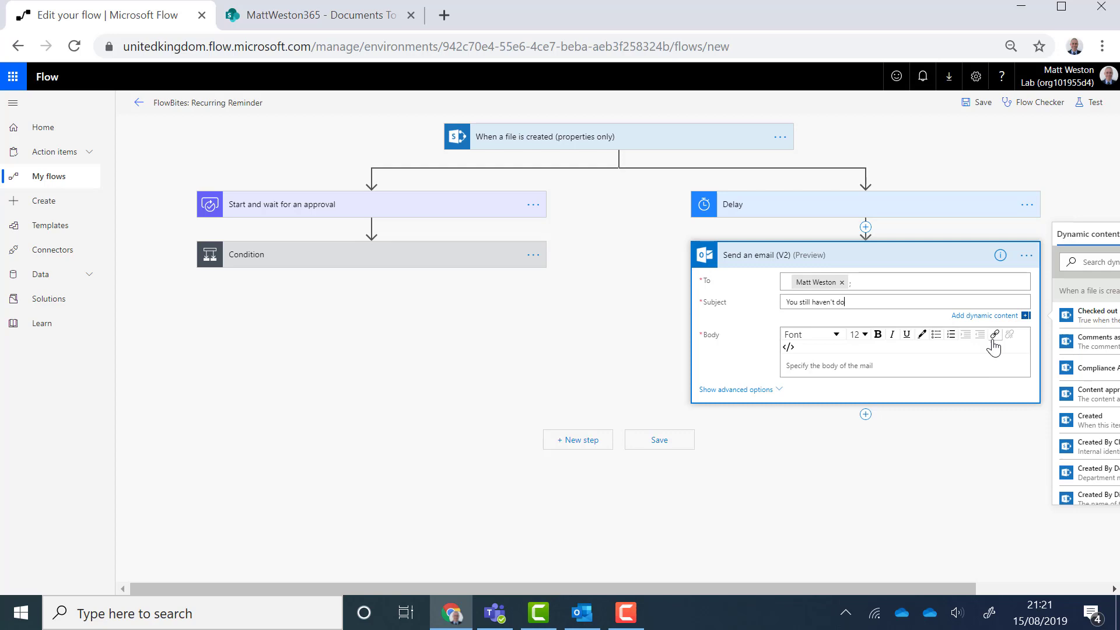
pyautogui.write('approved it ye')
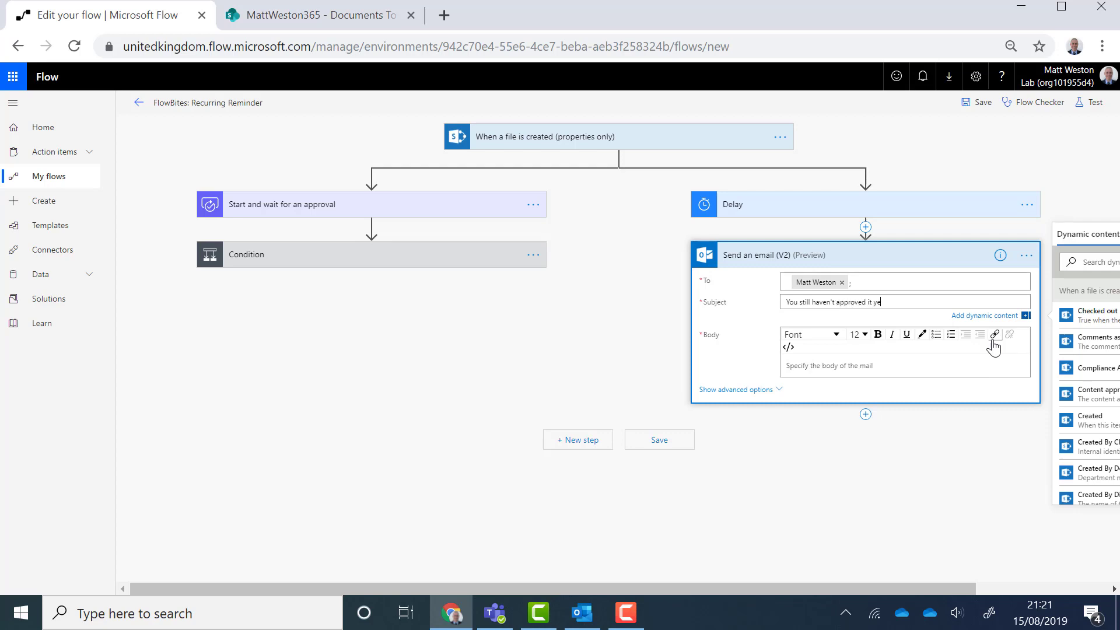
pyautogui.write('t!')
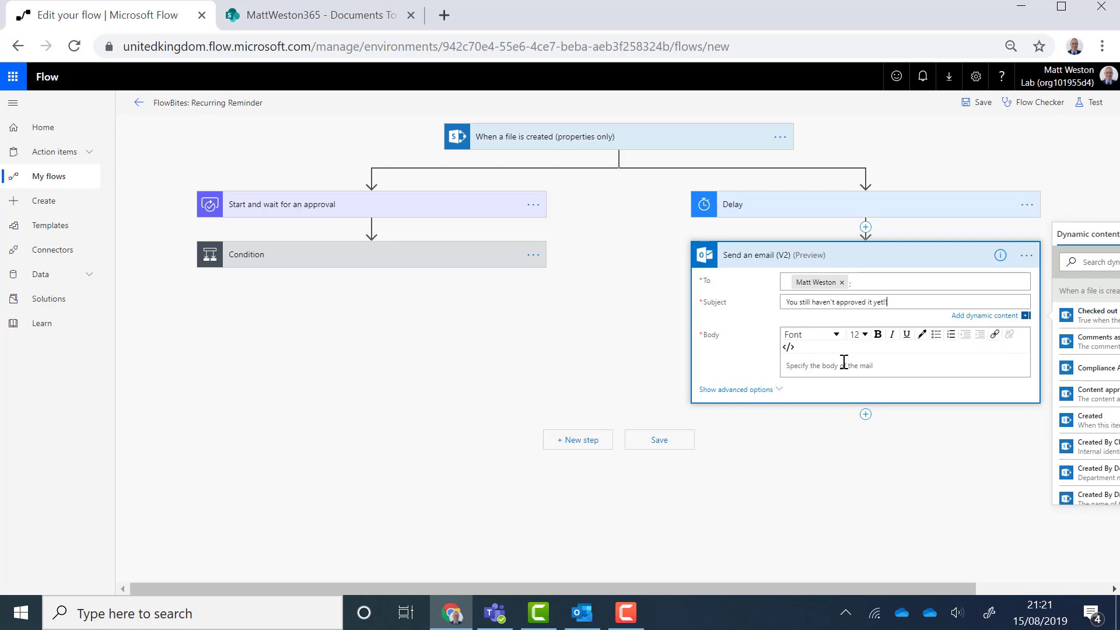
pyautogui.write('Please na you approve')
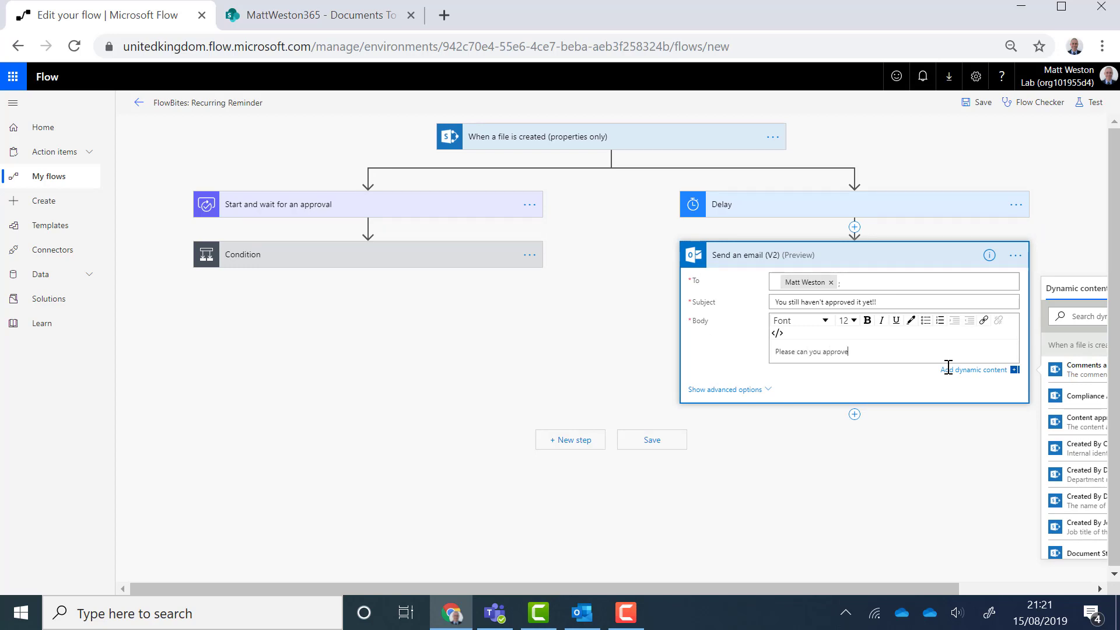
pyautogui.write('this file')
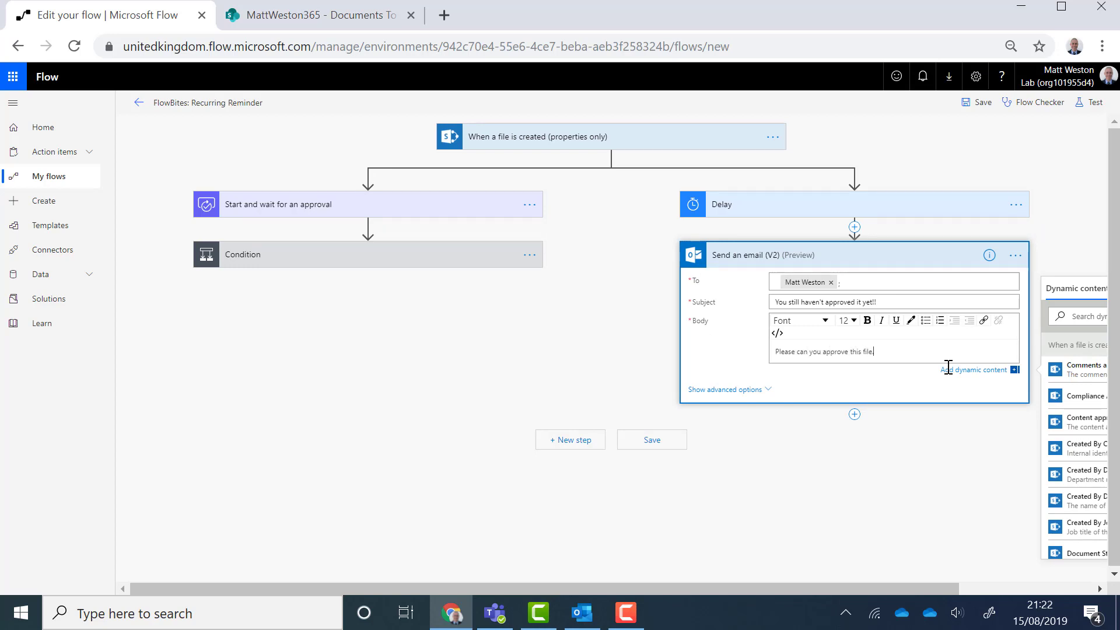
pyautogui.moveTo(784, 263)
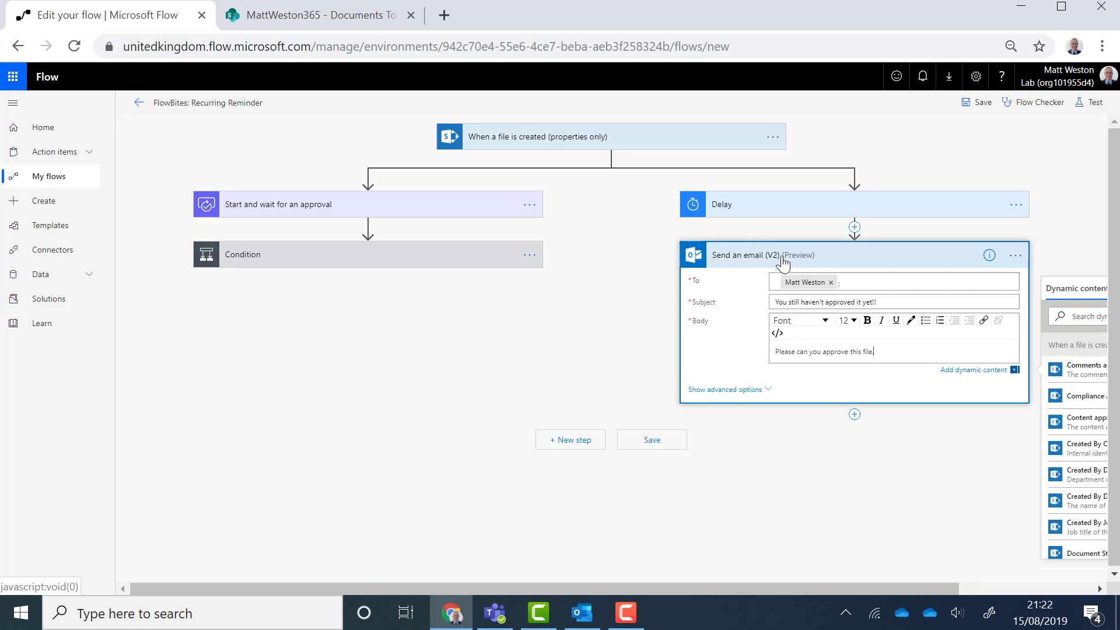
pyautogui.moveTo(826, 261)
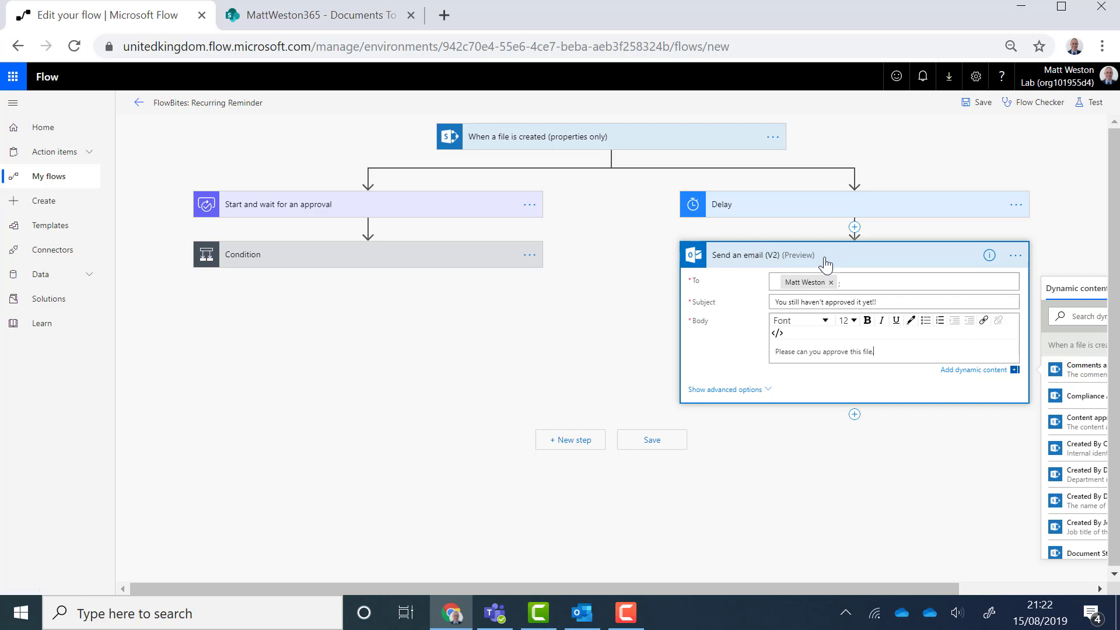
pyautogui.moveTo(618, 137)
pyautogui.write('.')
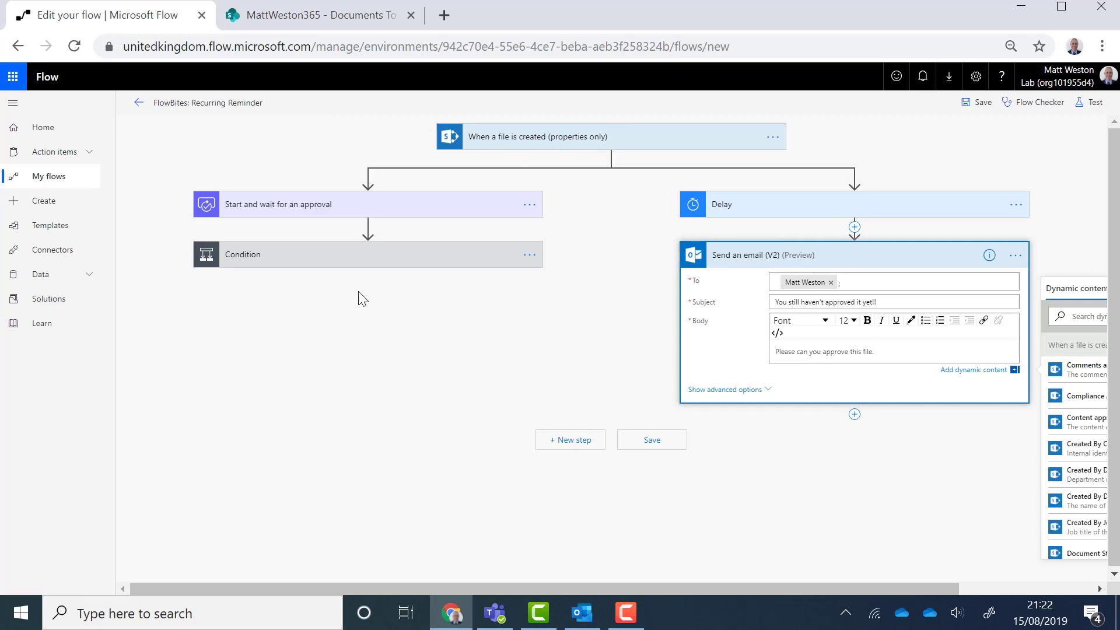
pyautogui.moveTo(562, 396)
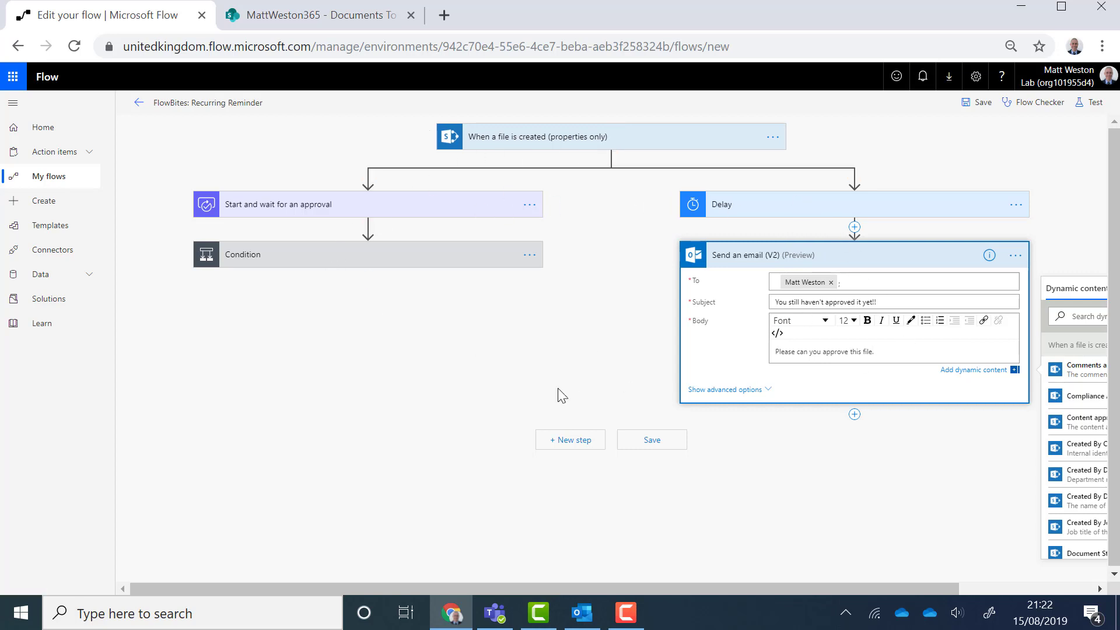
pyautogui.moveTo(747, 252)
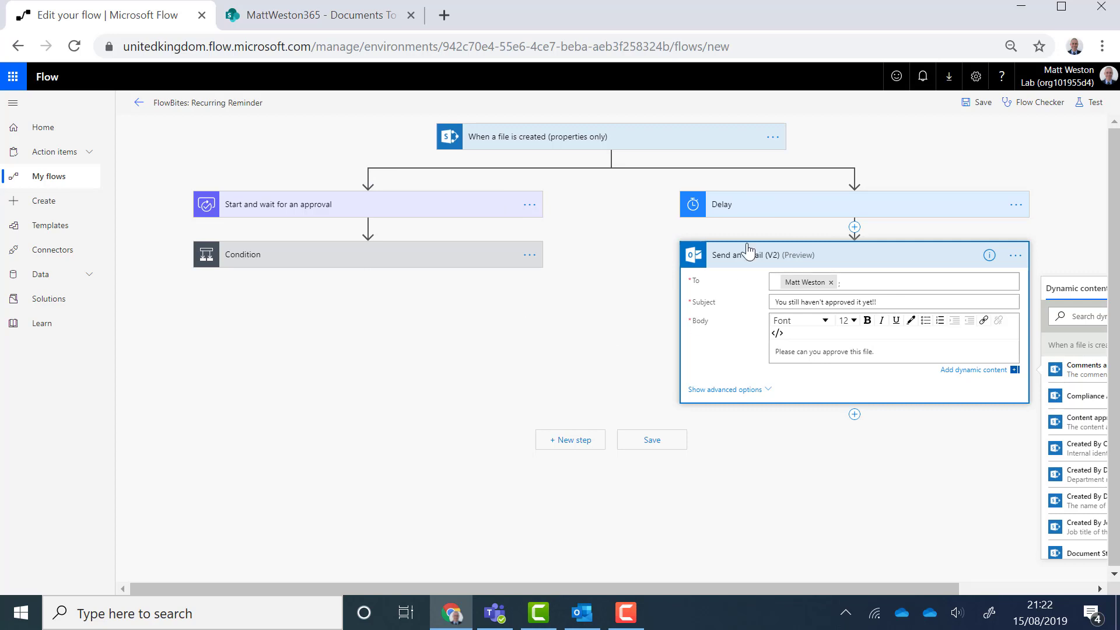
pyautogui.moveTo(792, 413)
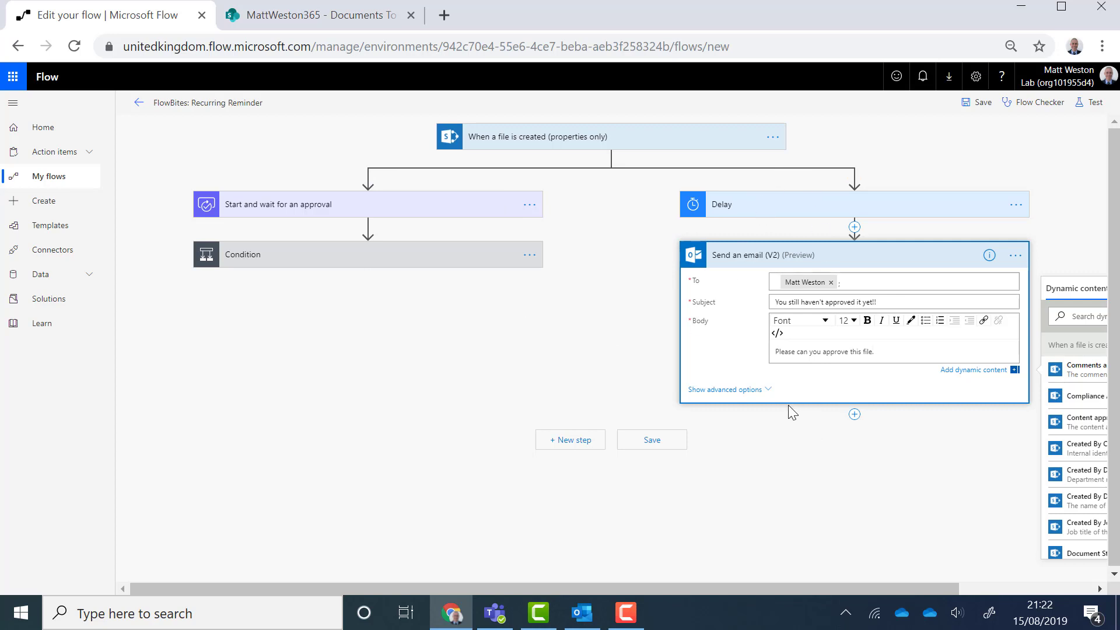
pyautogui.moveTo(771, 296)
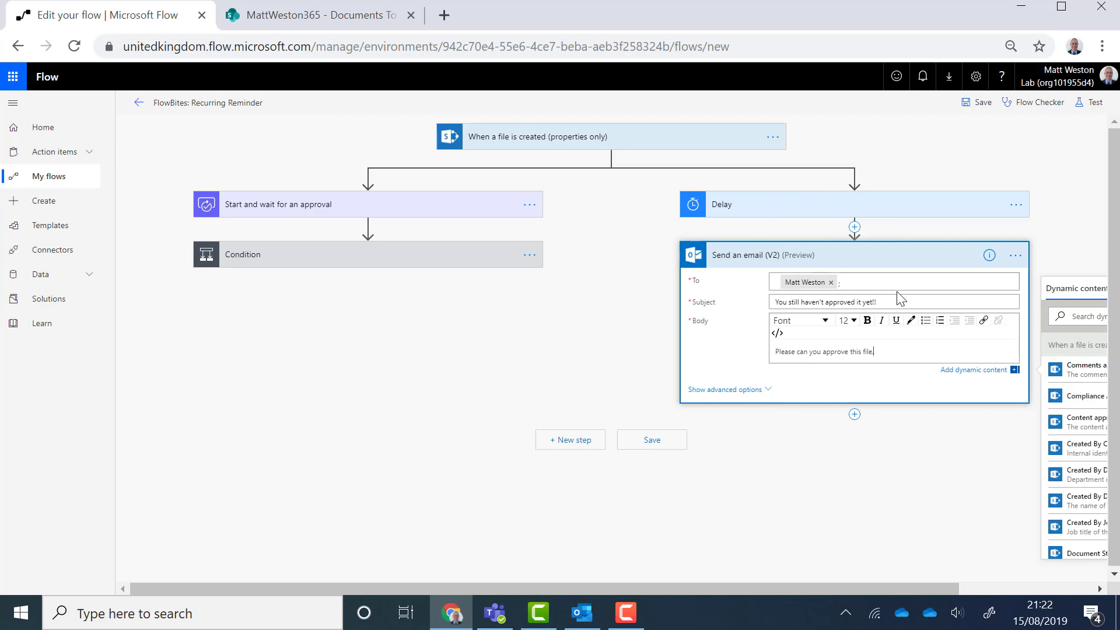
pyautogui.moveTo(998, 192)
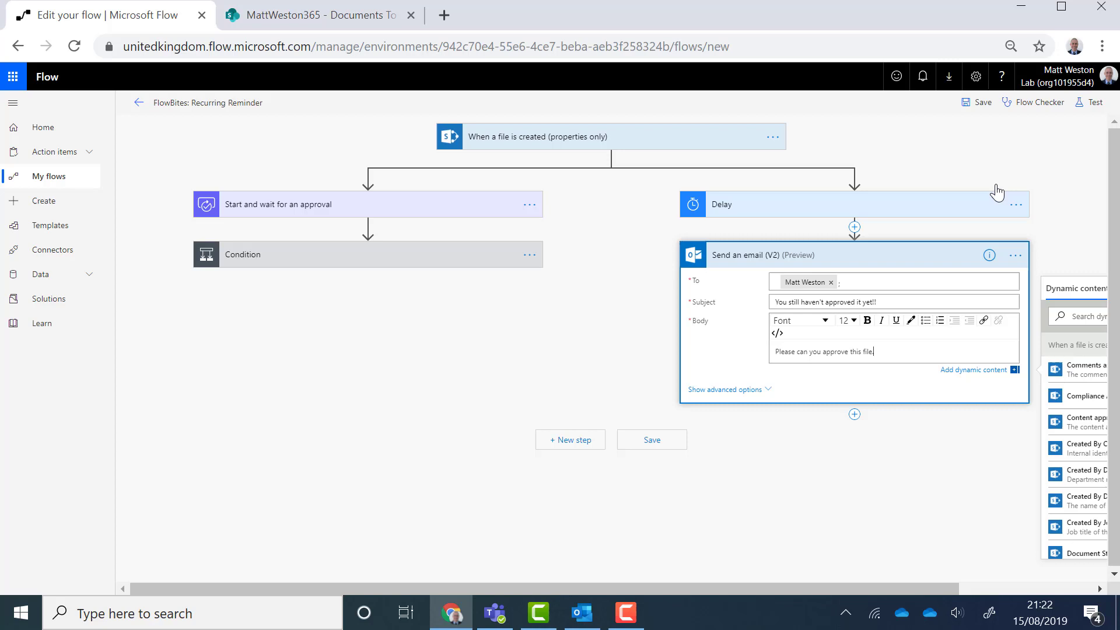
pyautogui.moveTo(989, 255)
pyautogui.write('.')
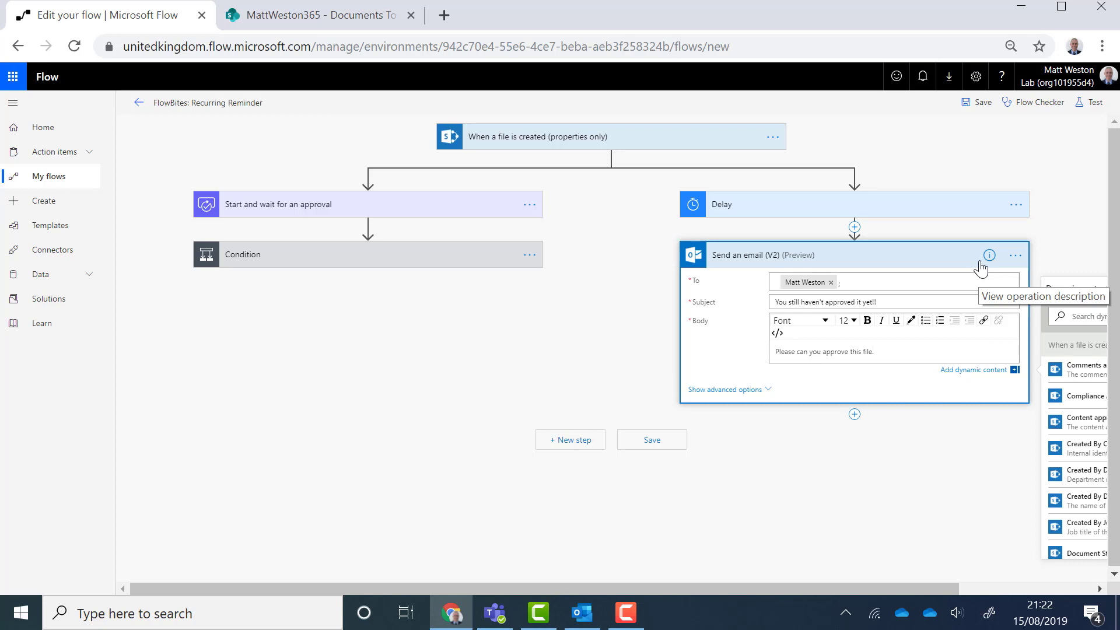
pyautogui.moveTo(917, 215)
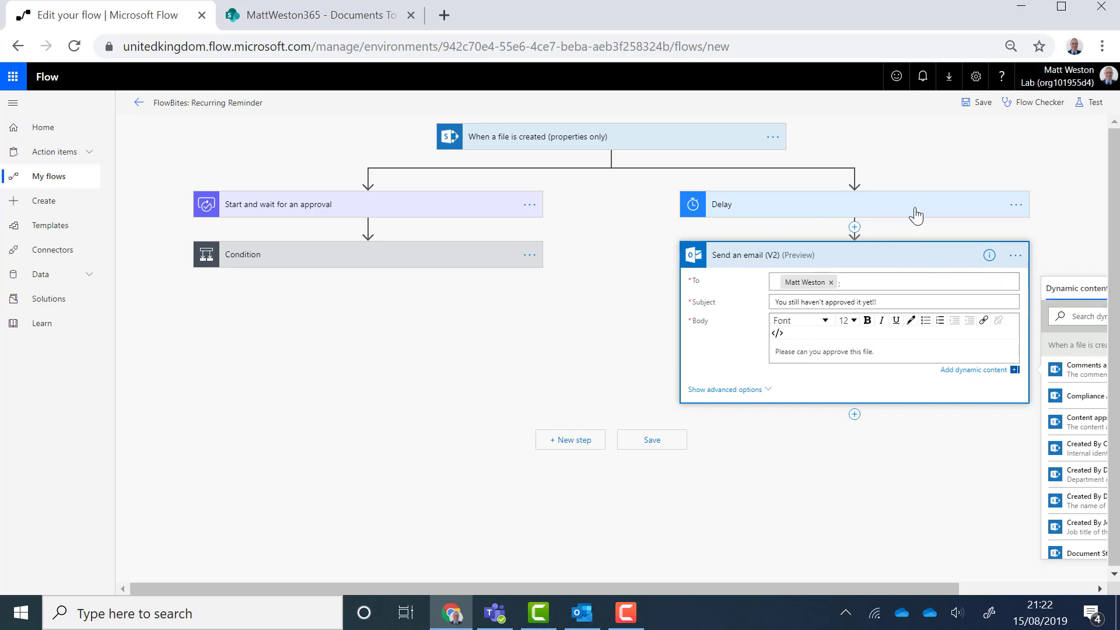
pyautogui.moveTo(736, 348)
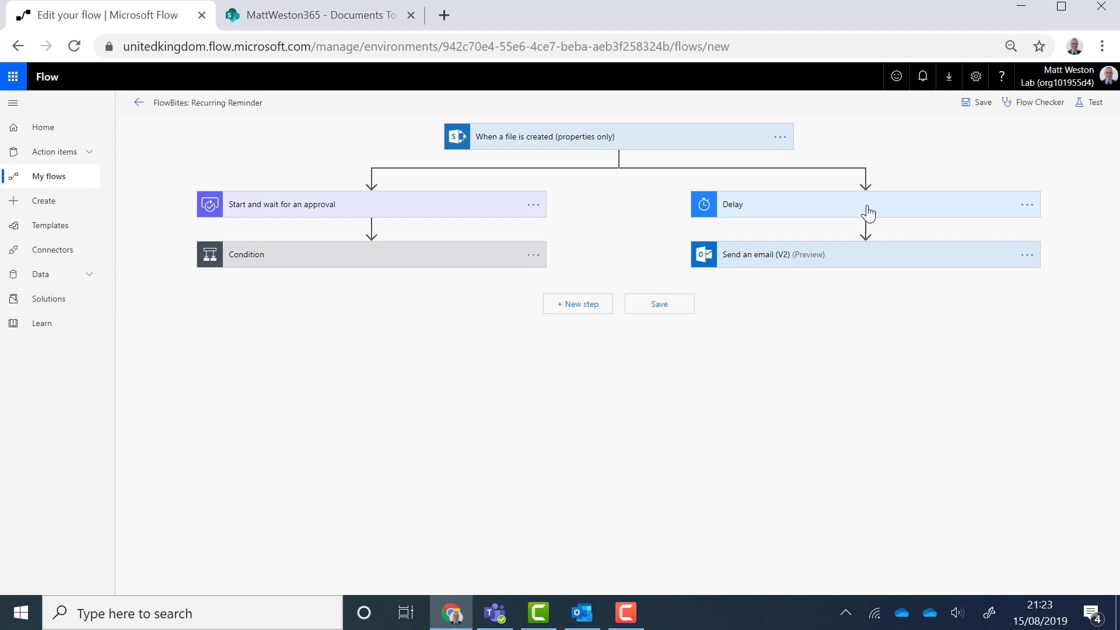
# Step: Add a Do until (Control) loop above the Delay in the reminder branch
pyautogui.click(863, 203)
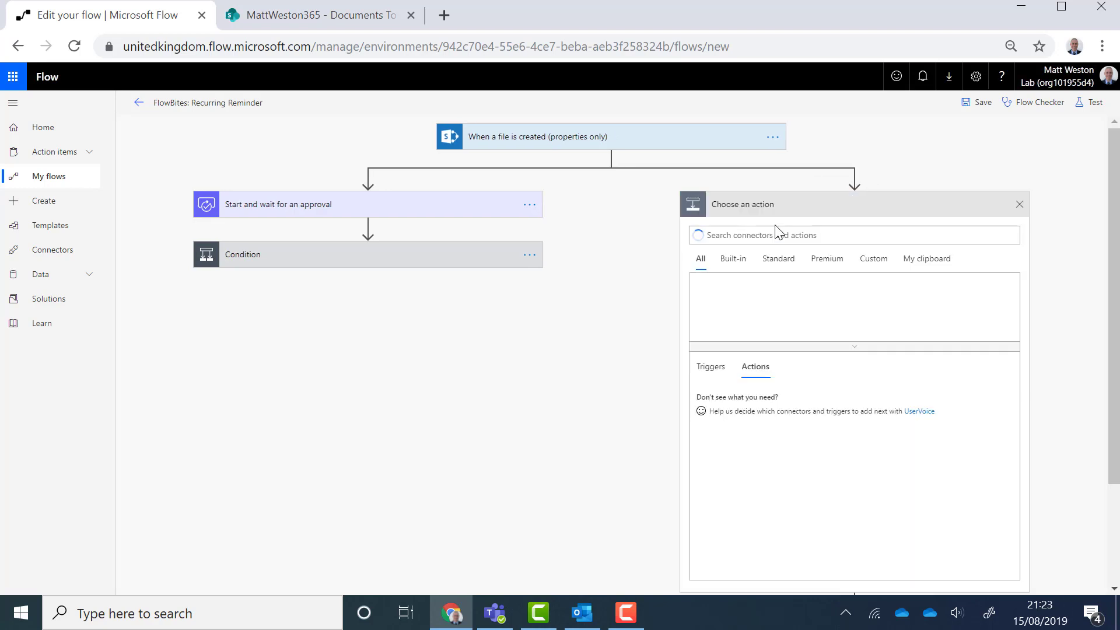
pyautogui.write('do until')
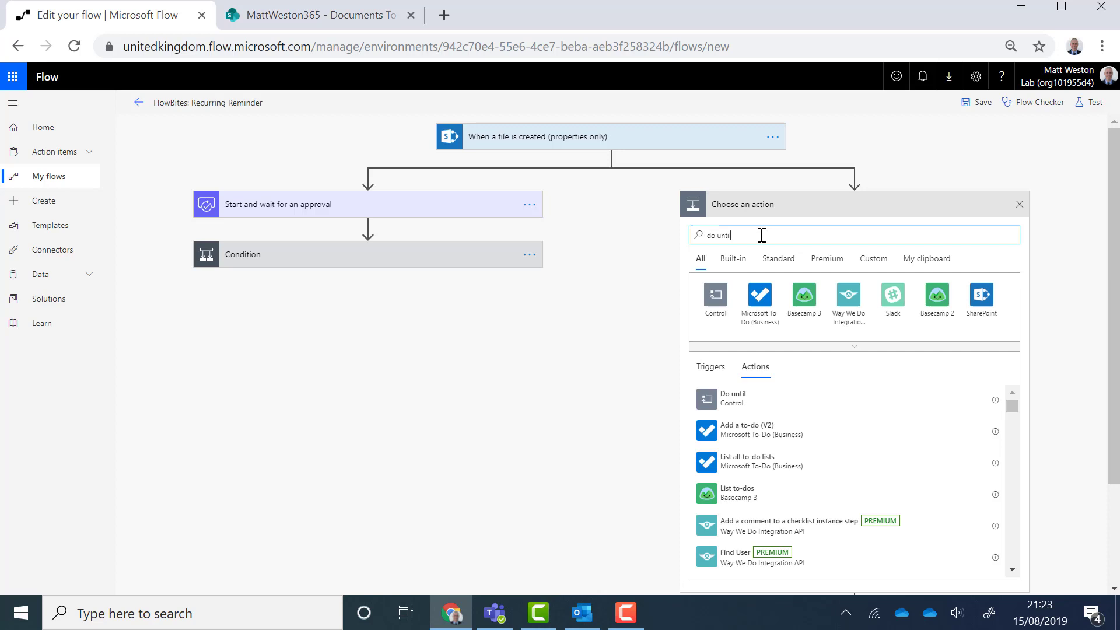
pyautogui.click(733, 398)
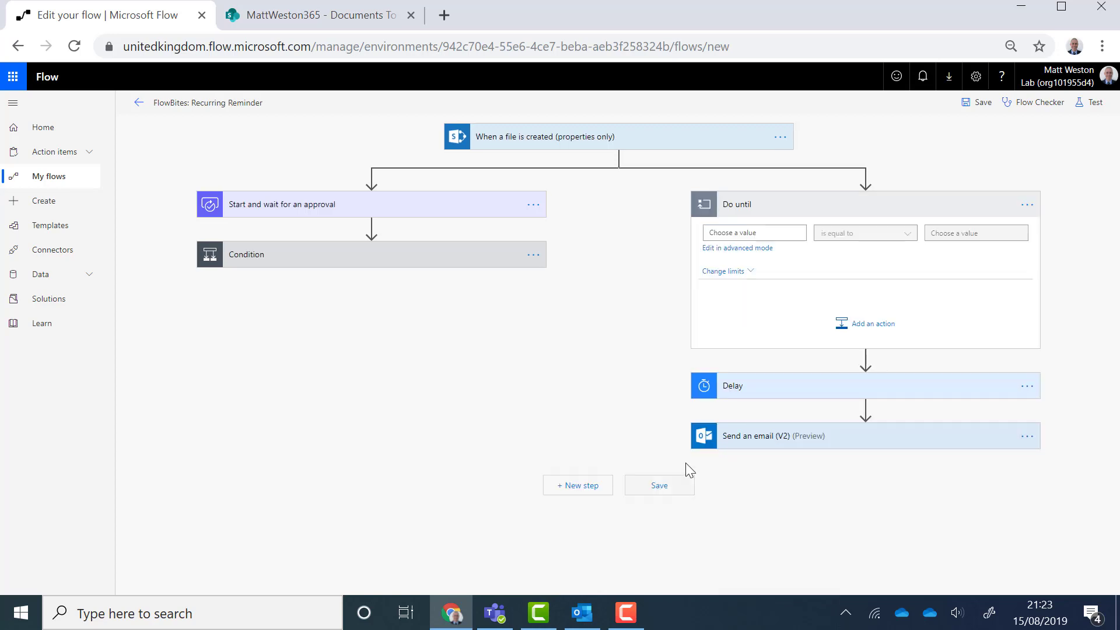
pyautogui.moveTo(757, 374)
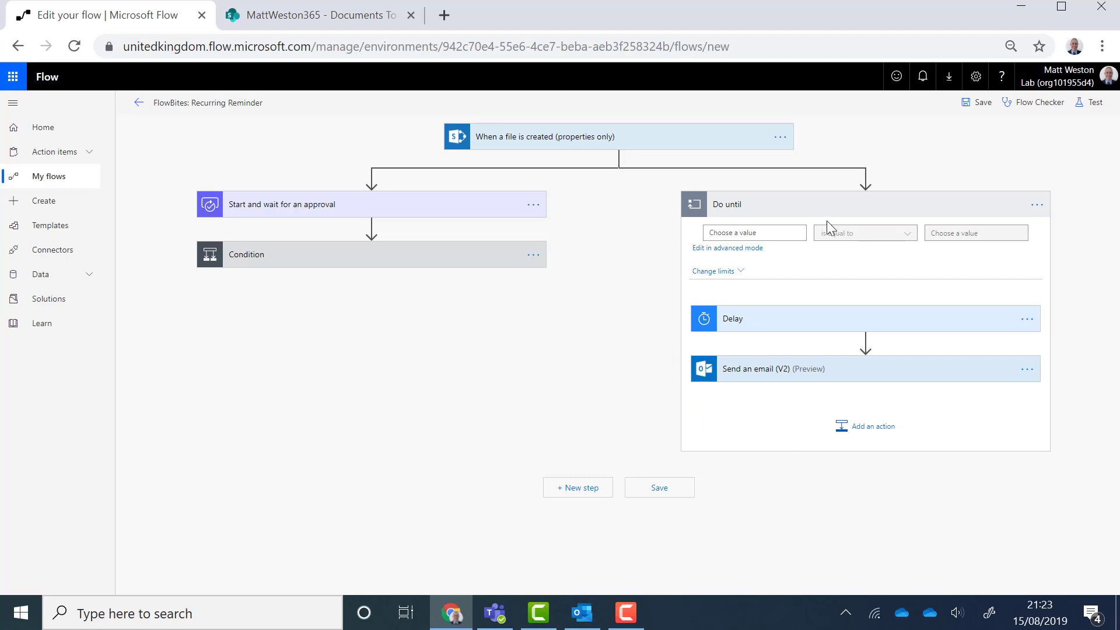
pyautogui.moveTo(925, 303)
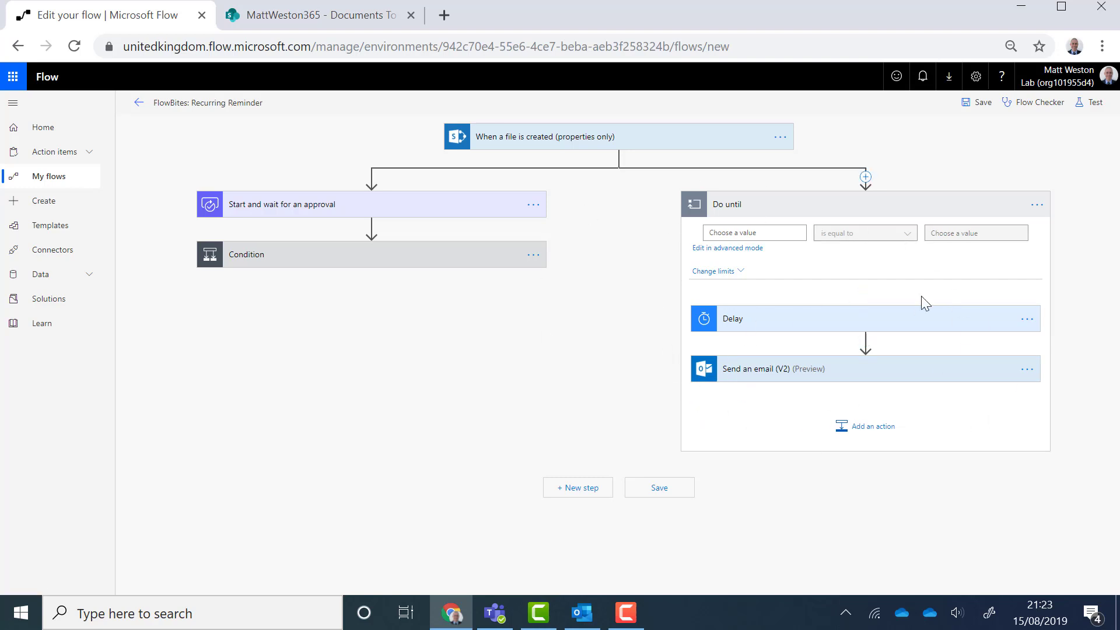
pyautogui.moveTo(956, 306)
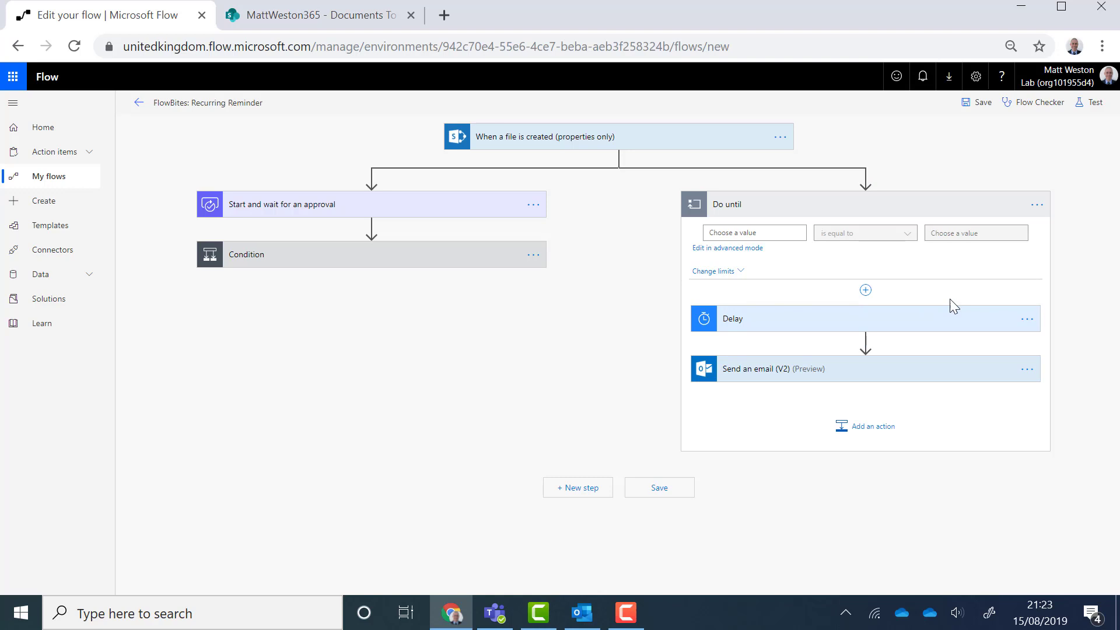
pyautogui.moveTo(834, 350)
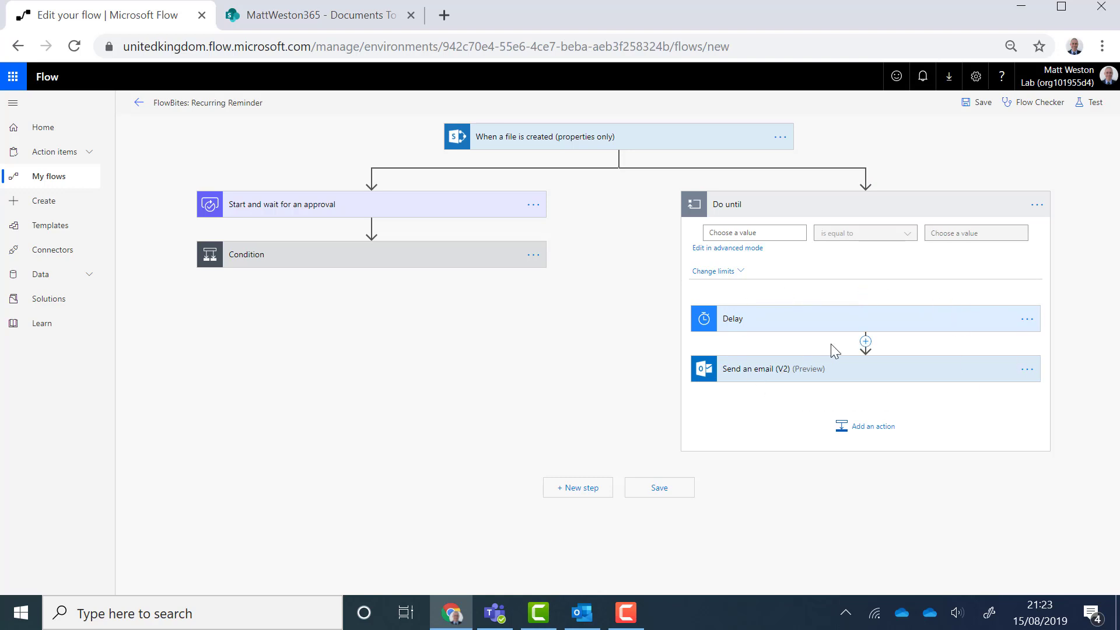
pyautogui.moveTo(595, 203)
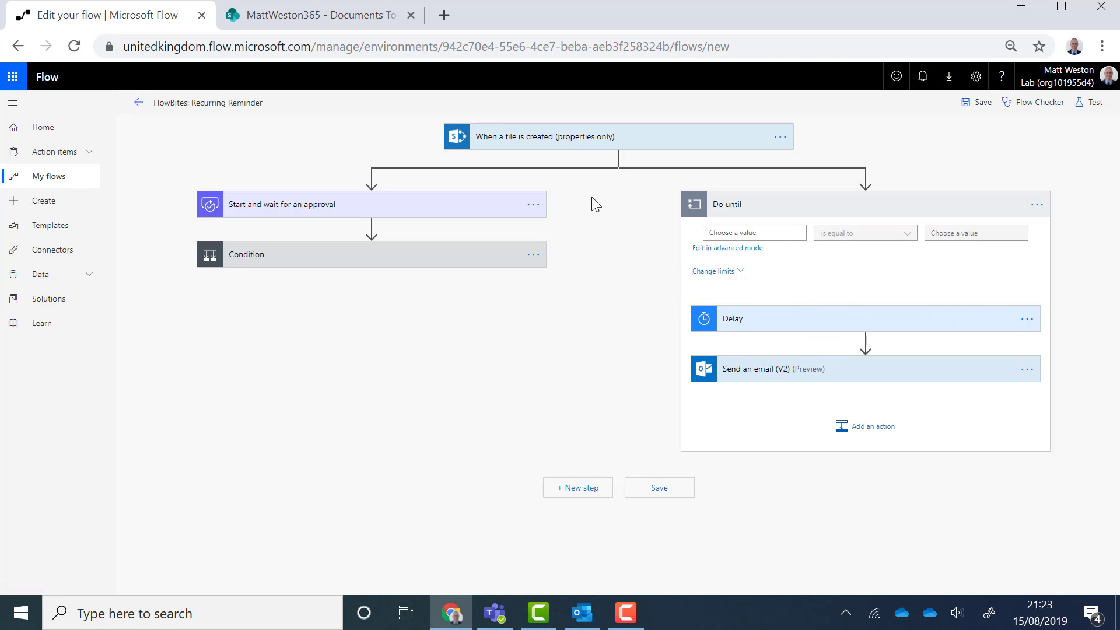
pyautogui.moveTo(620, 179)
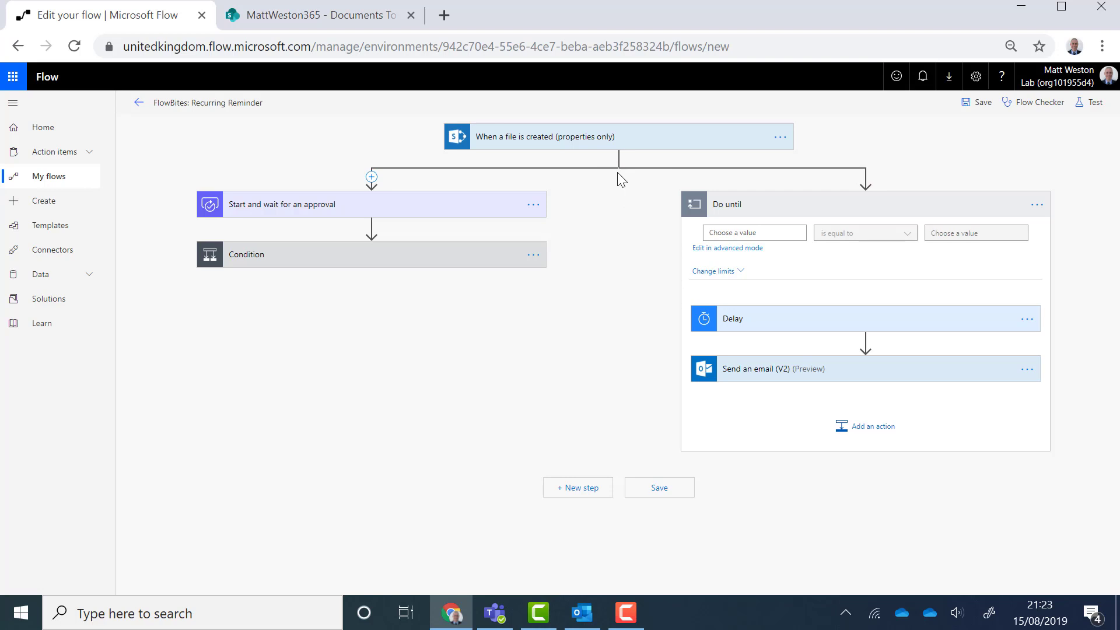
pyautogui.moveTo(619, 165)
pyautogui.write('initiali')
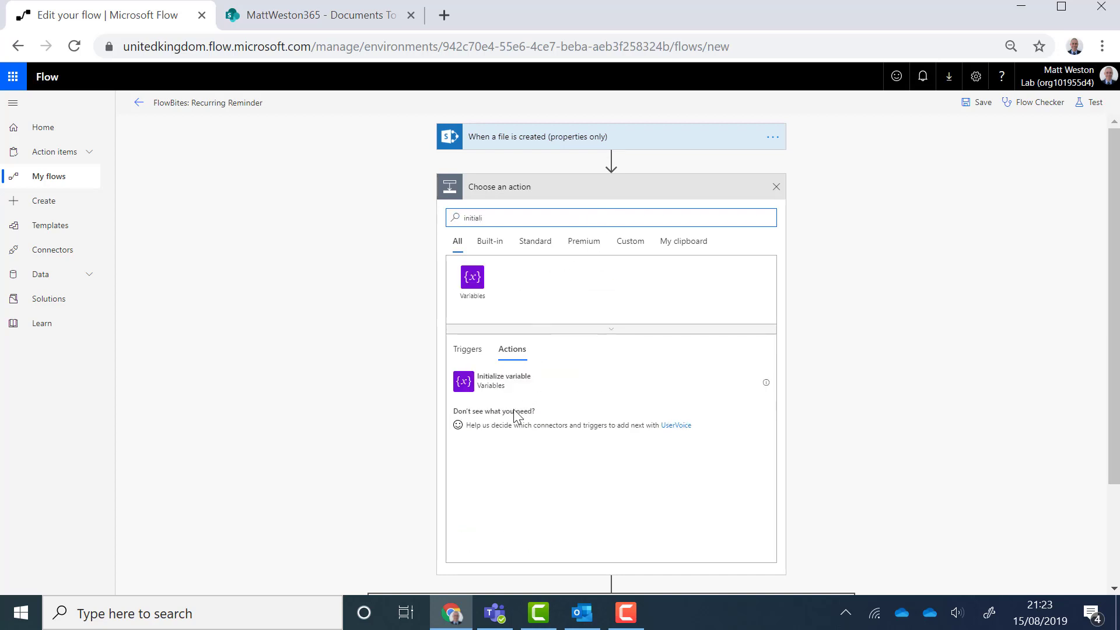
# Step: Add an Initialize variable step creating Boolean variable Break with value false
pyautogui.click(504, 380)
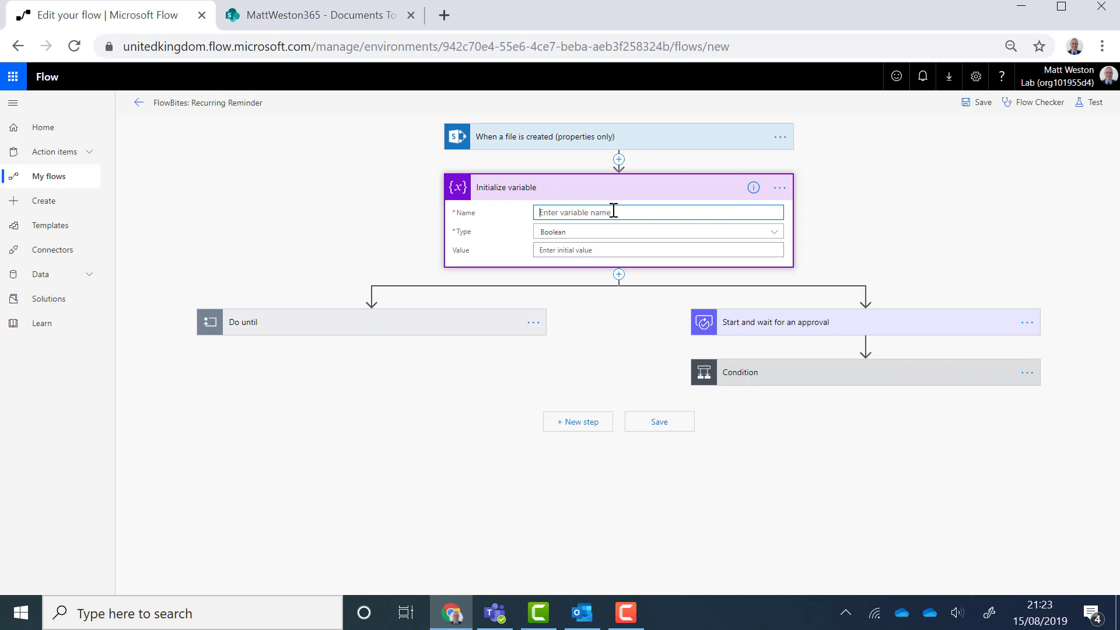
pyautogui.write('Break')
pyautogui.click(658, 250)
pyautogui.write('fals')
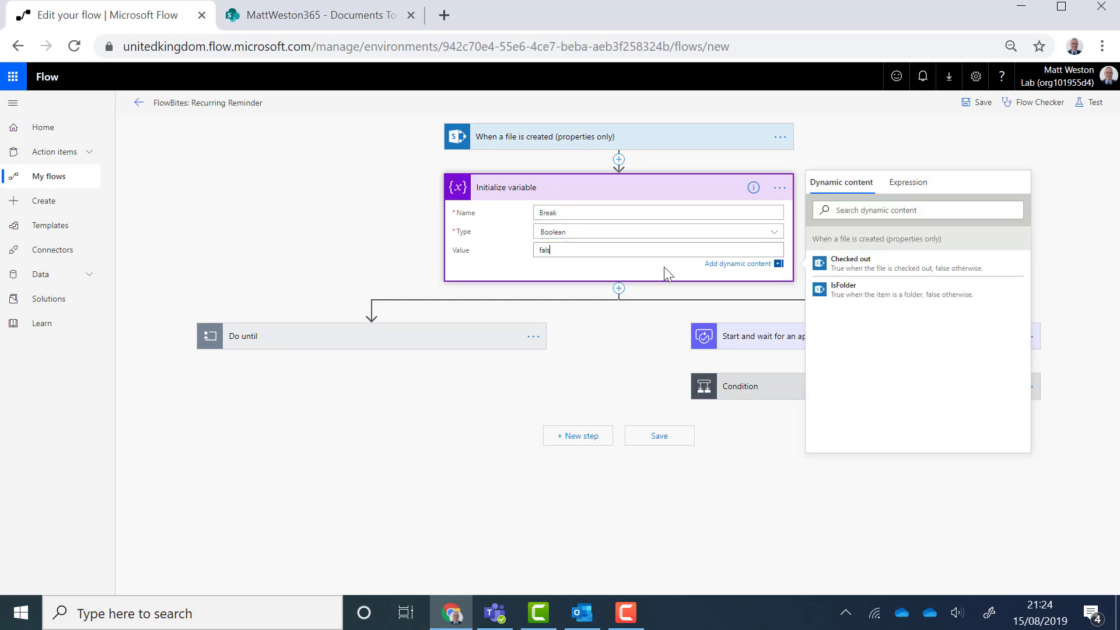
pyautogui.write('e')
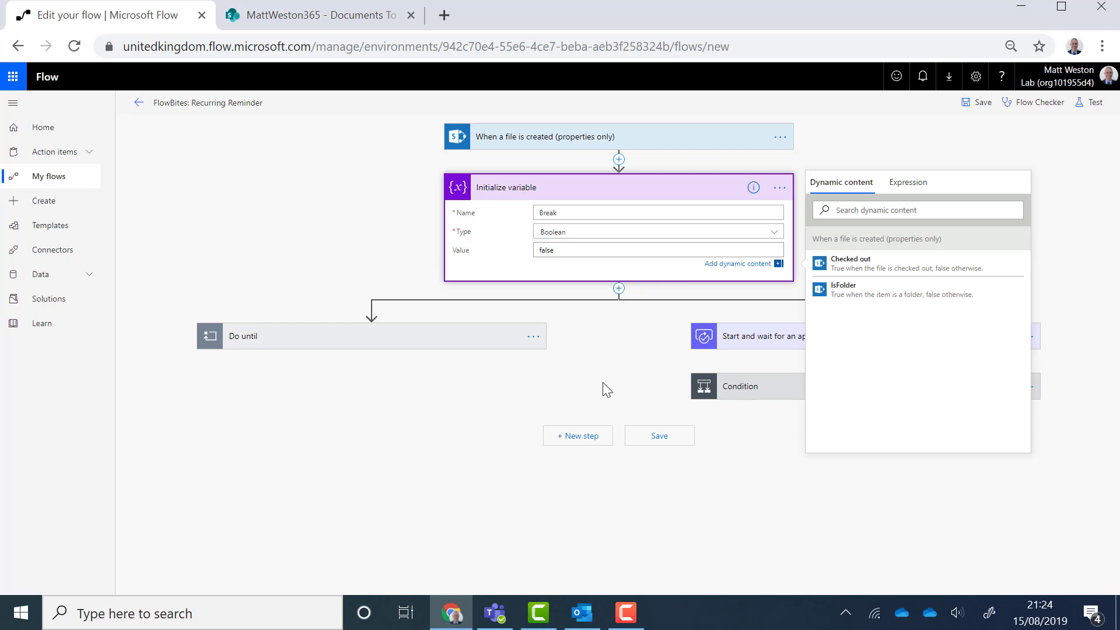
pyautogui.moveTo(596, 350)
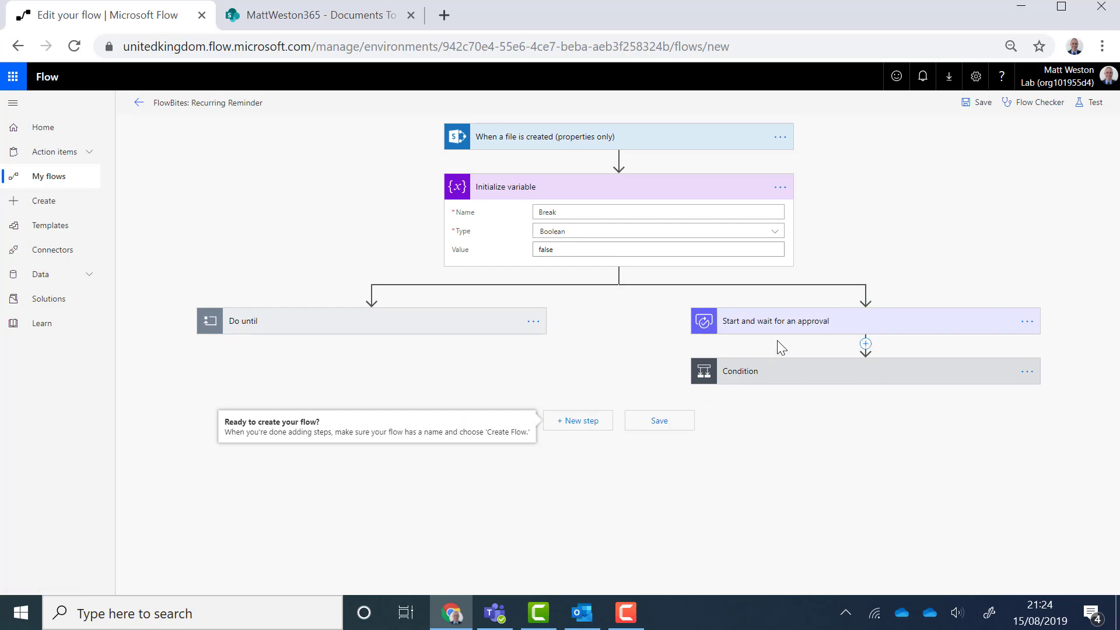
pyautogui.moveTo(400, 329)
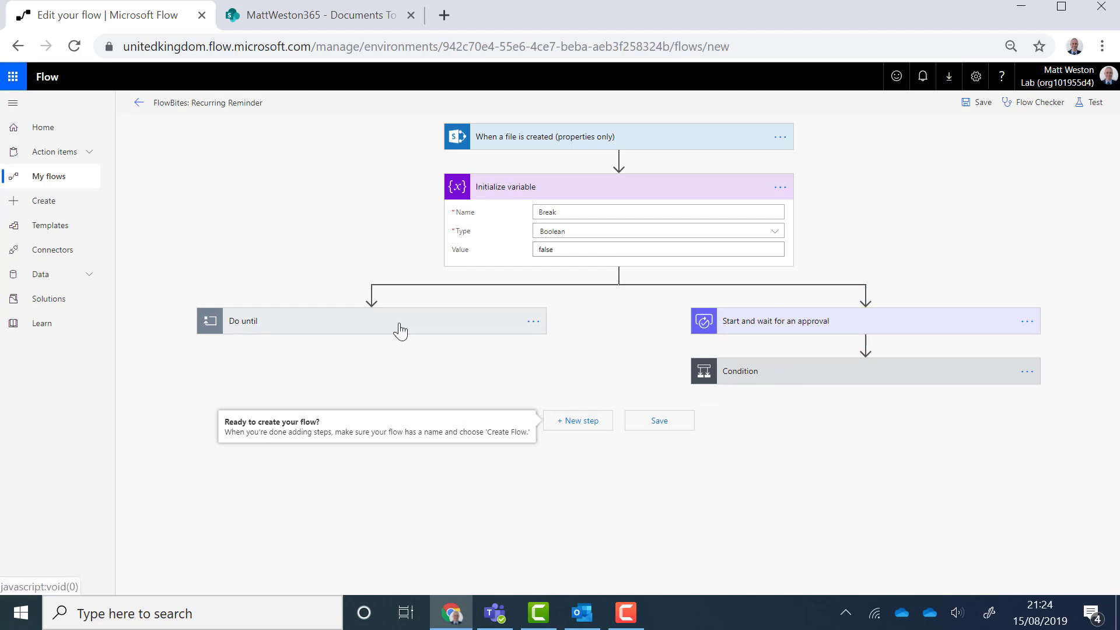
pyautogui.moveTo(326, 342)
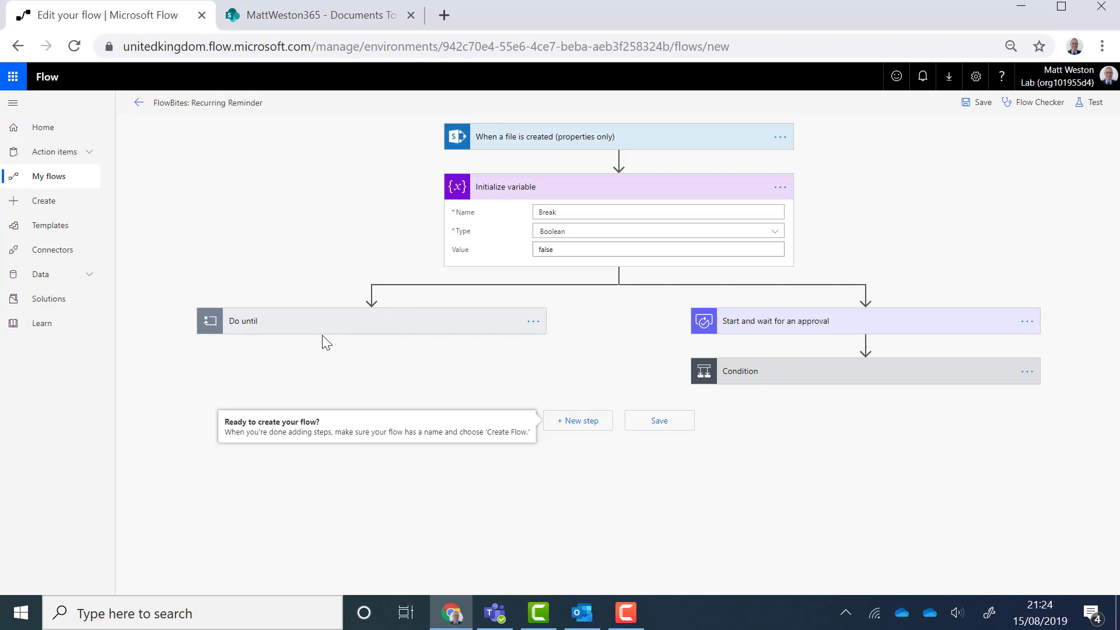
pyautogui.moveTo(366, 339)
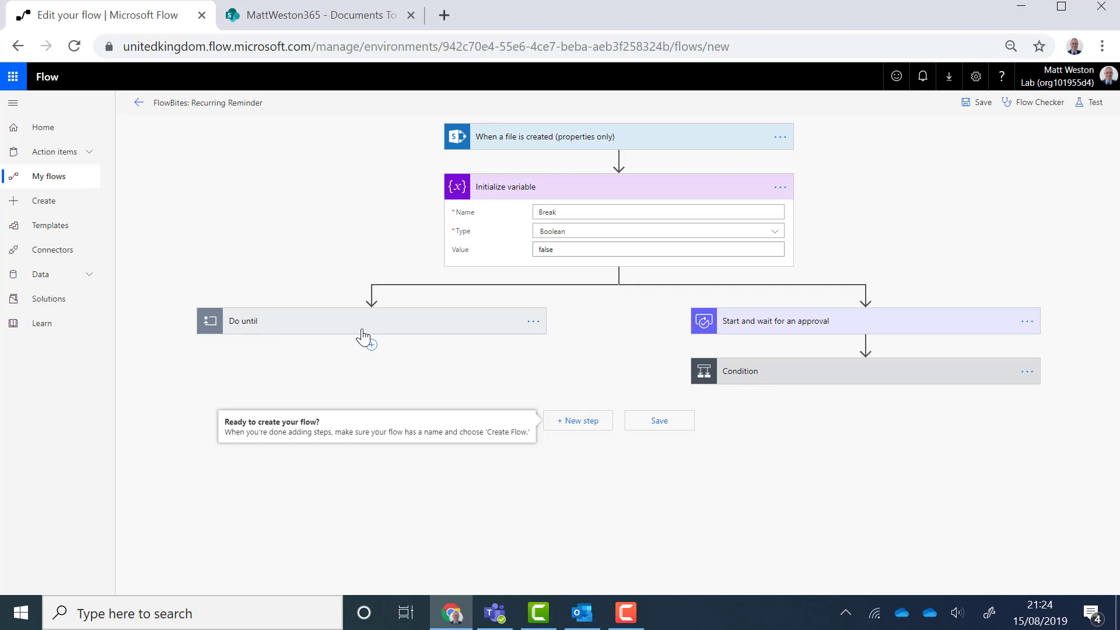
# Step: Set the Do until loop's condition to Break is equal to true
pyautogui.click(243, 321)
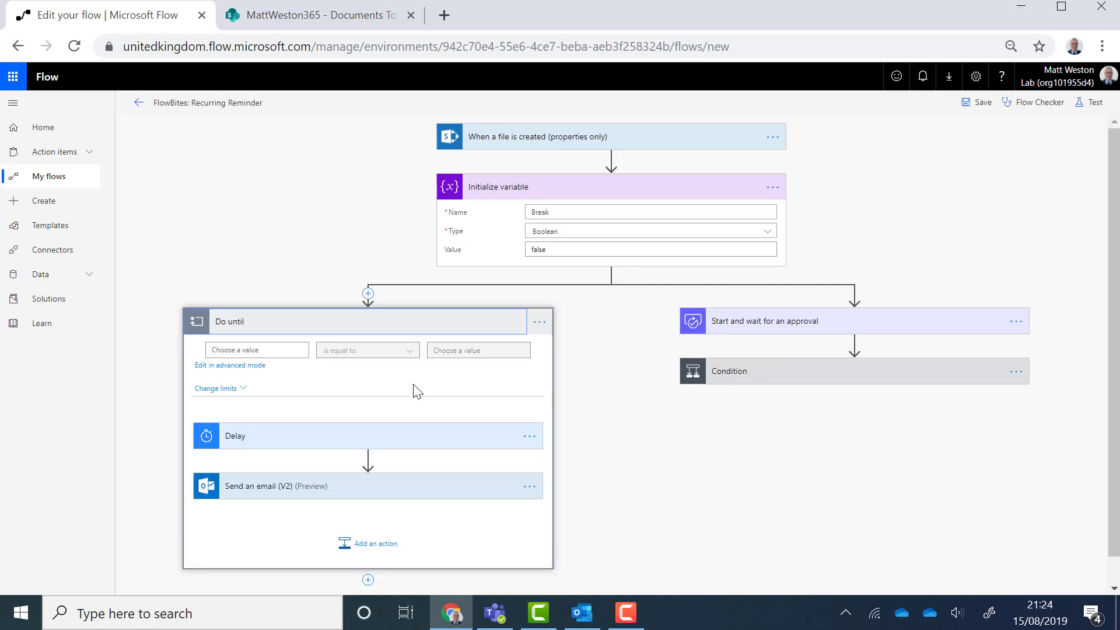
pyautogui.moveTo(404, 379)
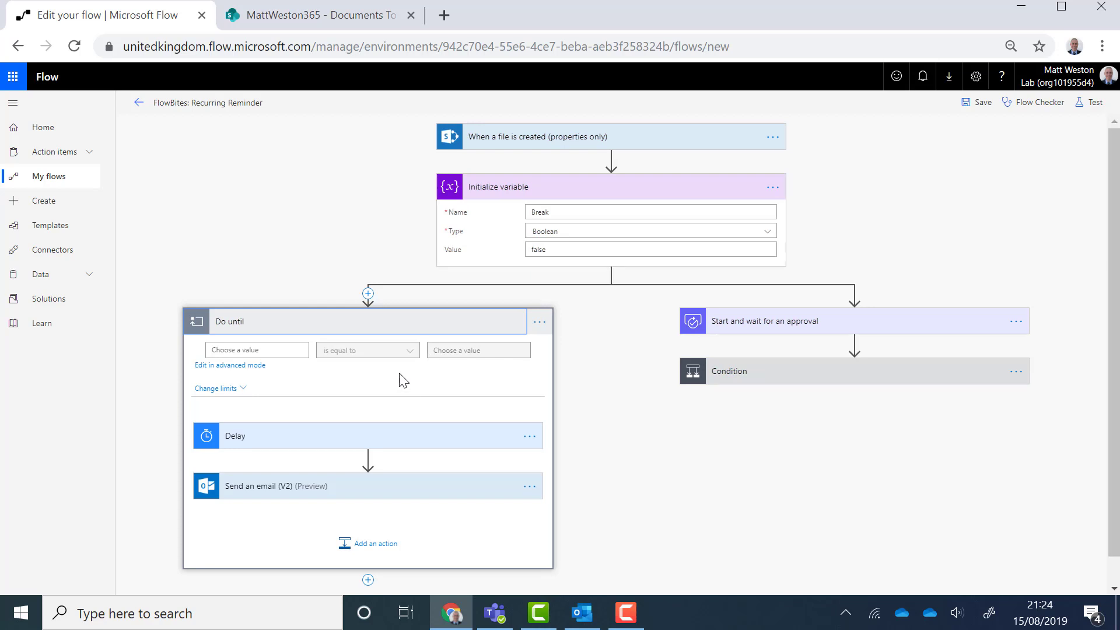
pyautogui.moveTo(284, 384)
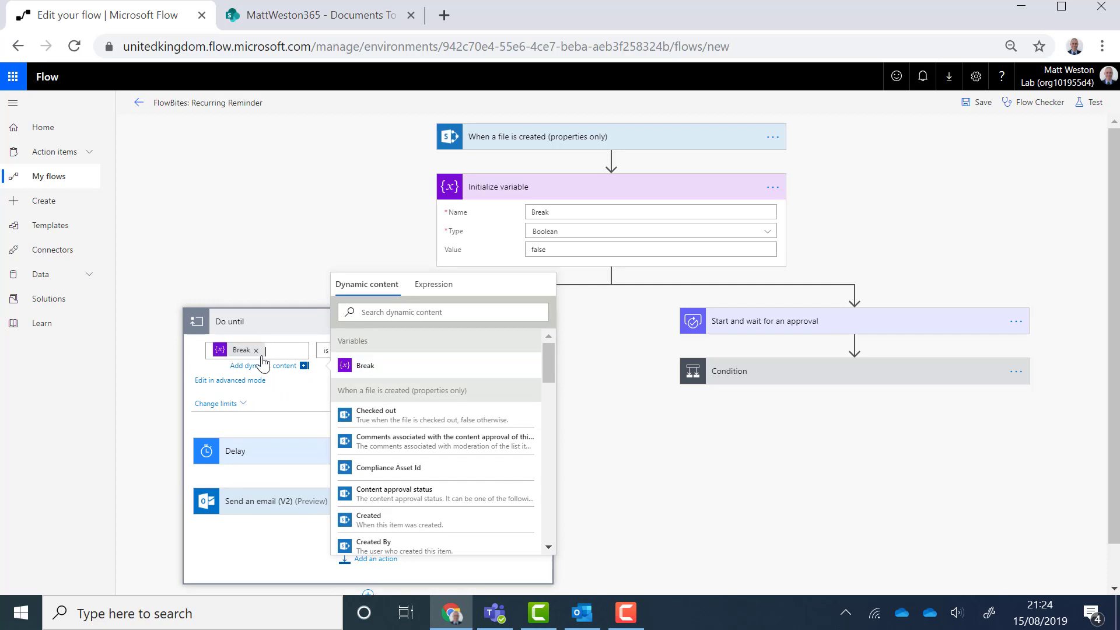
pyautogui.moveTo(397, 336)
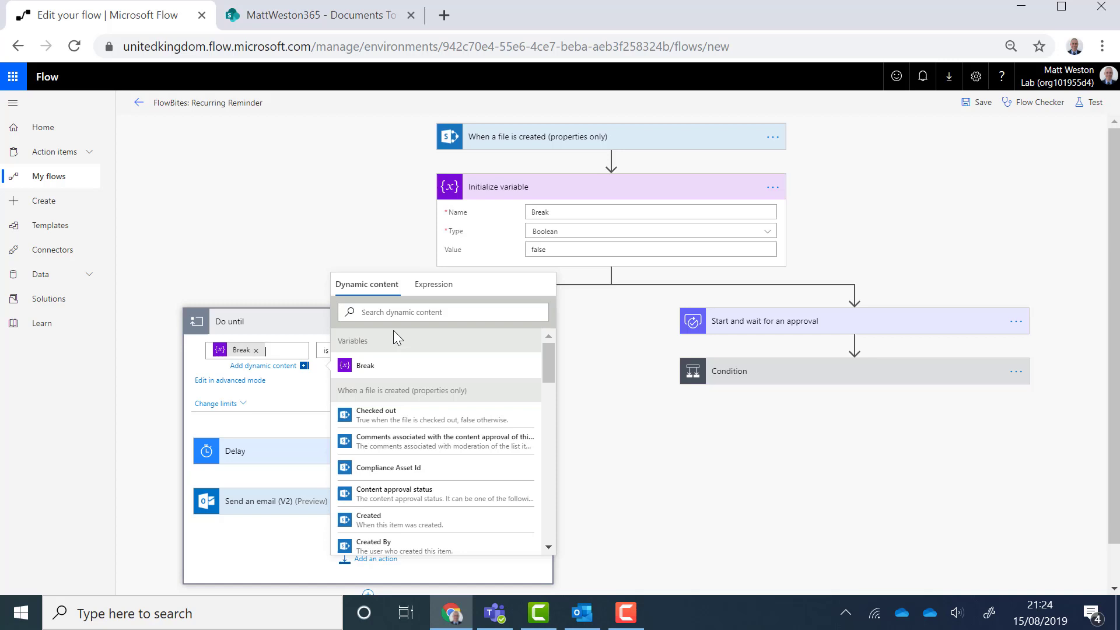
pyautogui.moveTo(310, 366)
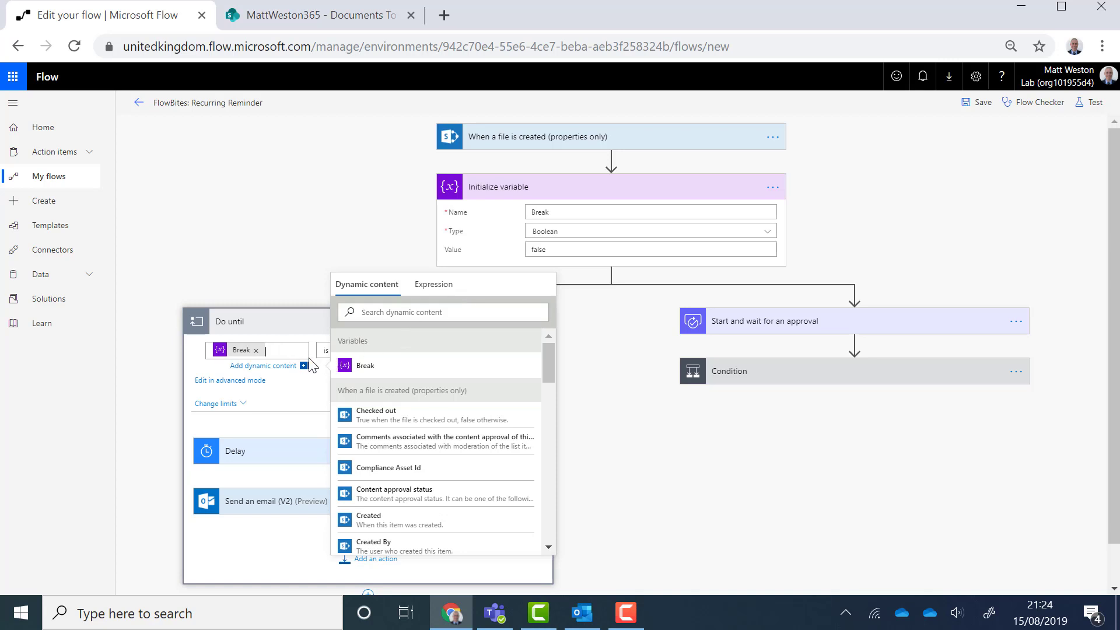
pyautogui.click(336, 351)
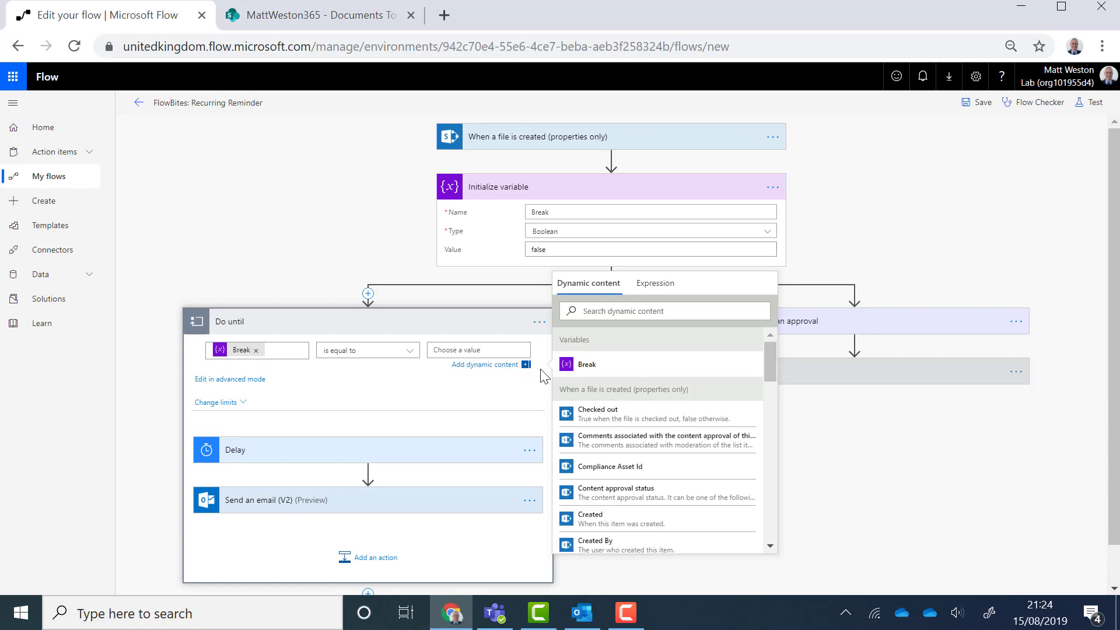
pyautogui.write('true')
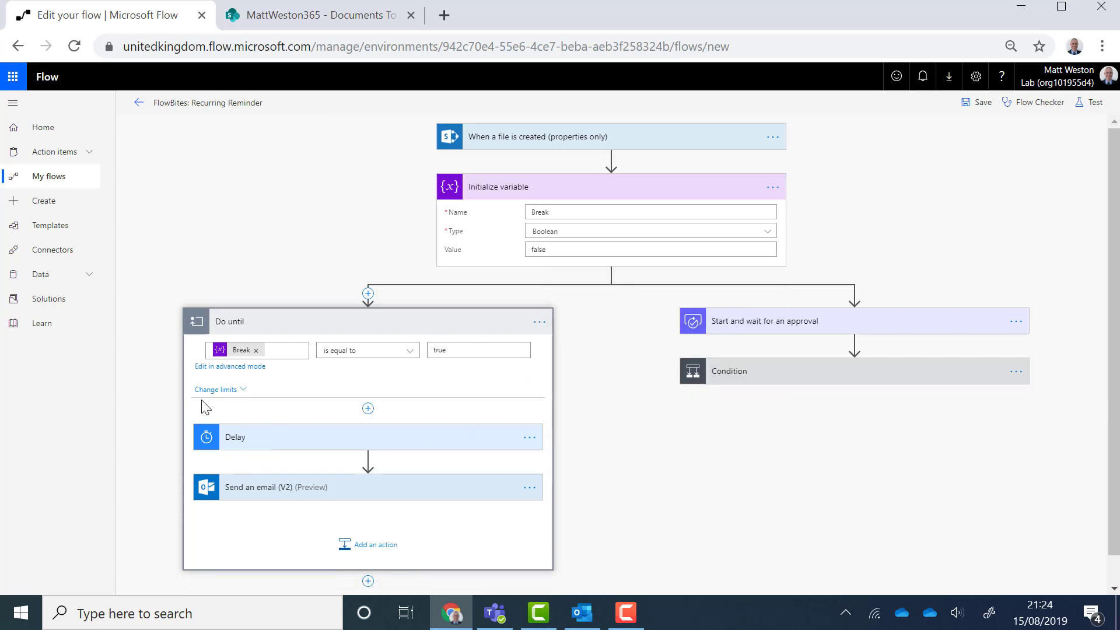
pyautogui.moveTo(509, 302)
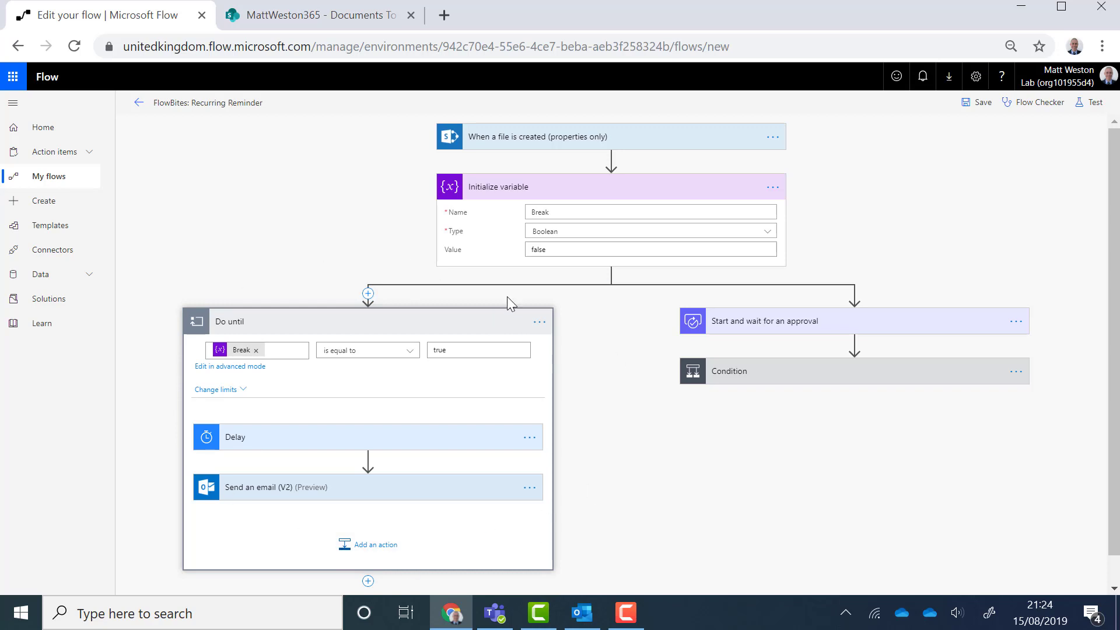
pyautogui.moveTo(457, 377)
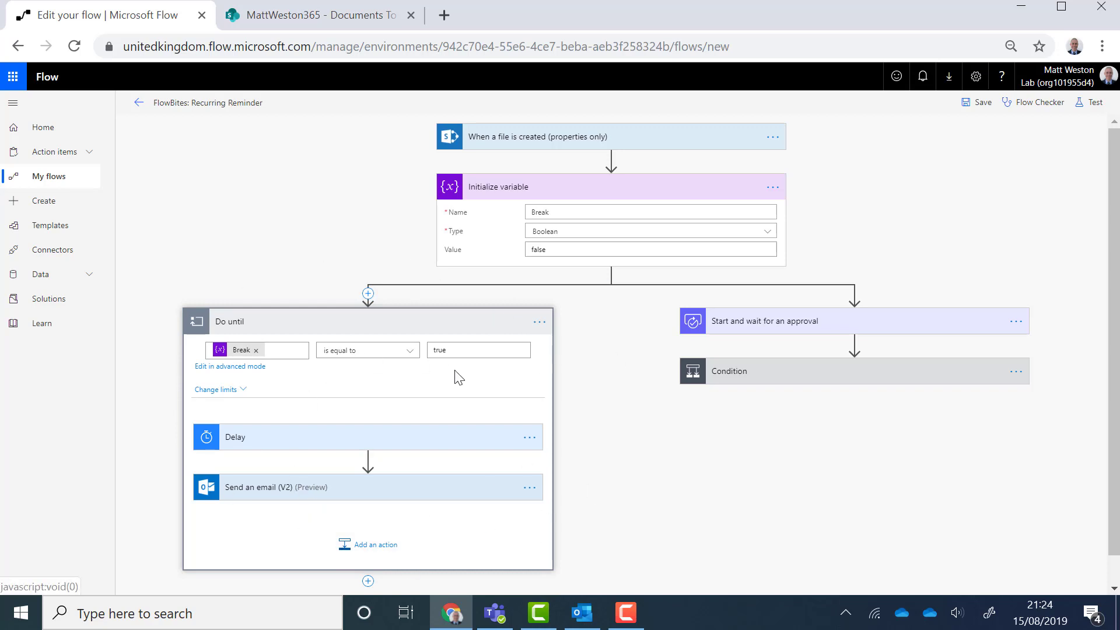
pyautogui.moveTo(275, 440)
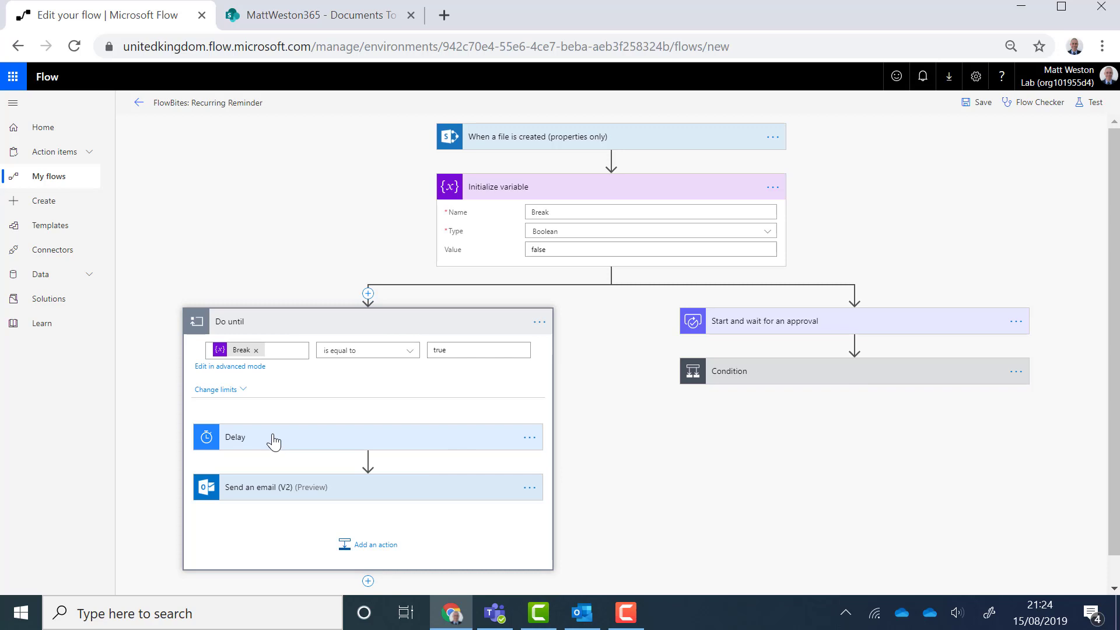
pyautogui.moveTo(853, 416)
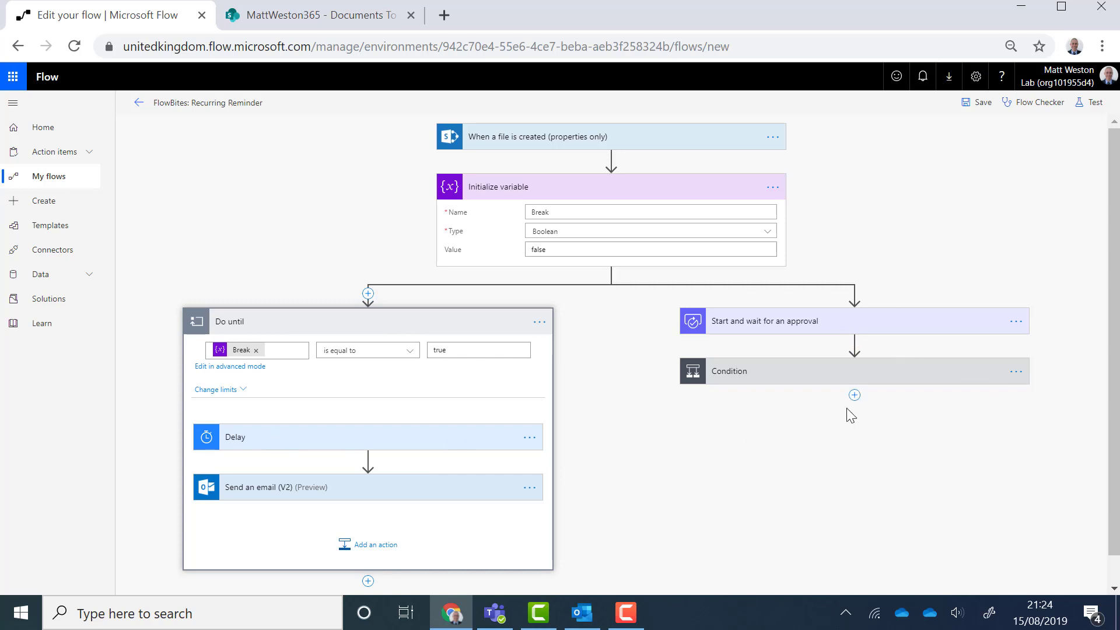
pyautogui.moveTo(838, 379)
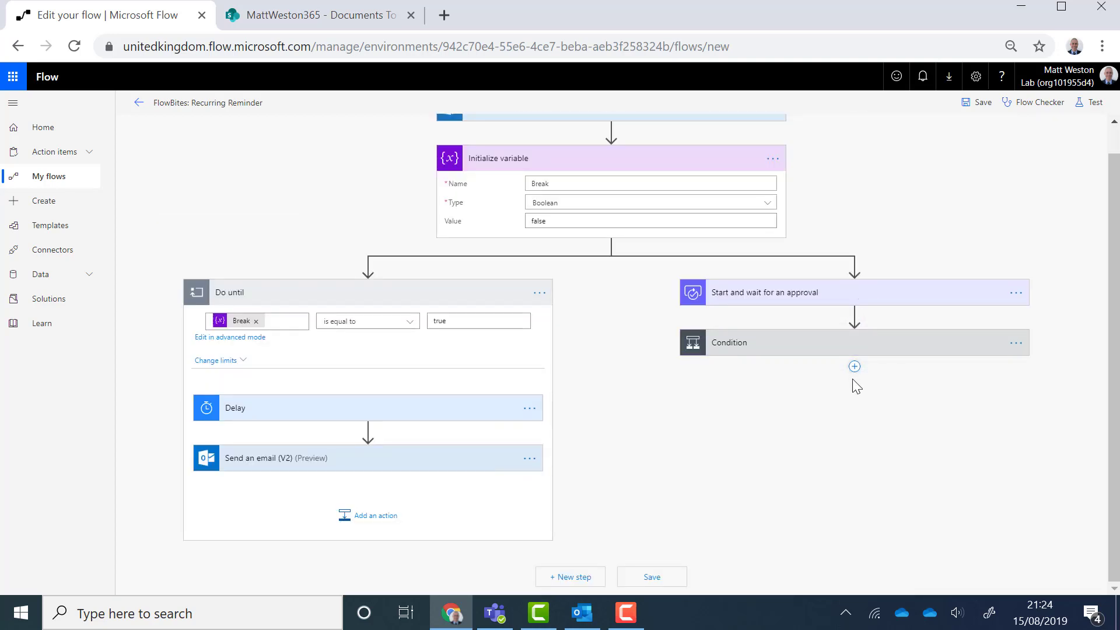
# Step: Add a Set variable step after the approval Condition that sets Break to true
pyautogui.click(855, 367)
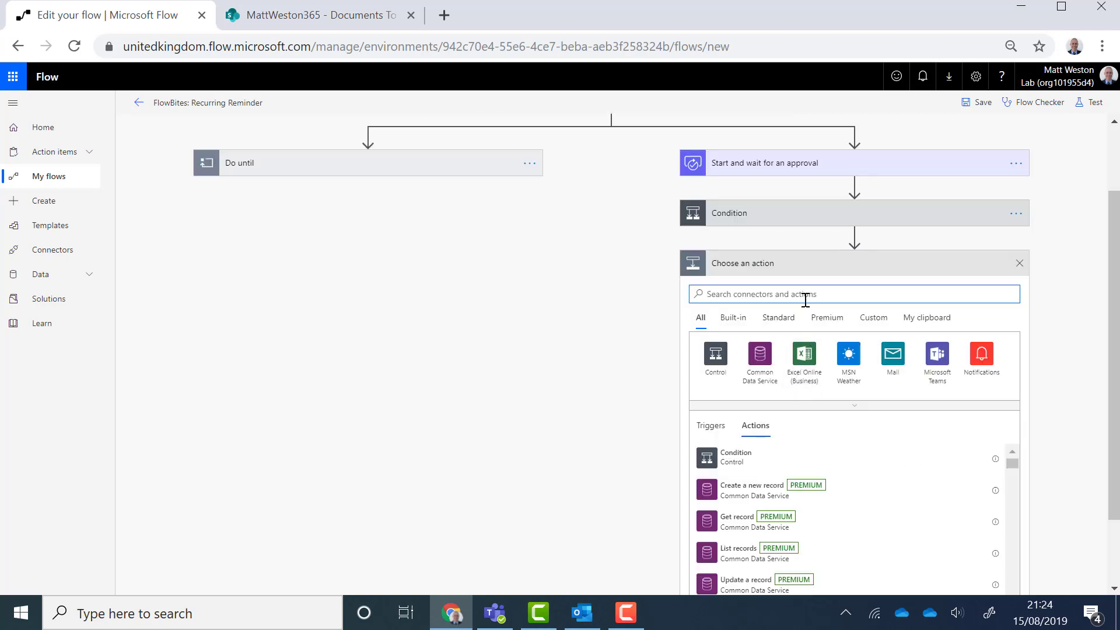
pyautogui.write('set varia')
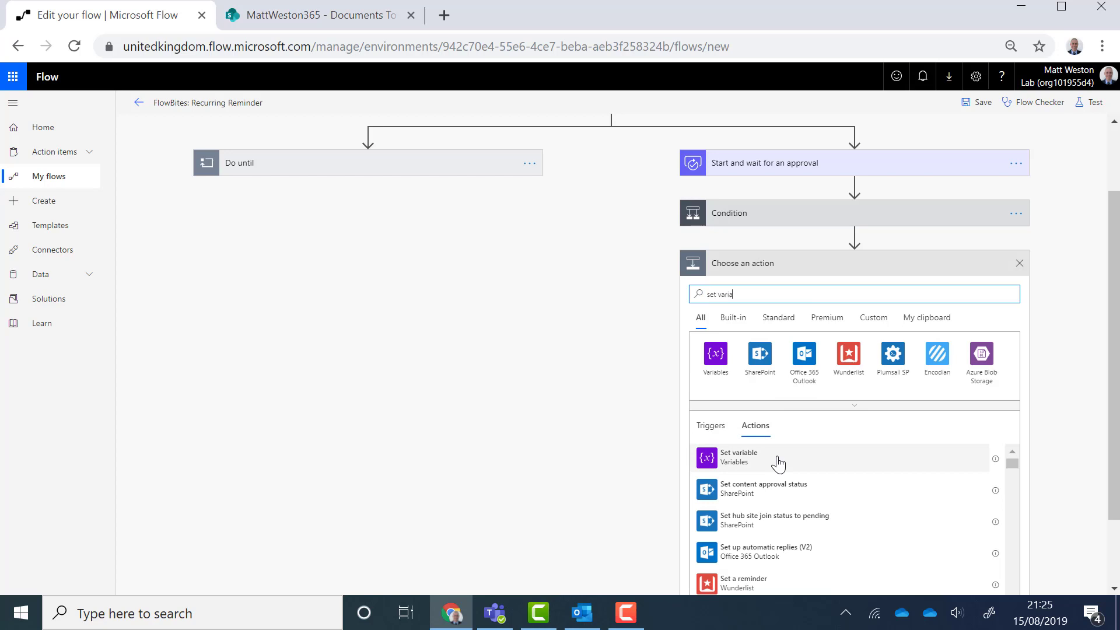
pyautogui.click(739, 457)
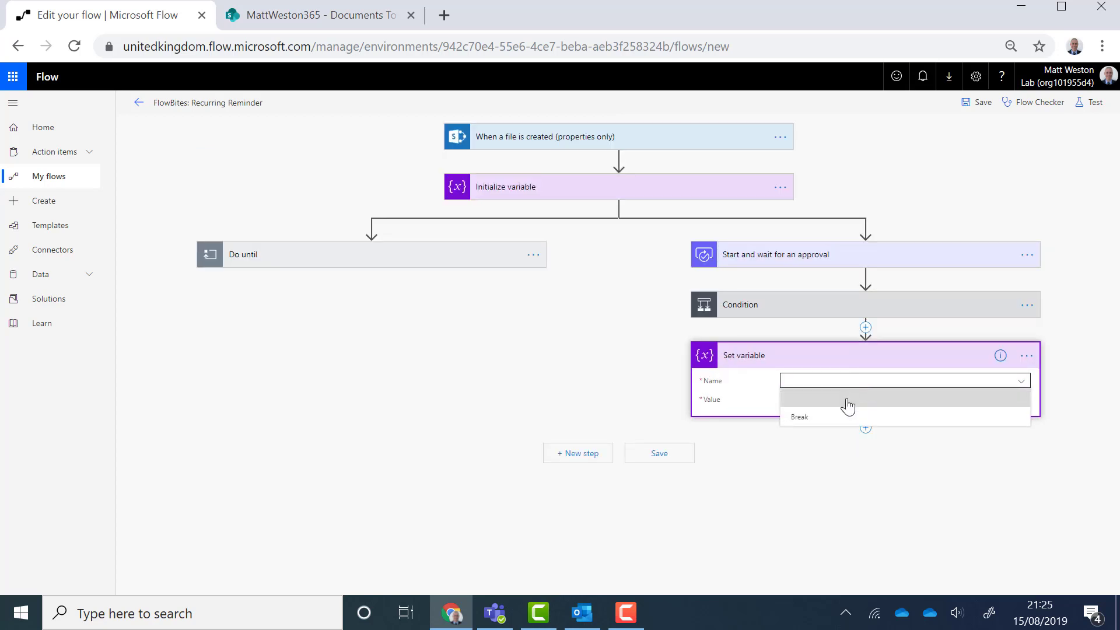
pyautogui.click(799, 417)
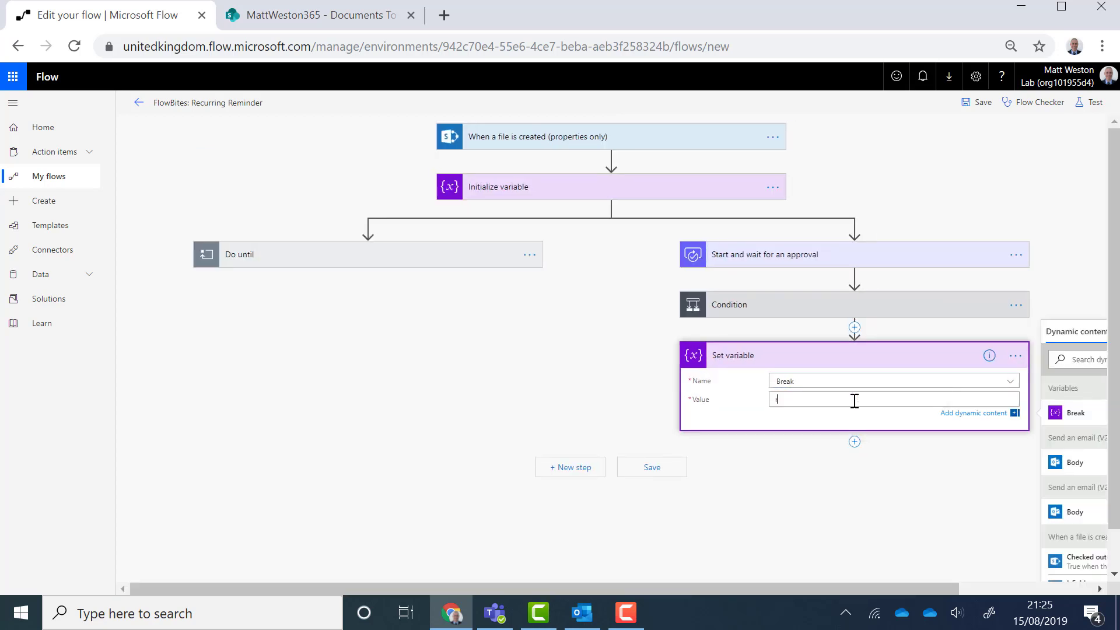
pyautogui.write('true')
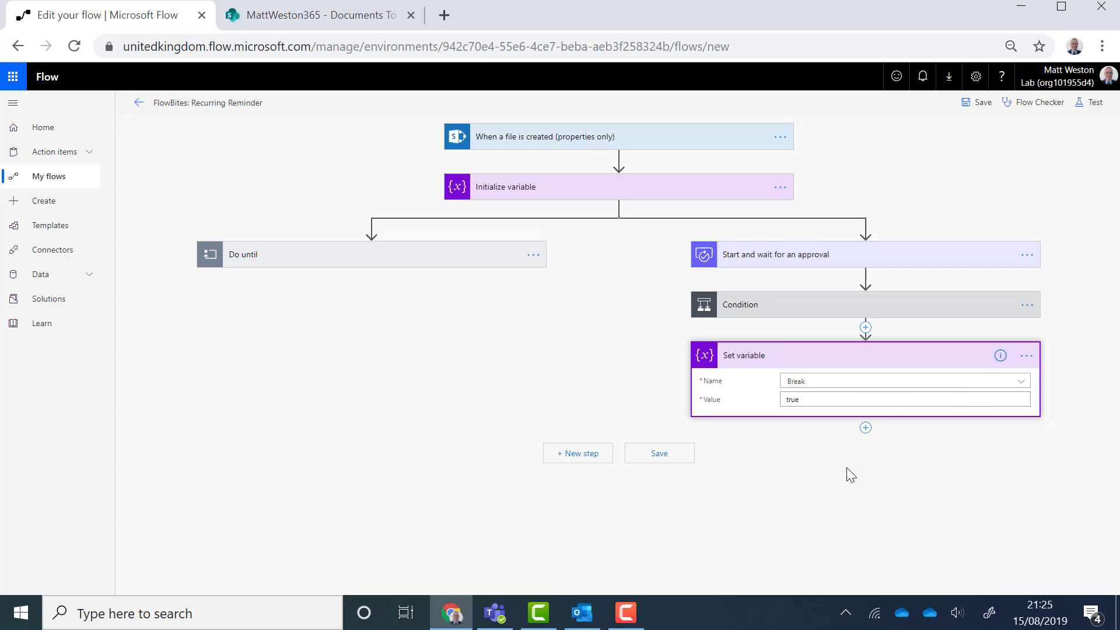
pyautogui.moveTo(765, 256)
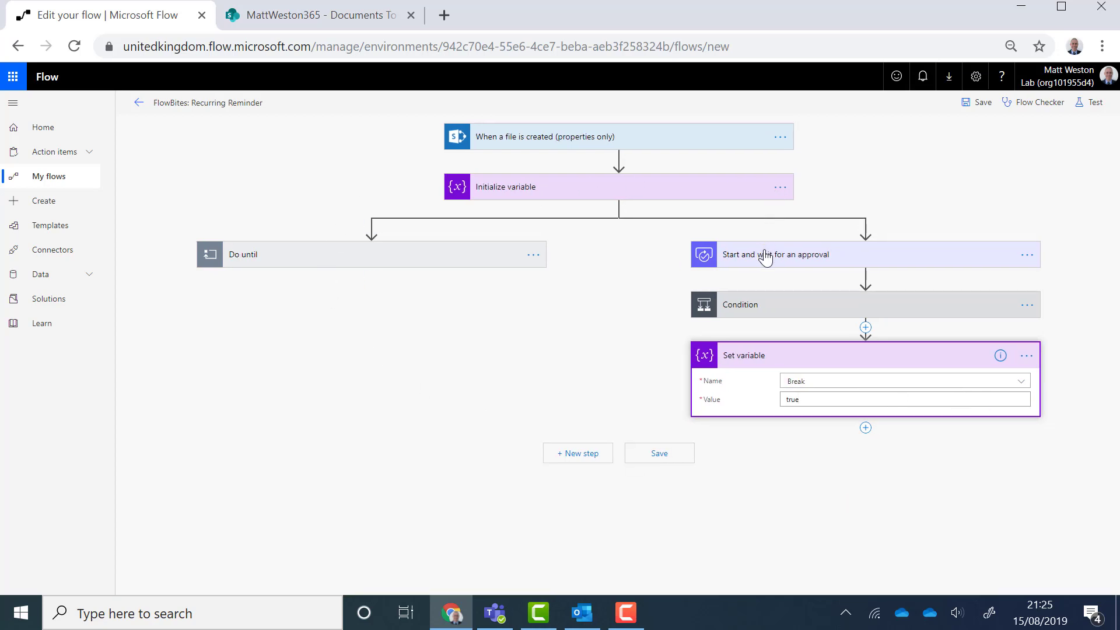
pyautogui.moveTo(786, 317)
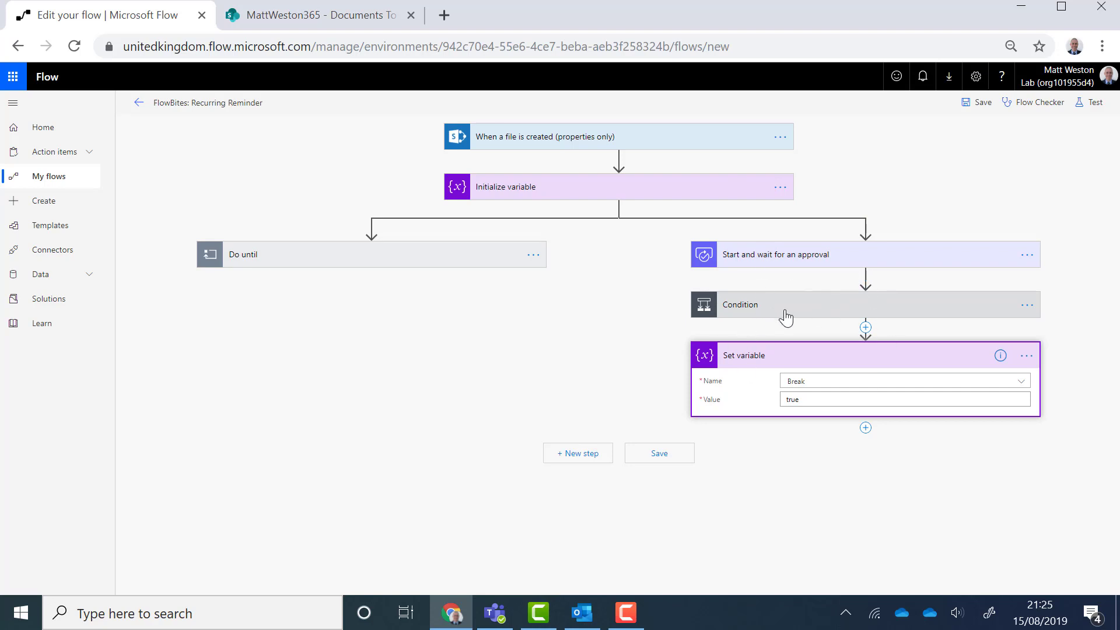
pyautogui.moveTo(938, 355)
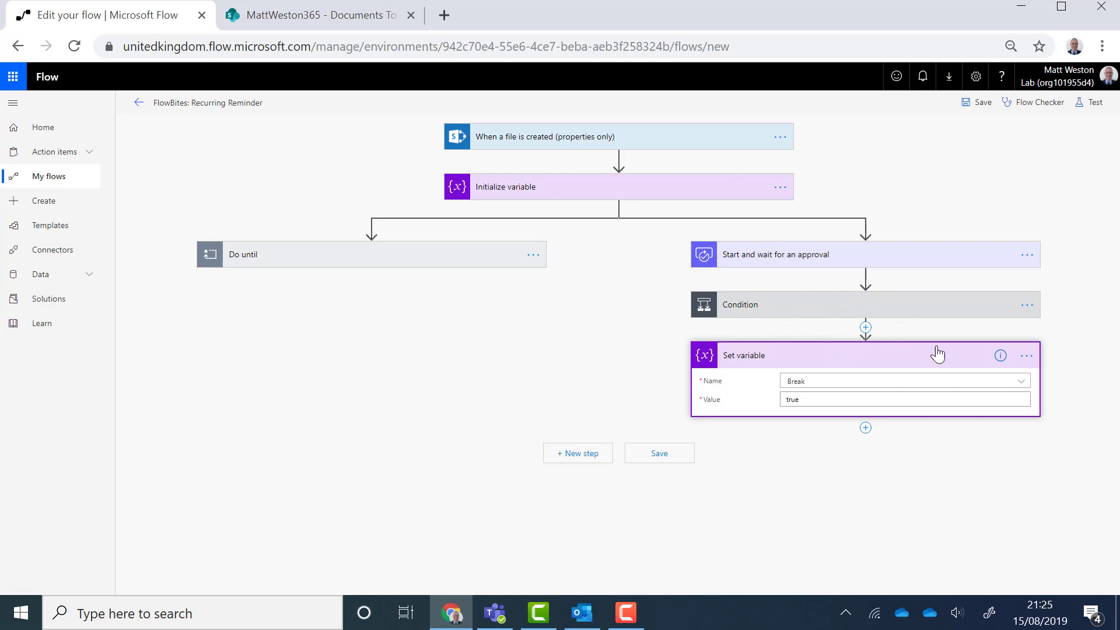
pyautogui.moveTo(915, 397)
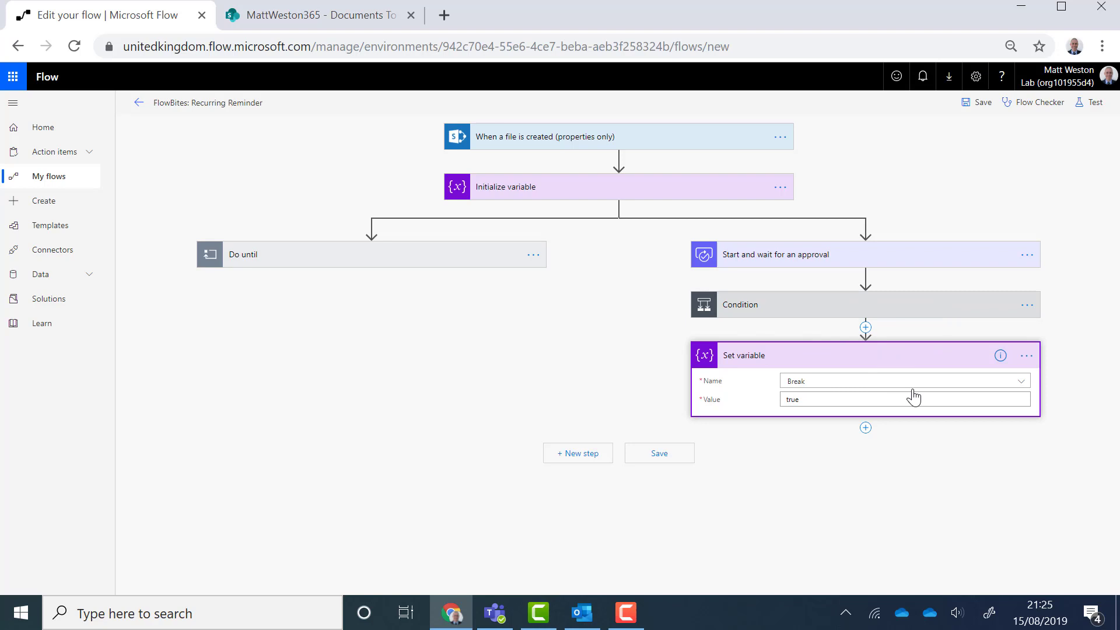
pyautogui.moveTo(487, 259)
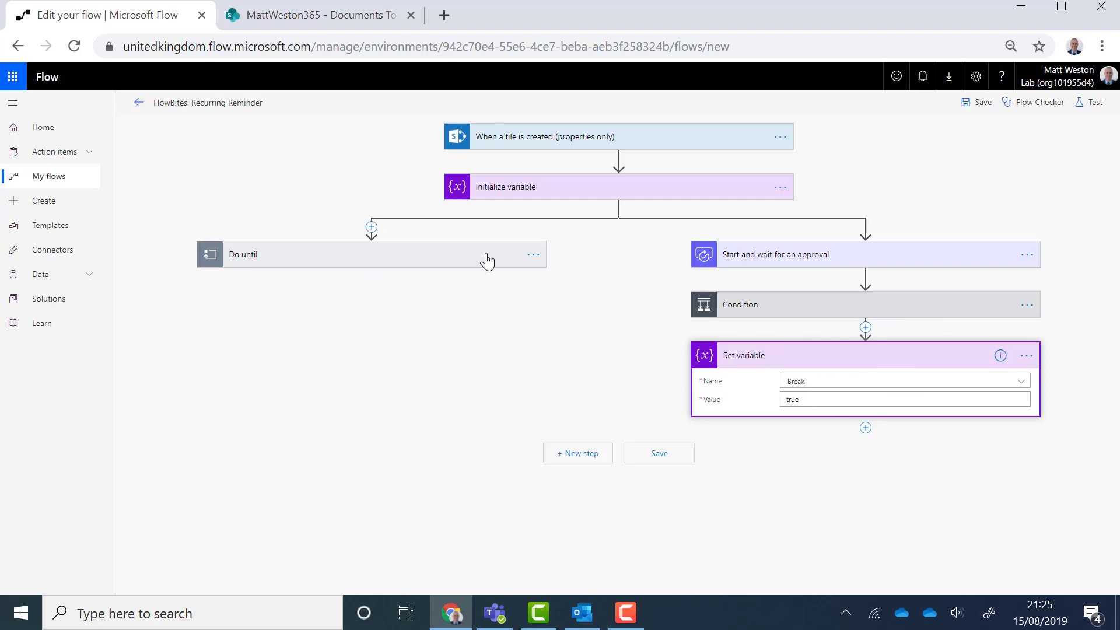
pyautogui.click(357, 255)
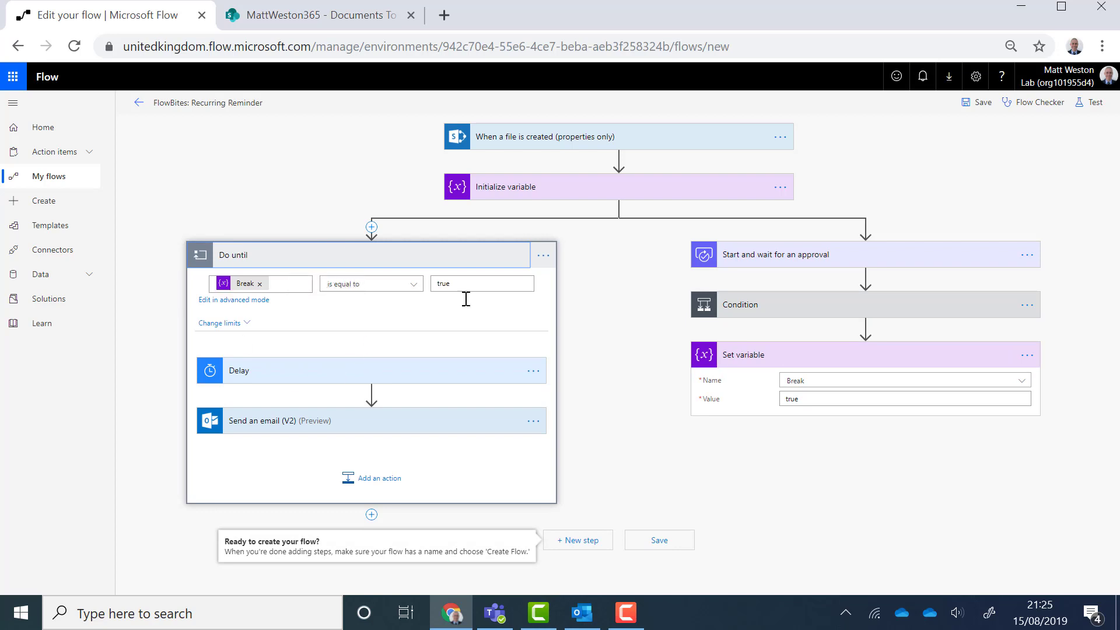
pyautogui.moveTo(295, 402)
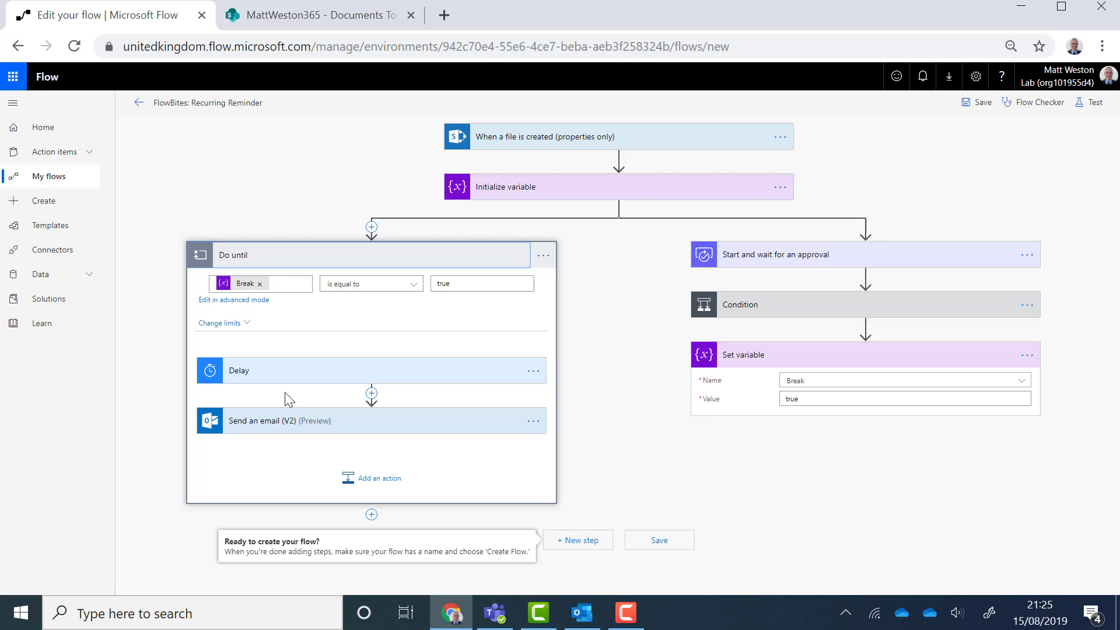
pyautogui.moveTo(378, 340)
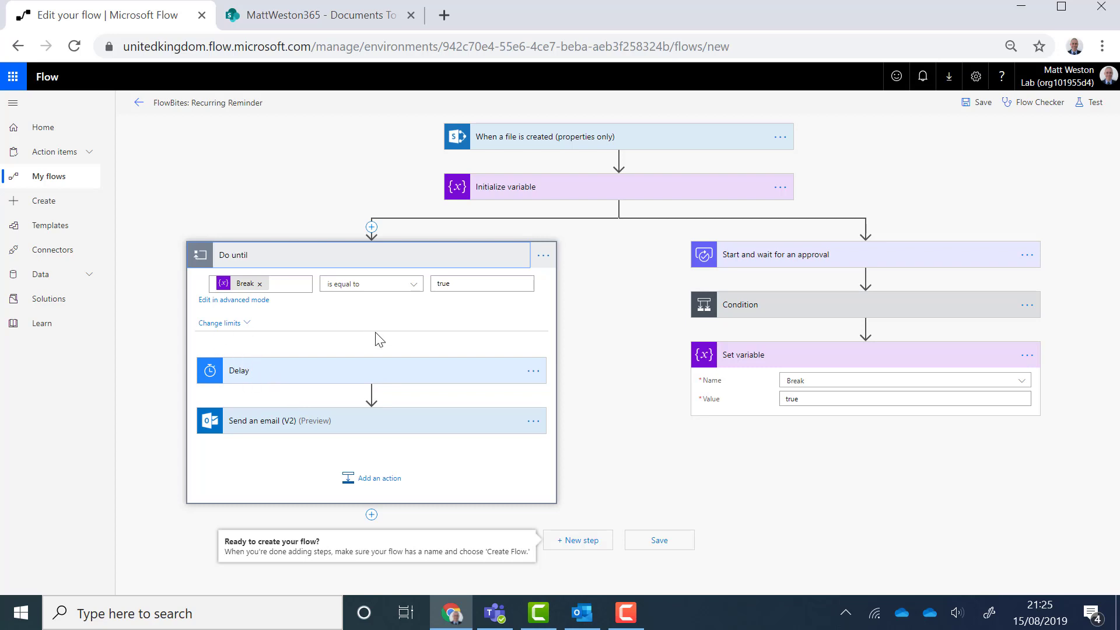
pyautogui.moveTo(444, 446)
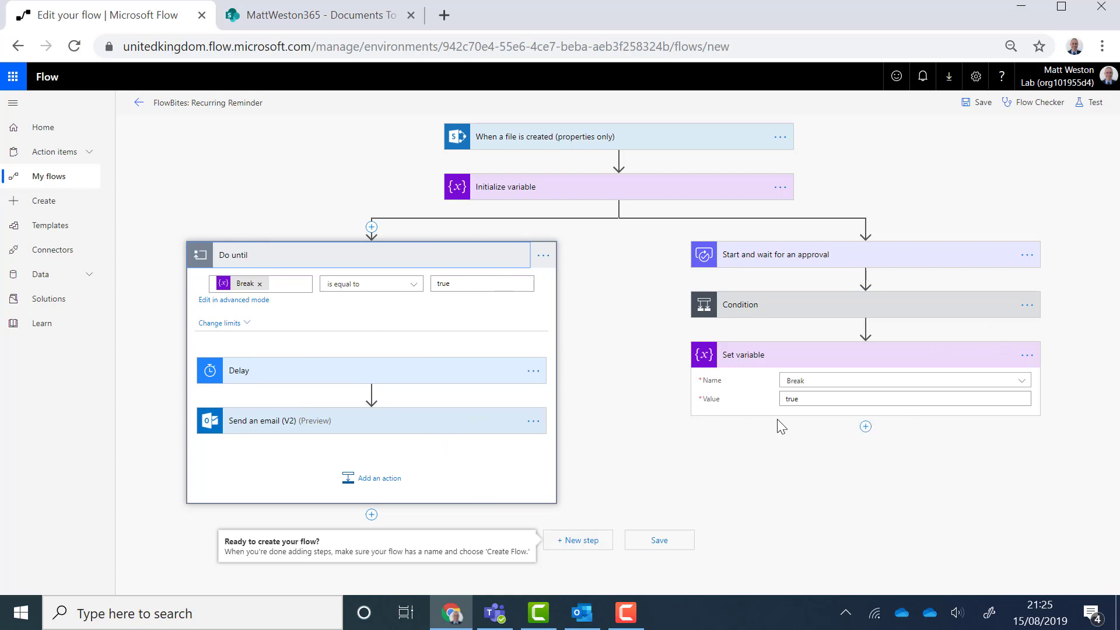
pyautogui.moveTo(829, 417)
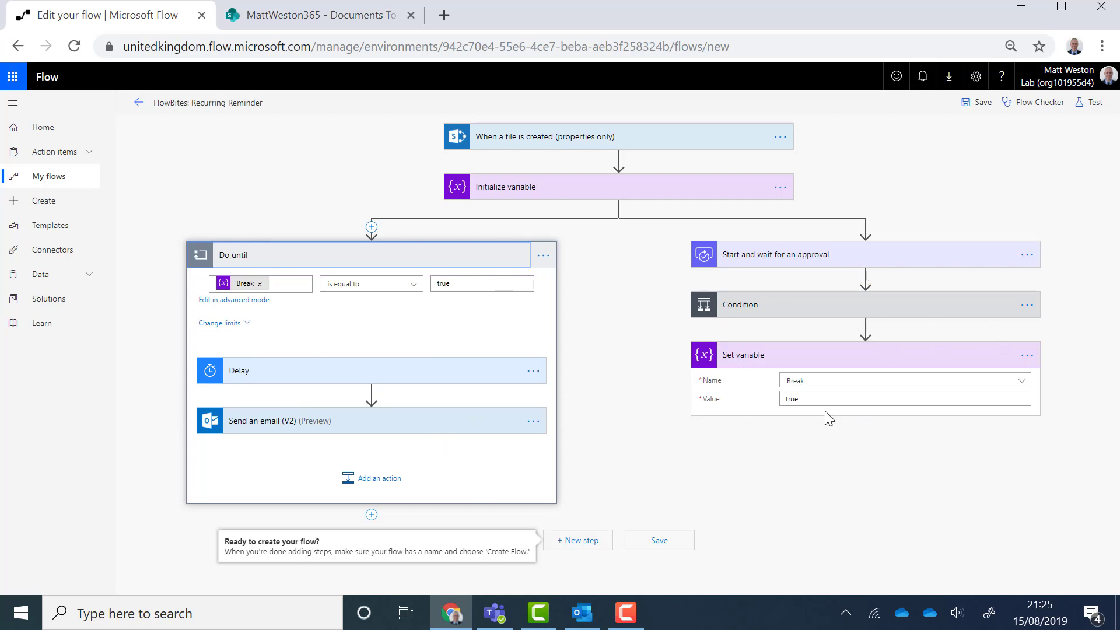
pyautogui.moveTo(218, 193)
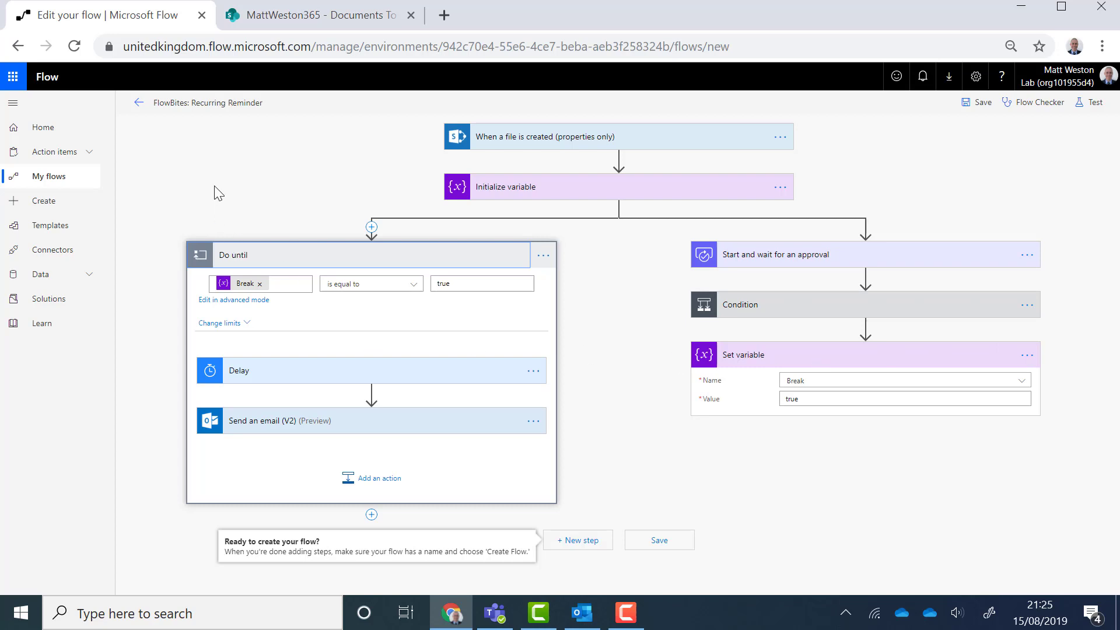
pyautogui.moveTo(300, 370)
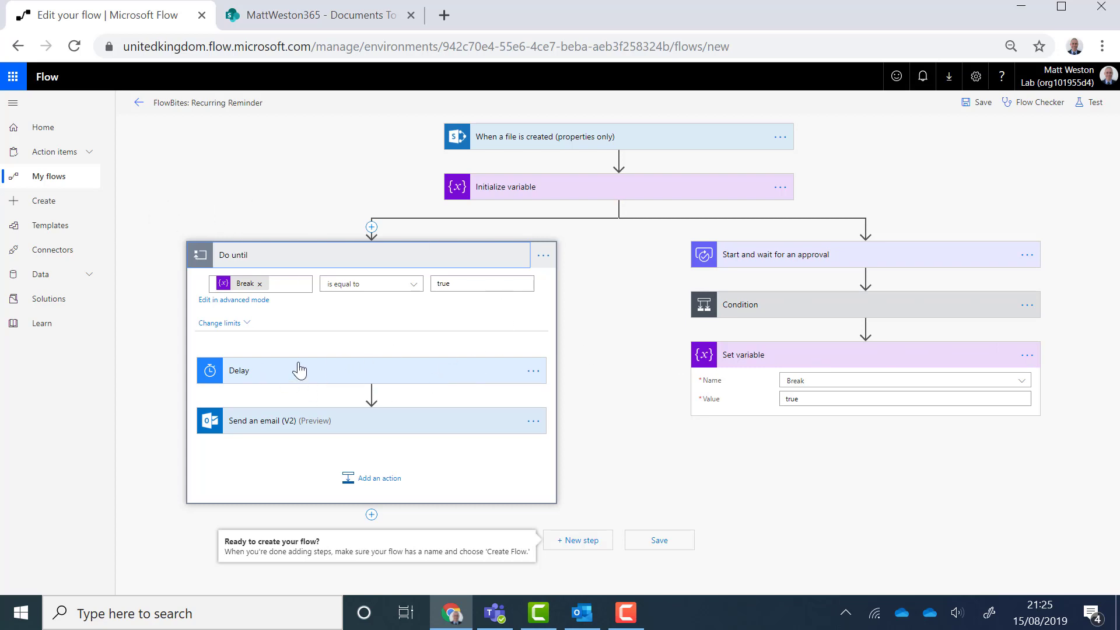
pyautogui.moveTo(324, 335)
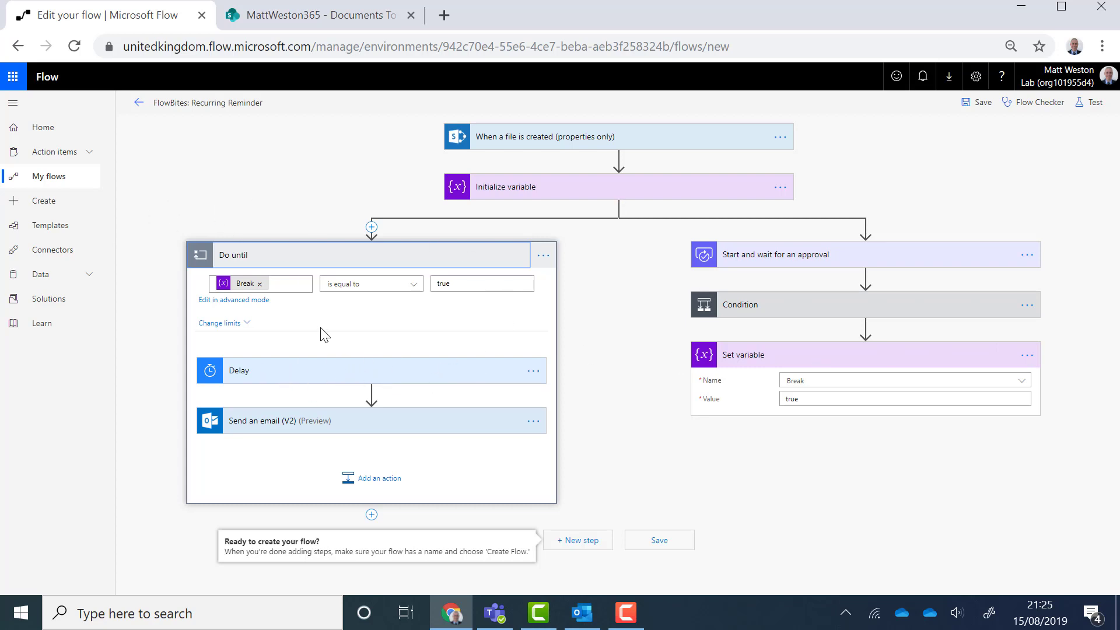
pyautogui.moveTo(349, 390)
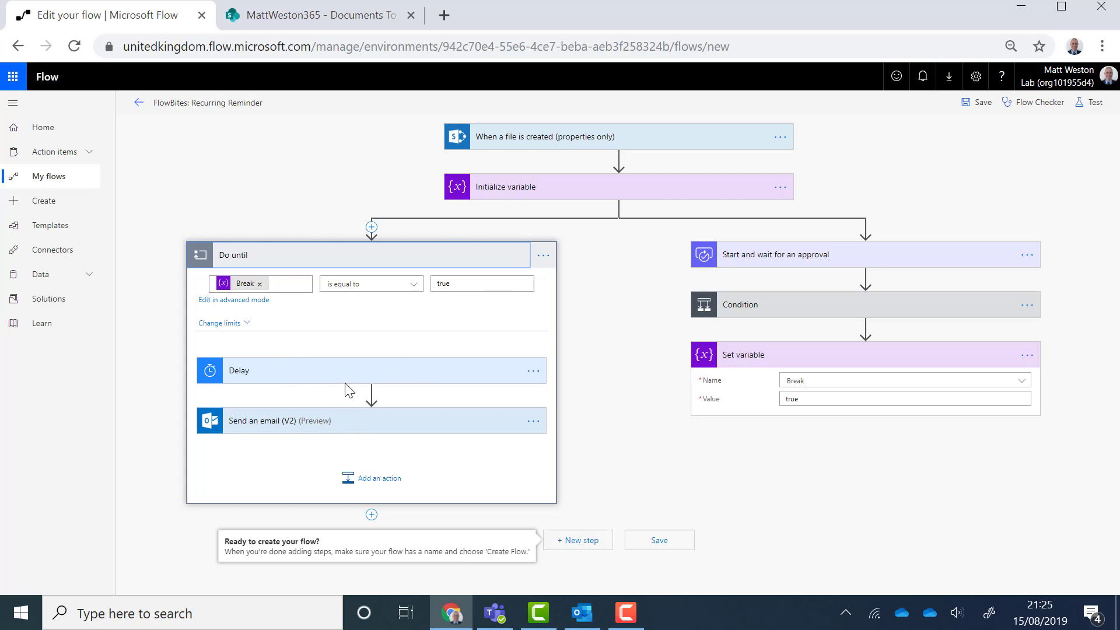
pyautogui.moveTo(377, 428)
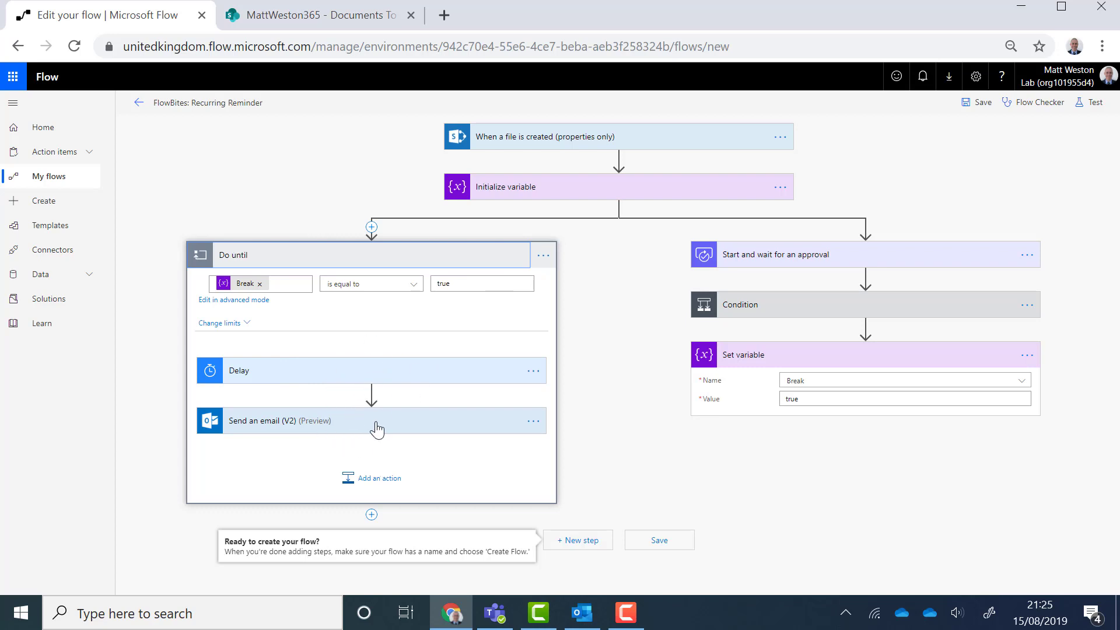
pyautogui.moveTo(371, 397)
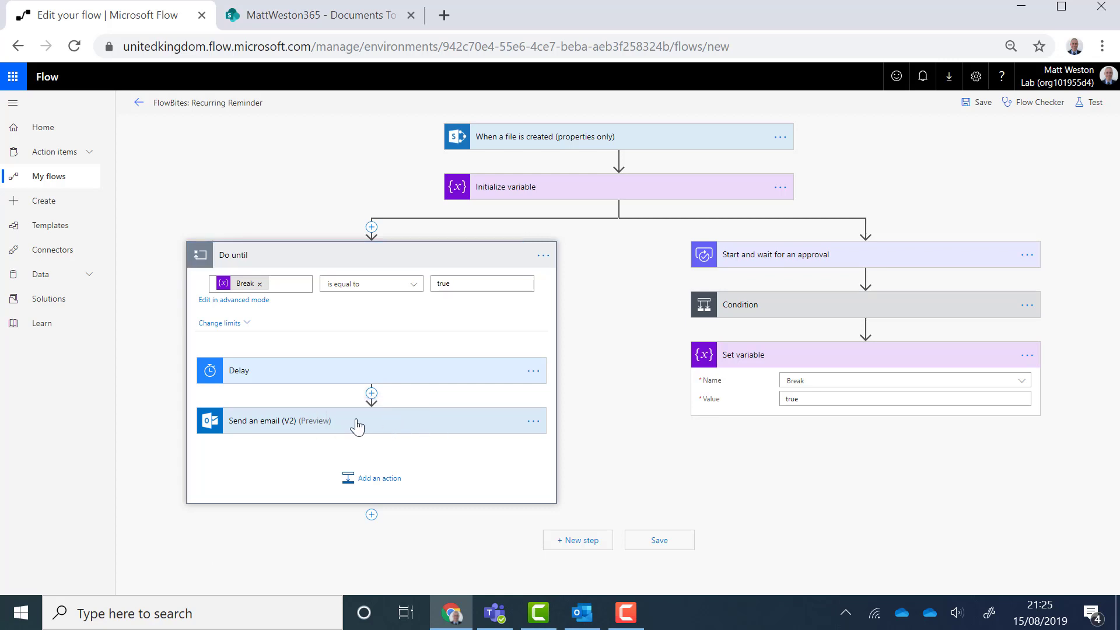
# Step: Insert a Condition between Delay and the email, named 'Condition - Check Break value'
pyautogui.click(371, 393)
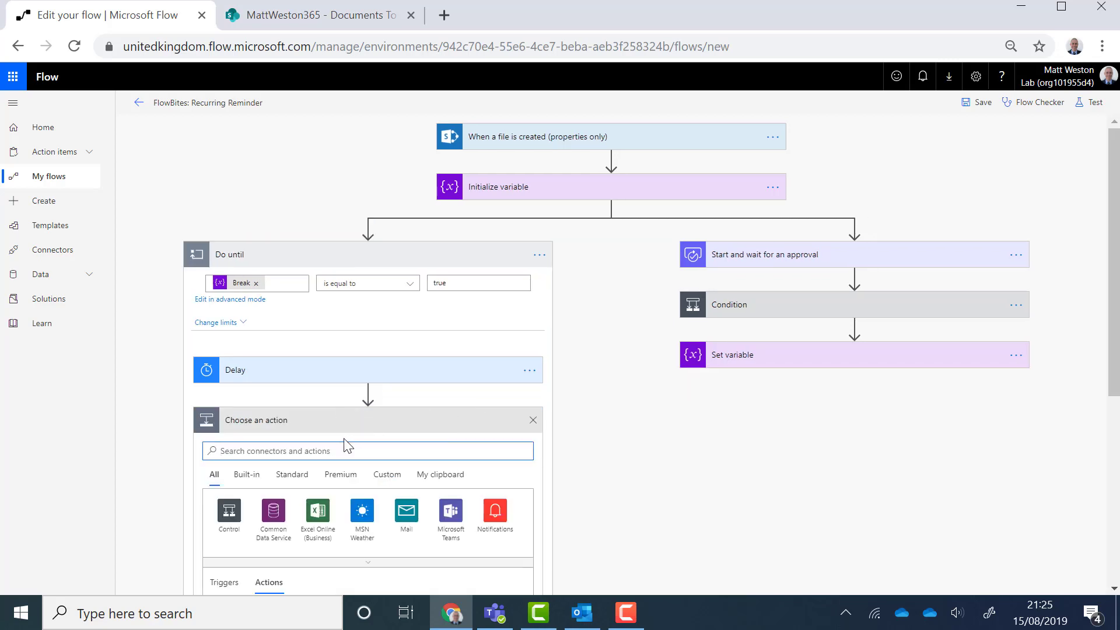
pyautogui.write('condition')
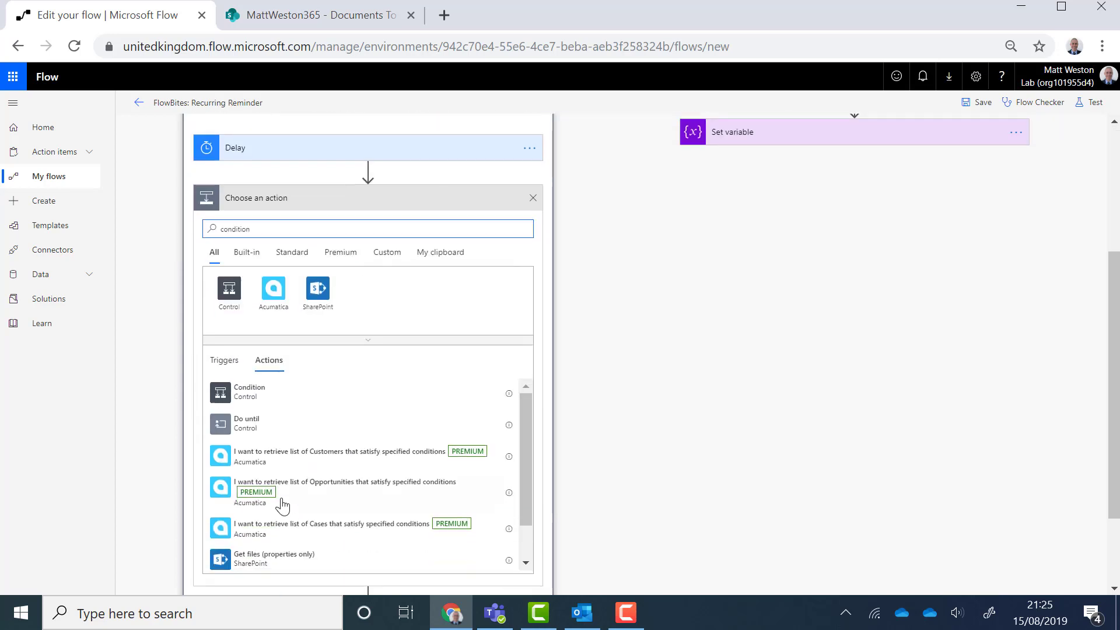
pyautogui.click(249, 392)
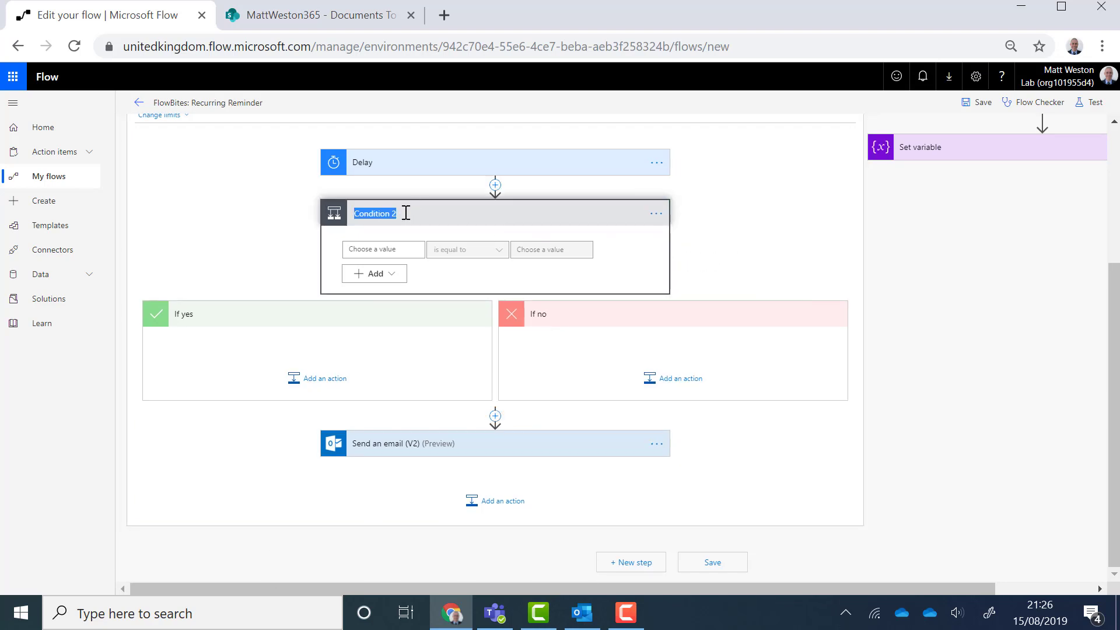
pyautogui.write('Condition - Check B')
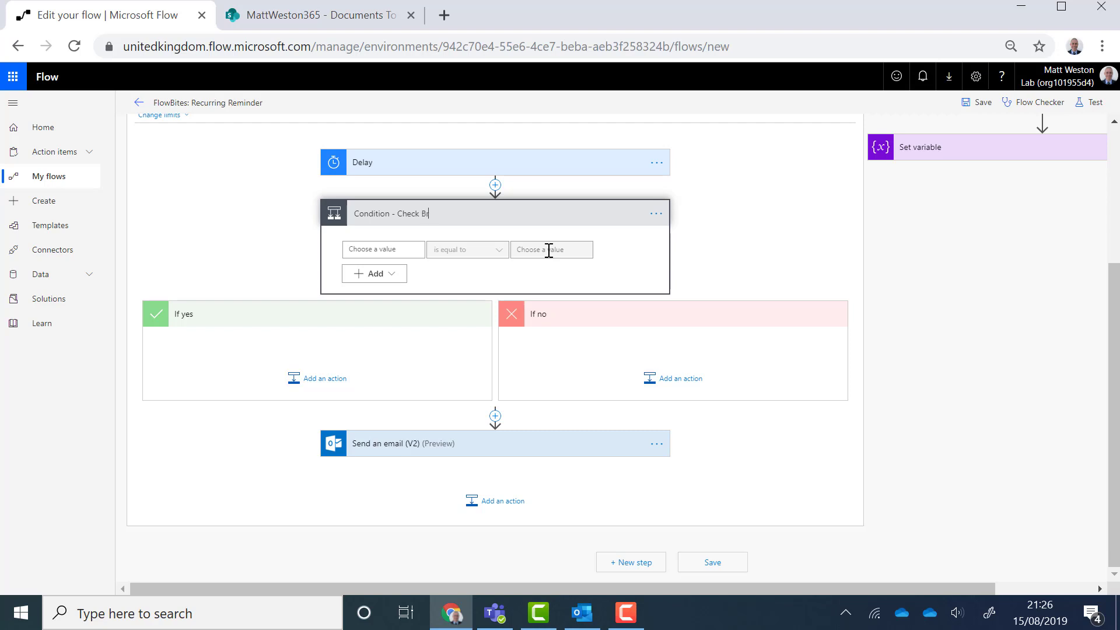
pyautogui.write('reak value')
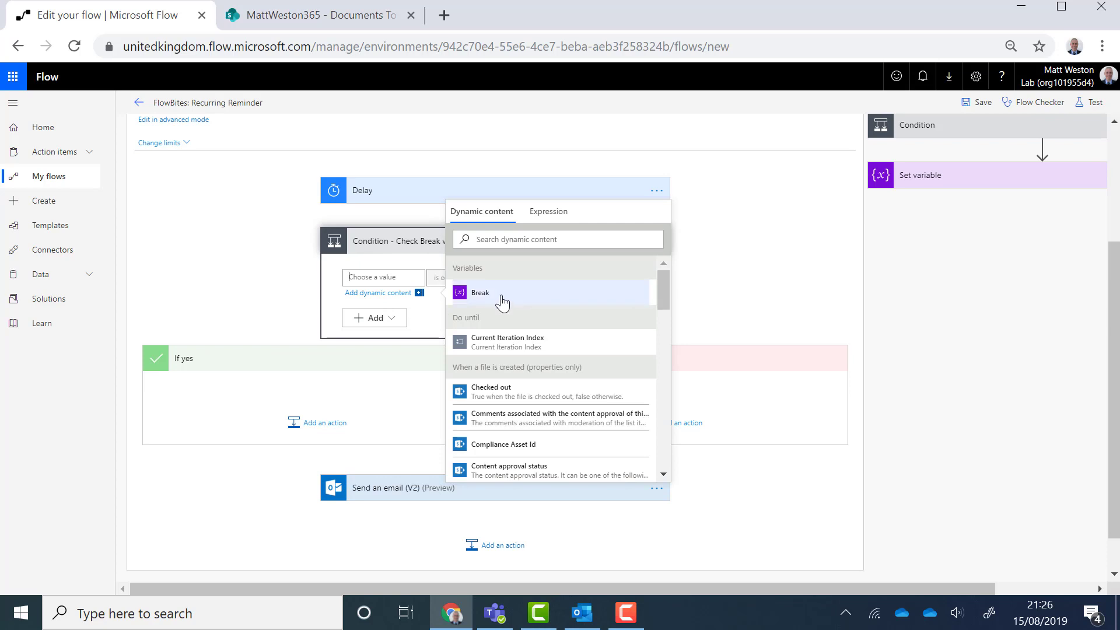
# Step: Make the condition test Break is not equal to true so the email sends only then
pyautogui.click(479, 293)
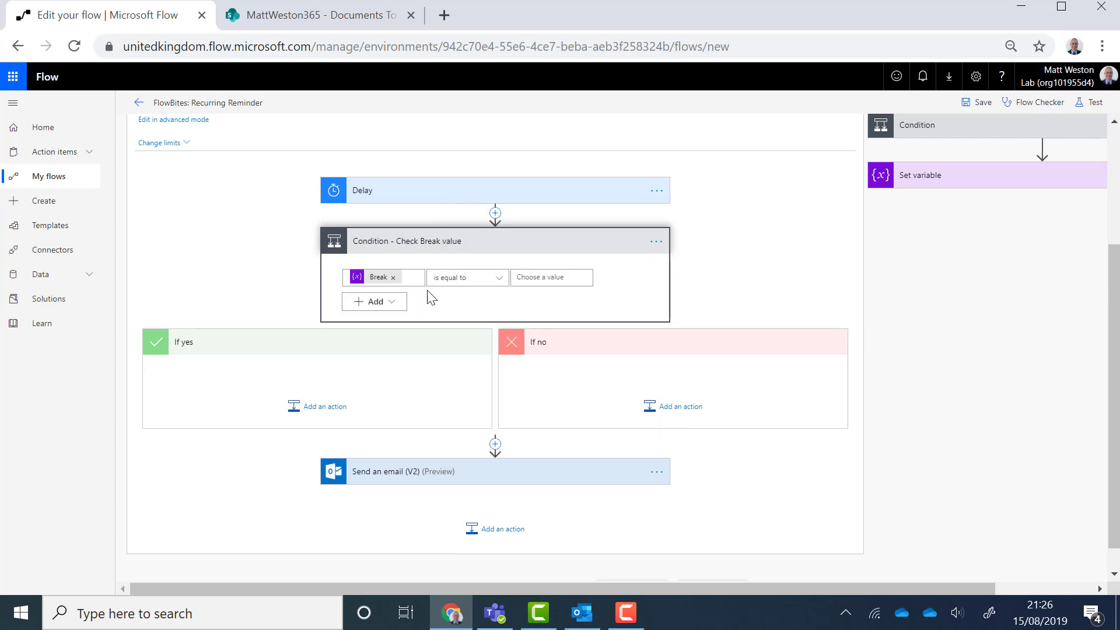
pyautogui.click(467, 278)
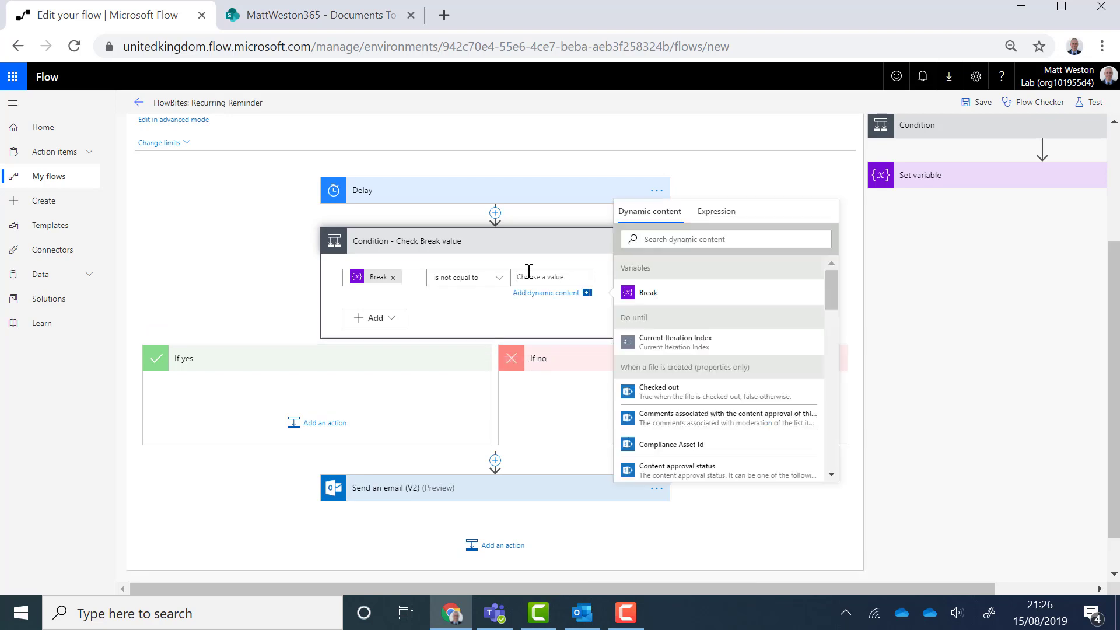
pyautogui.write('true')
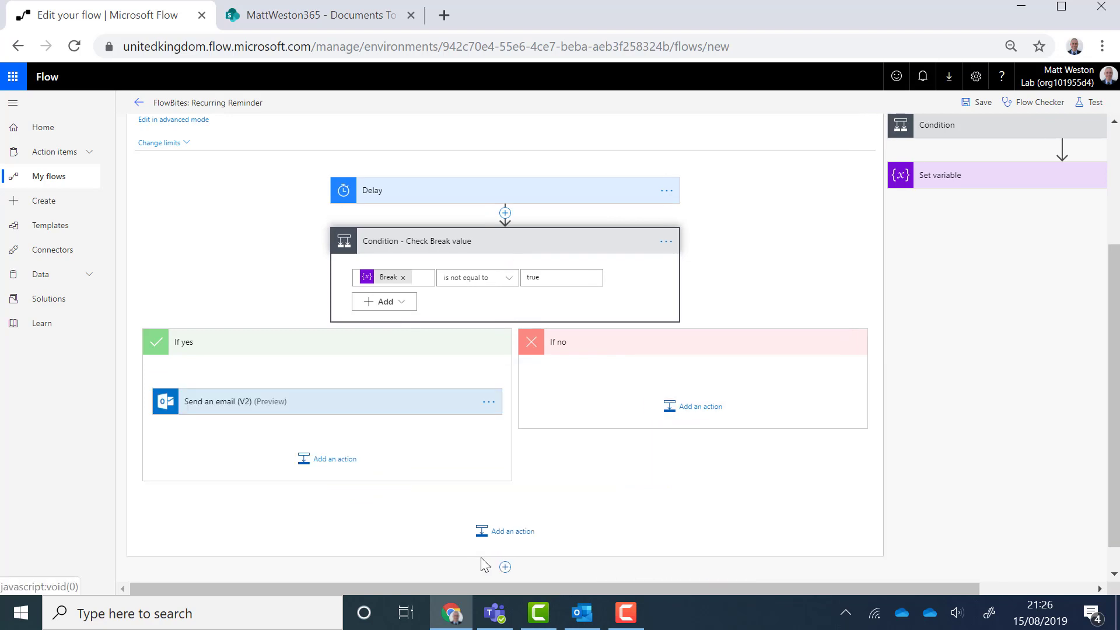
pyautogui.moveTo(709, 425)
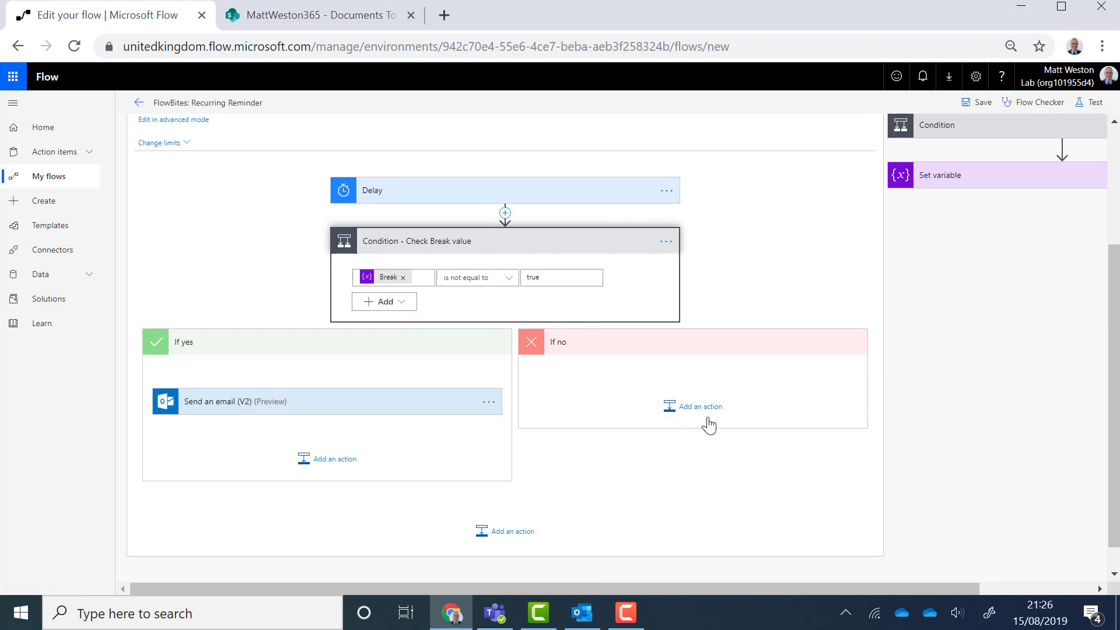
pyautogui.moveTo(160, 367)
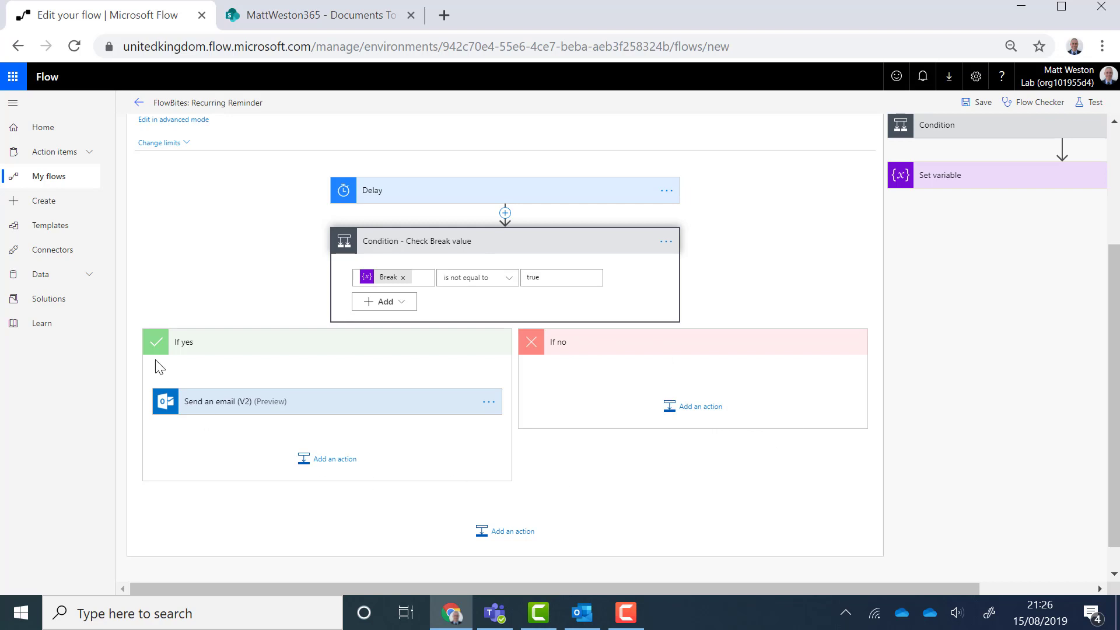
pyautogui.moveTo(692, 407)
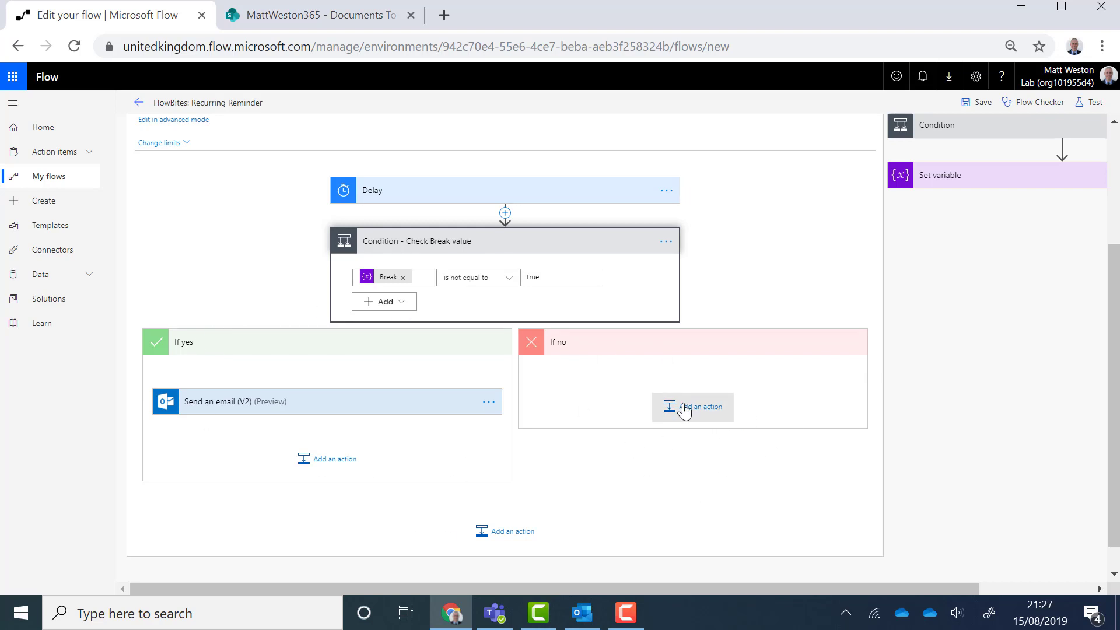
pyautogui.scroll(3)
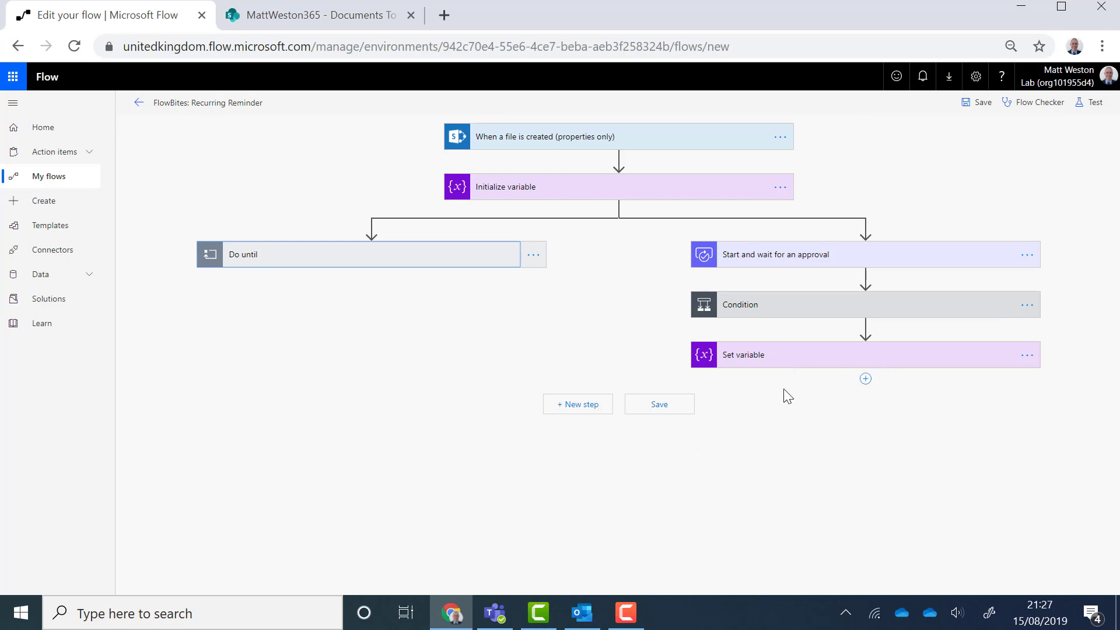
pyautogui.moveTo(865, 378)
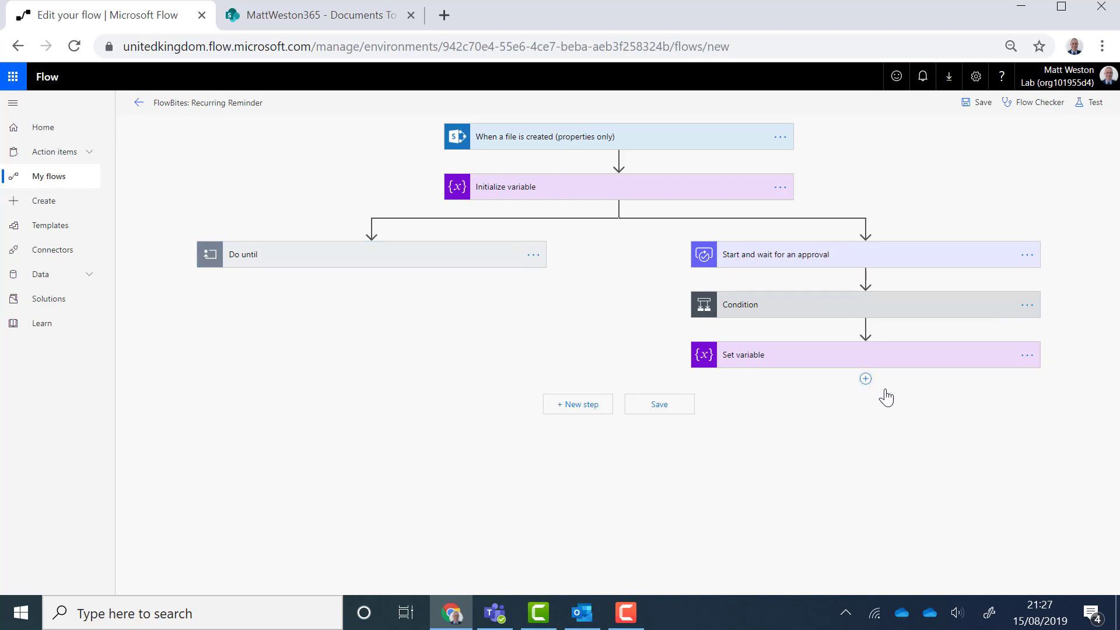
# Step: Add a Delay 2 step of 5 minutes after the Set variable step
pyautogui.click(865, 378)
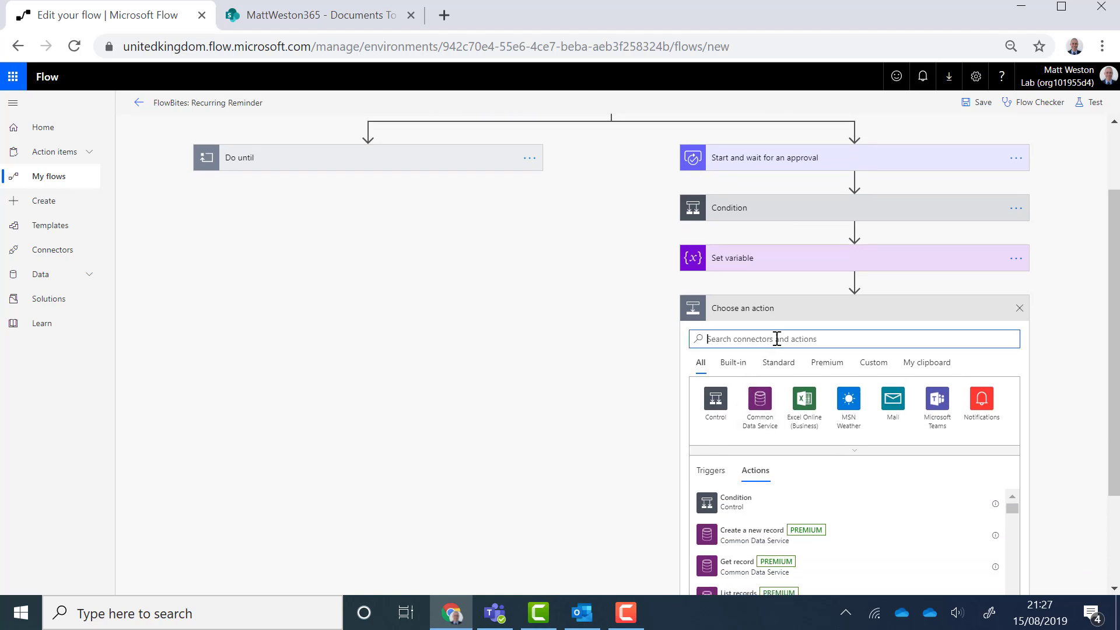
pyautogui.moveTo(760, 392)
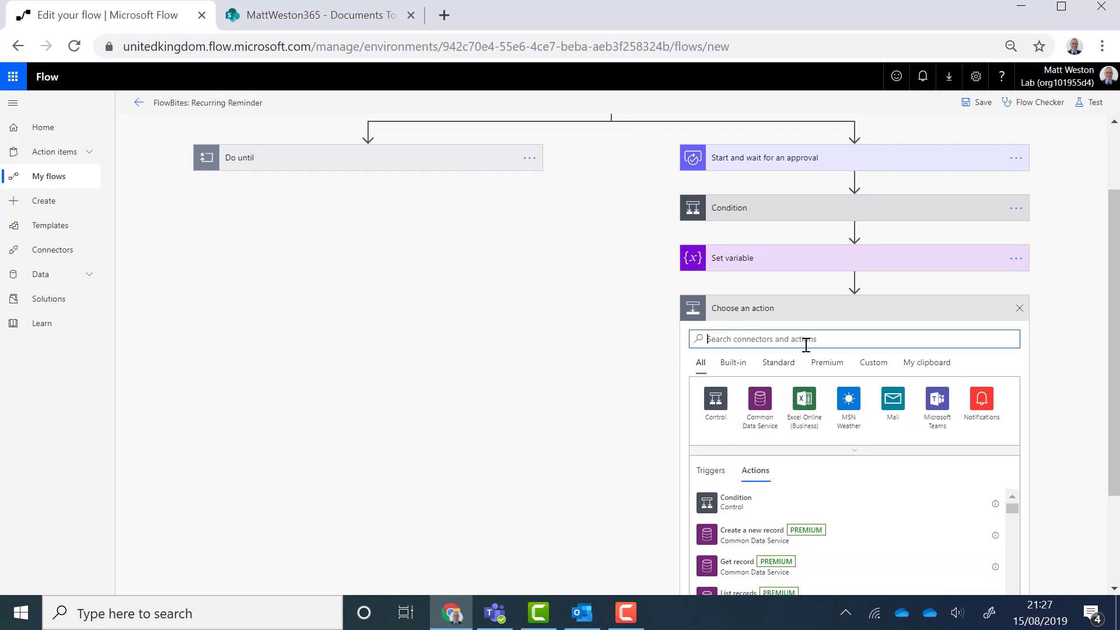
pyautogui.write('d')
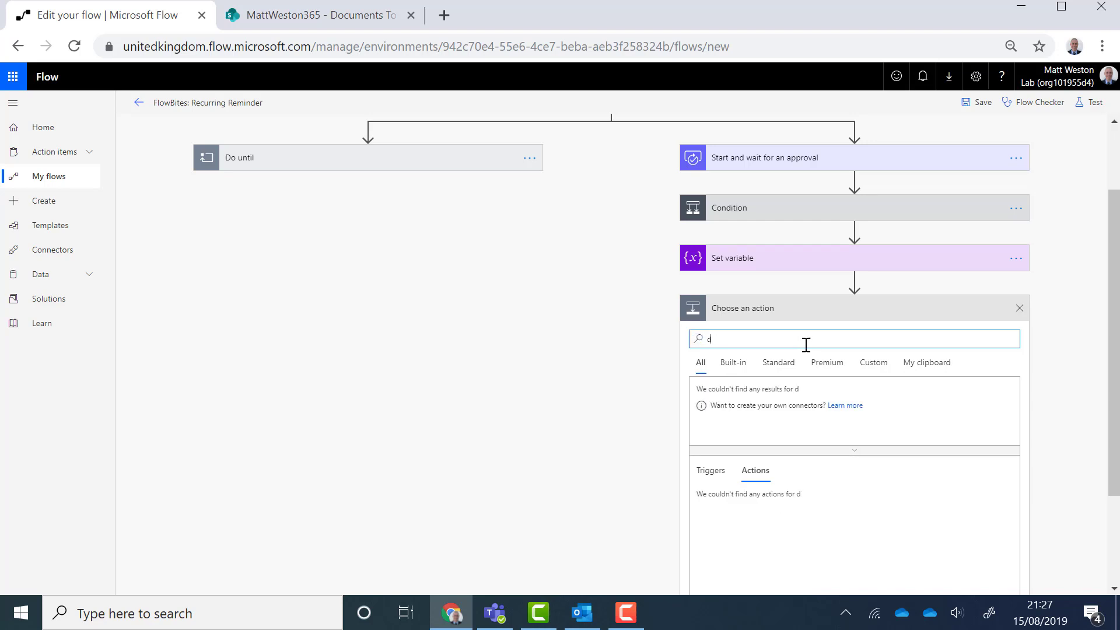
pyautogui.write('elay')
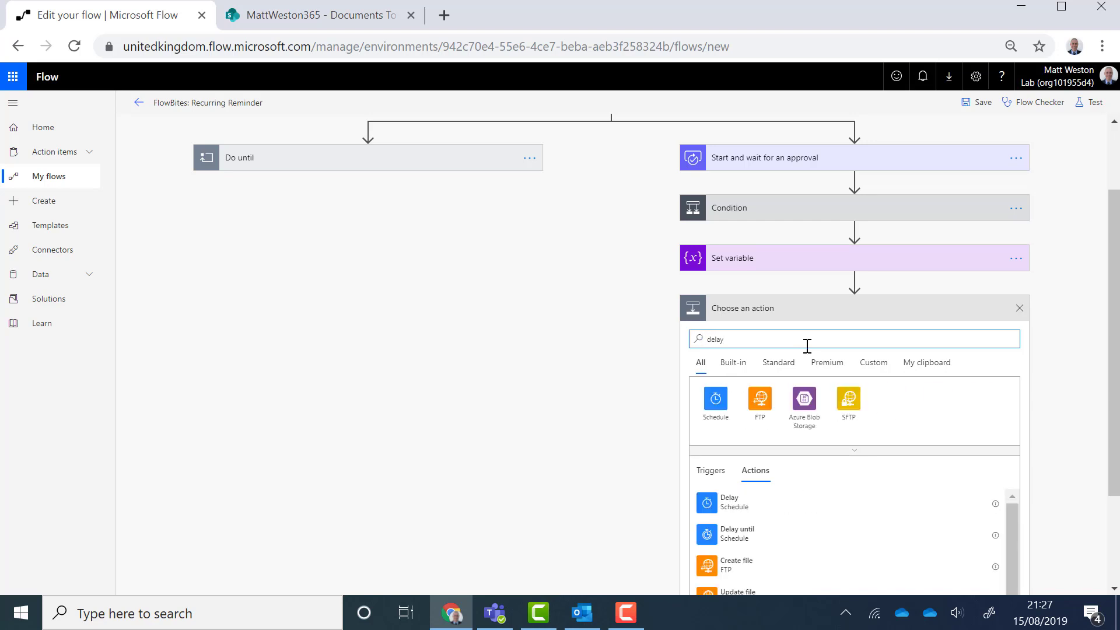
pyautogui.click(729, 502)
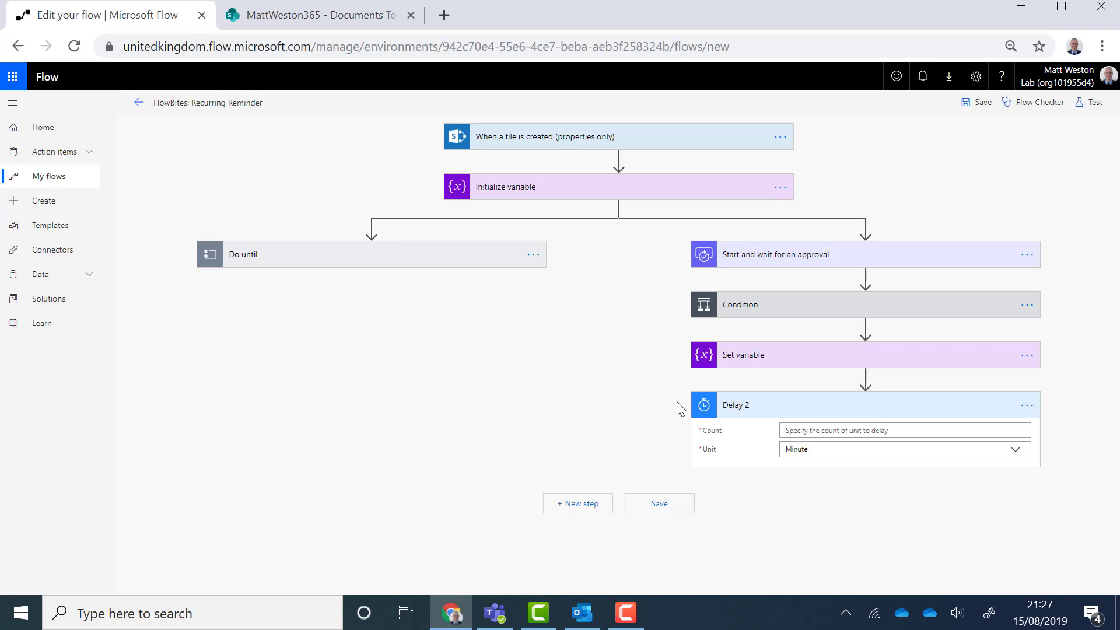
pyautogui.moveTo(860, 452)
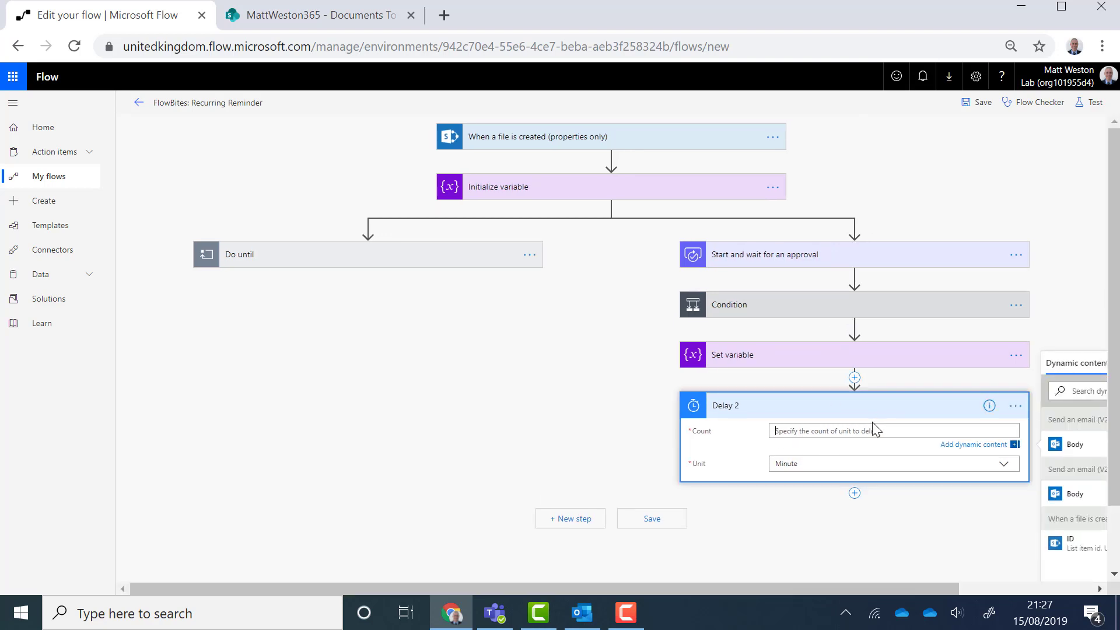
pyautogui.moveTo(862, 431)
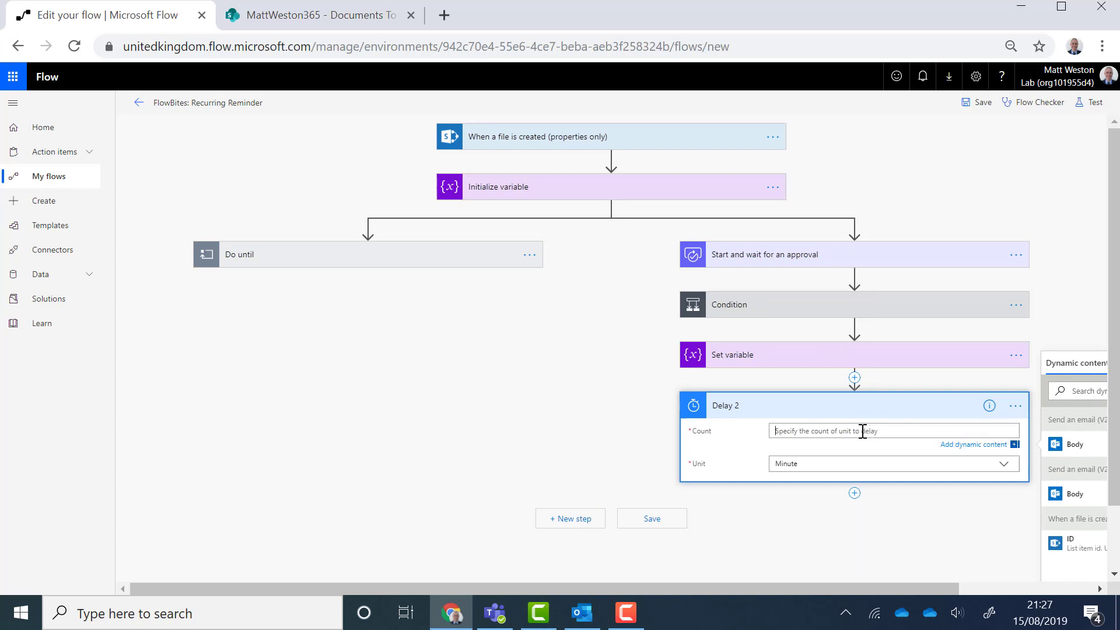
pyautogui.write('5')
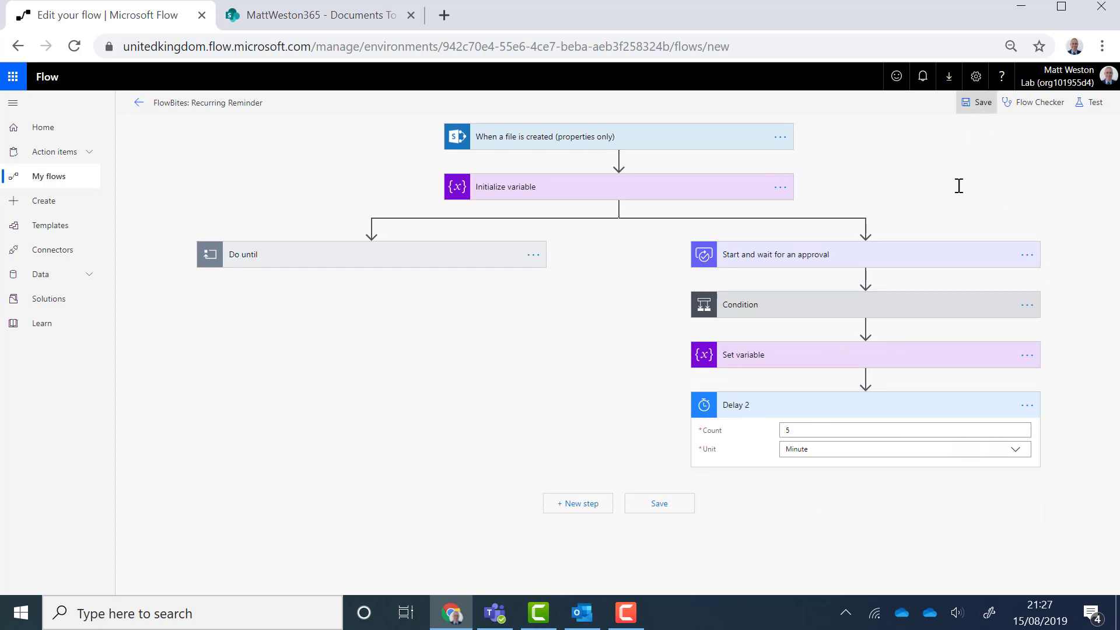
# Step: Save the flow and start a test run using 'I'll perform the trigger action'
pyautogui.click(984, 103)
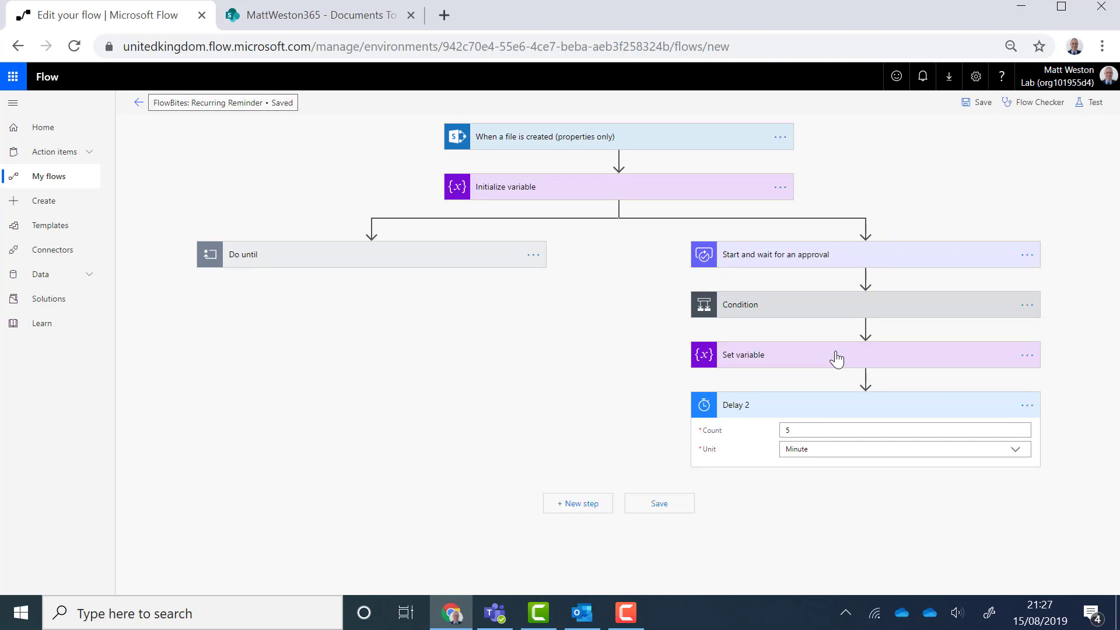
pyautogui.moveTo(1094, 103)
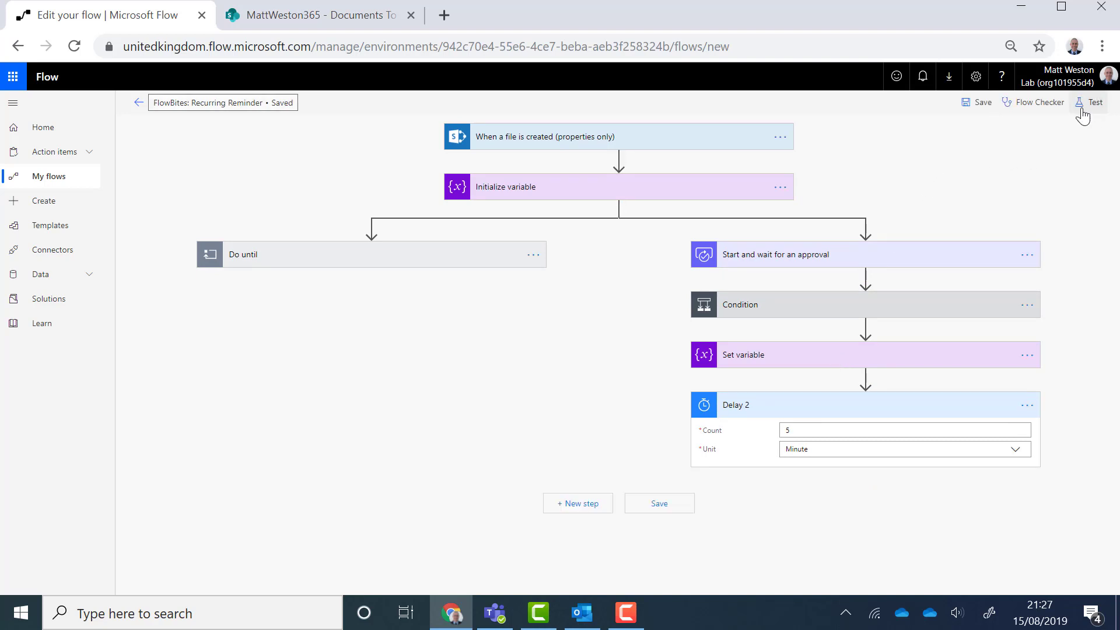
pyautogui.click(1094, 103)
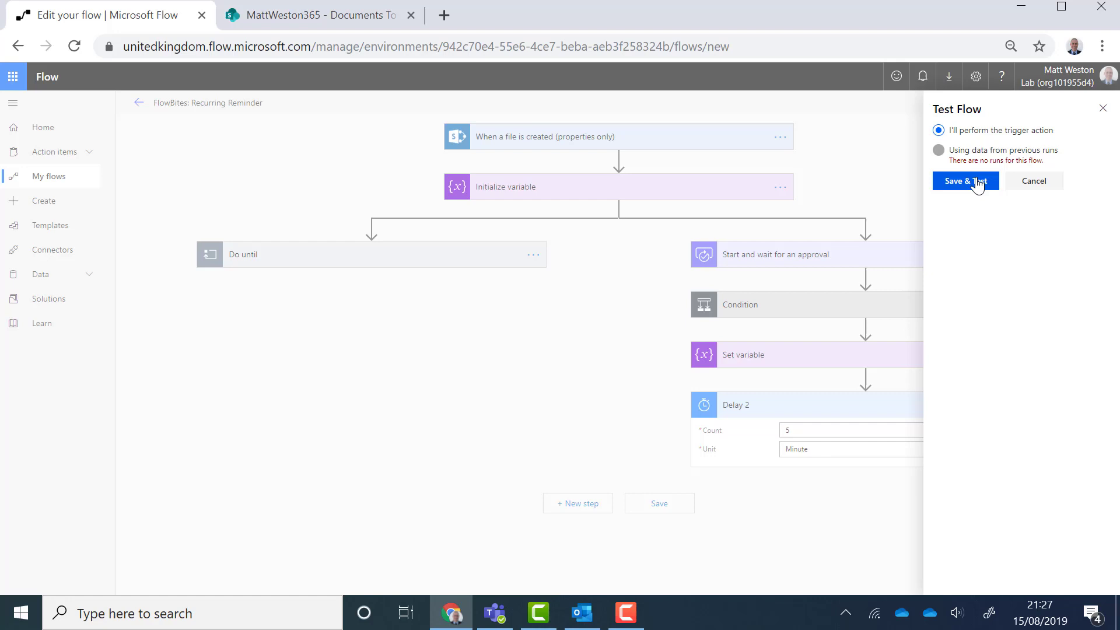
pyautogui.click(965, 181)
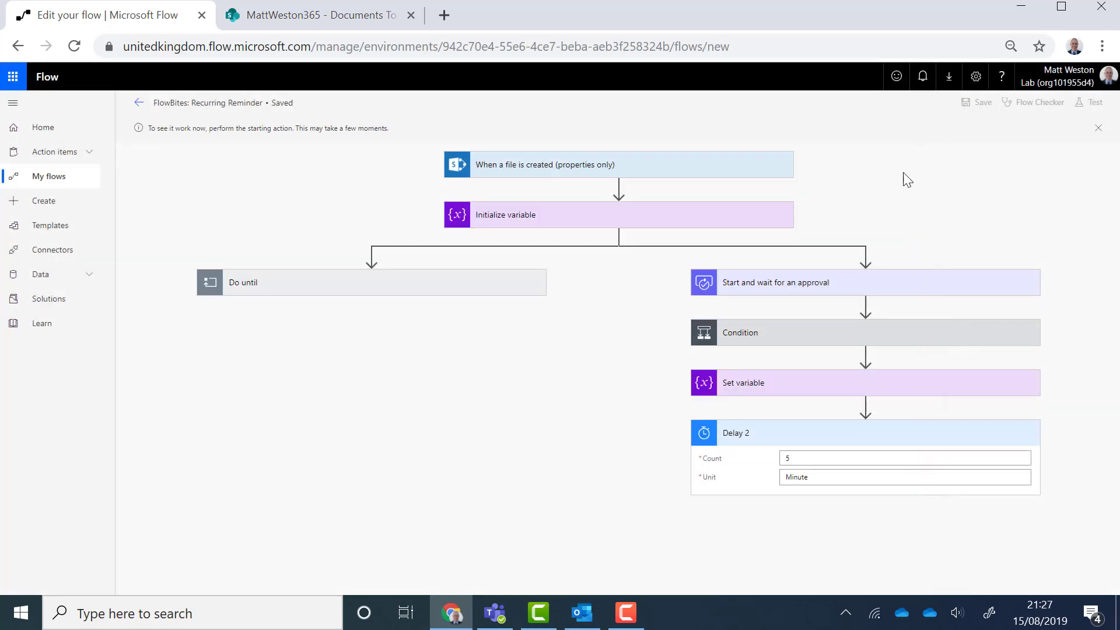
pyautogui.moveTo(318, 25)
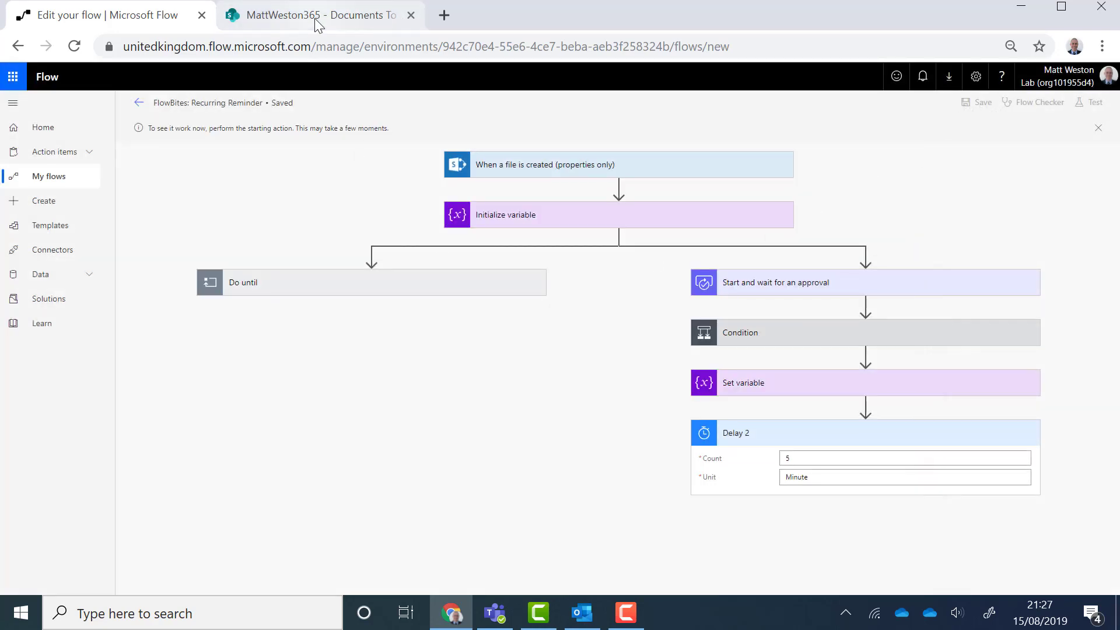
# Step: Upload Proposal for Some Work.docx to the SharePoint Documents To Approve library to trigger the flow
pyautogui.click(317, 14)
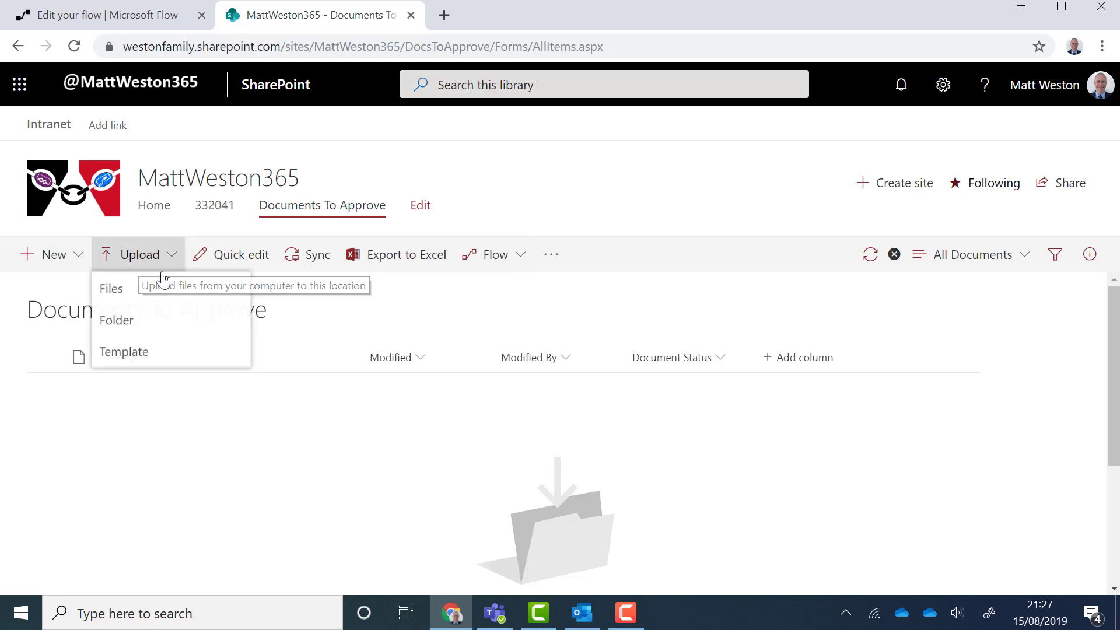
pyautogui.click(111, 288)
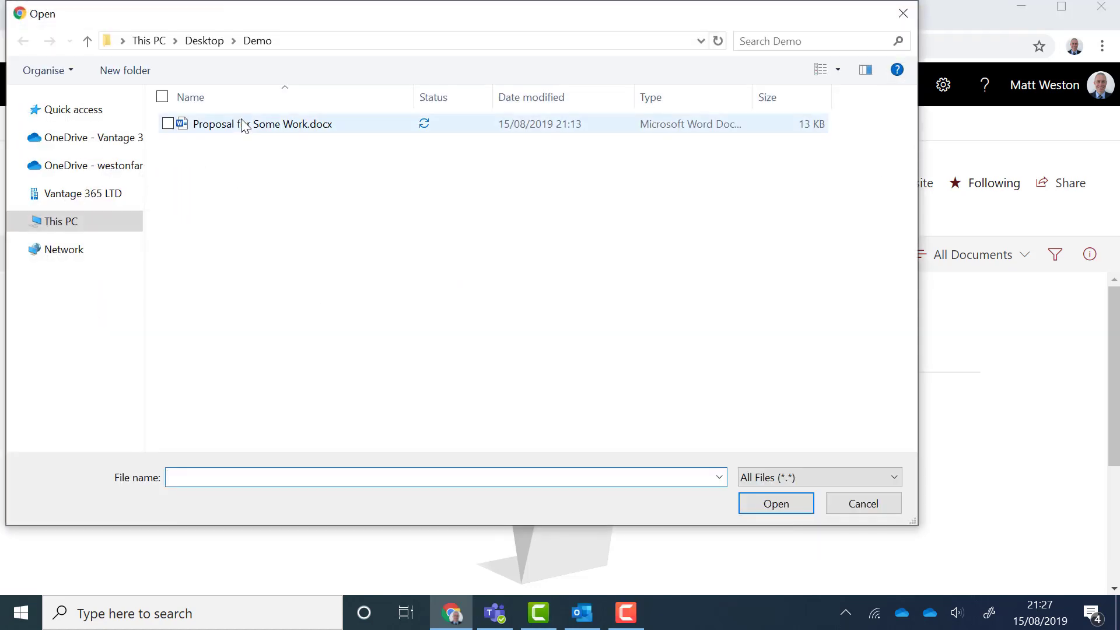
pyautogui.click(263, 123)
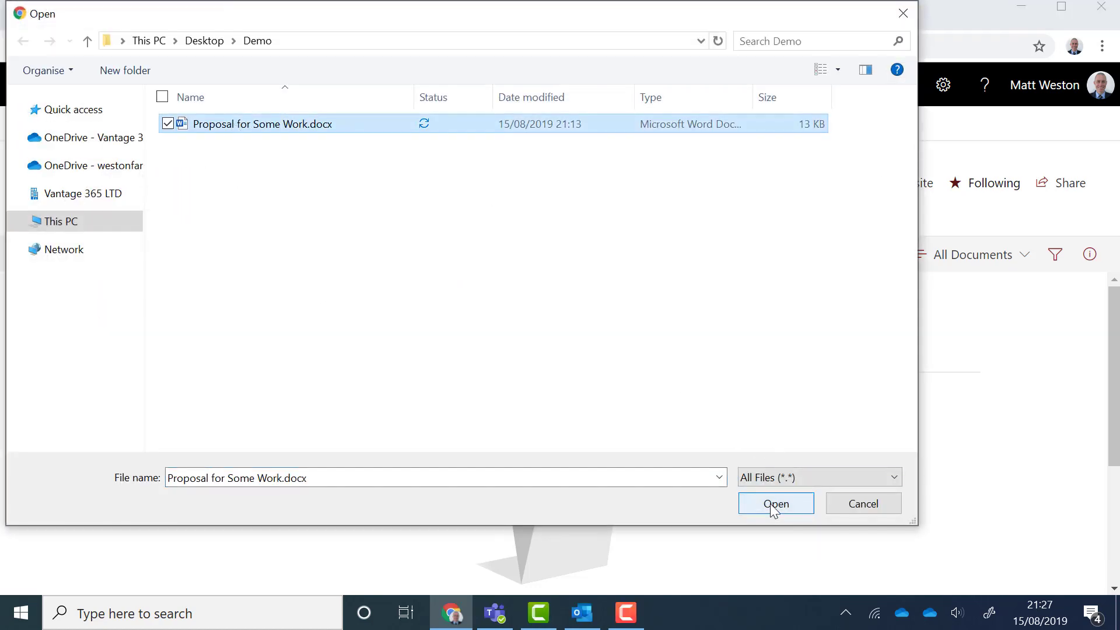
pyautogui.click(775, 504)
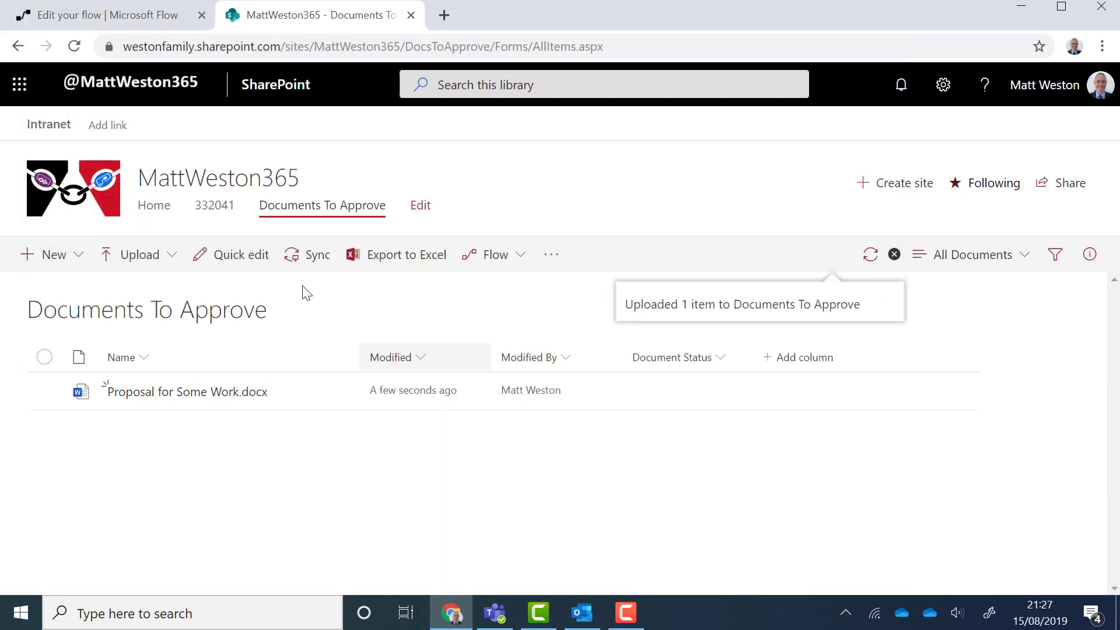
pyautogui.click(107, 14)
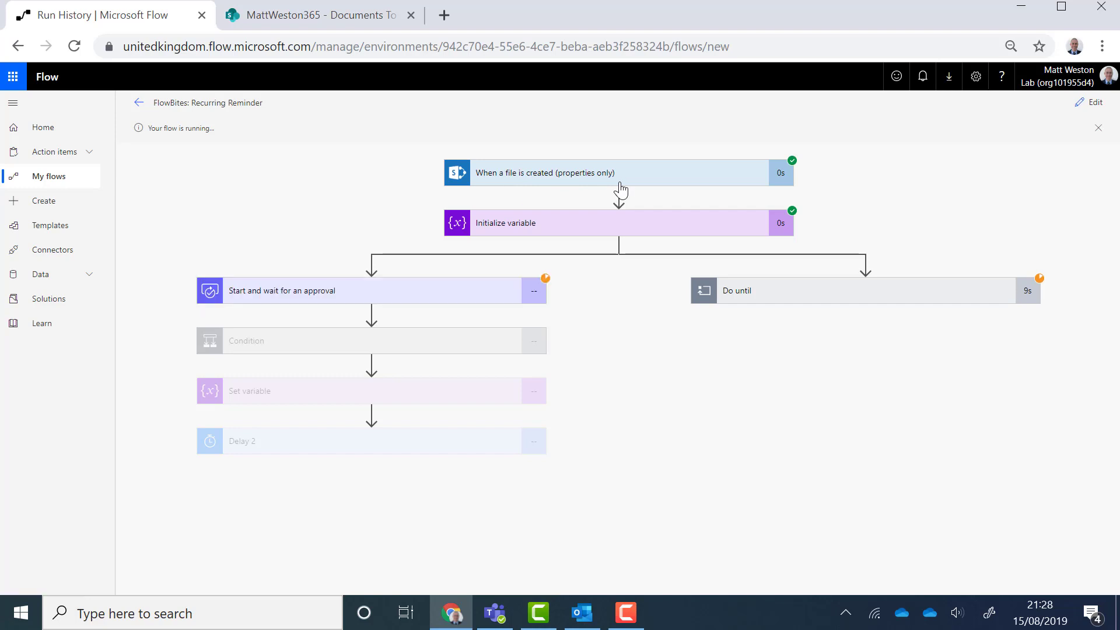
pyautogui.moveTo(338, 279)
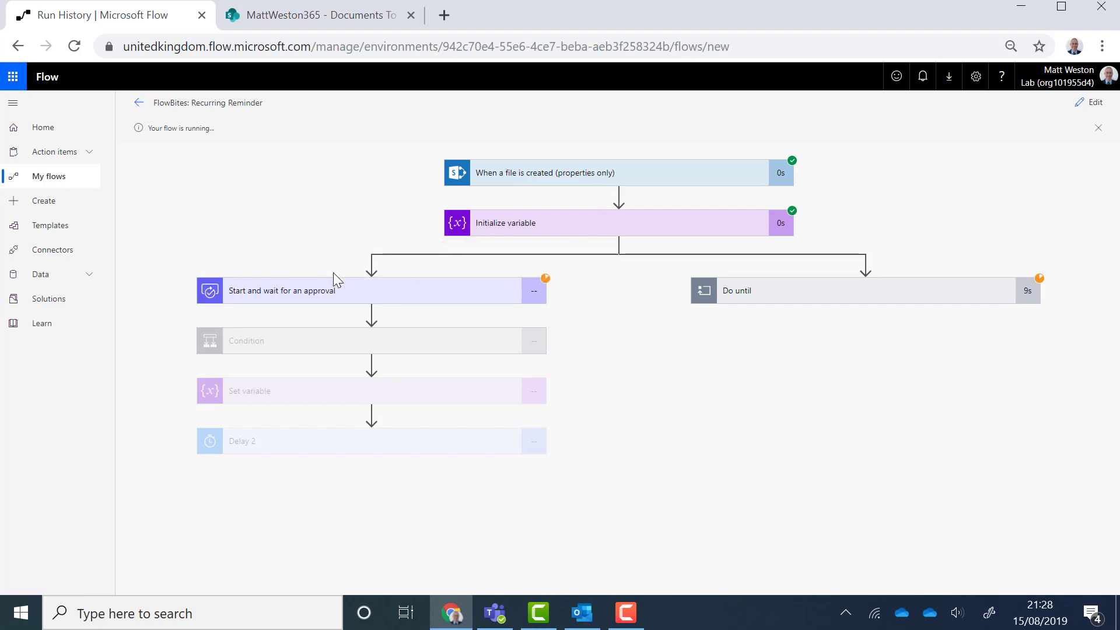
pyautogui.moveTo(879, 289)
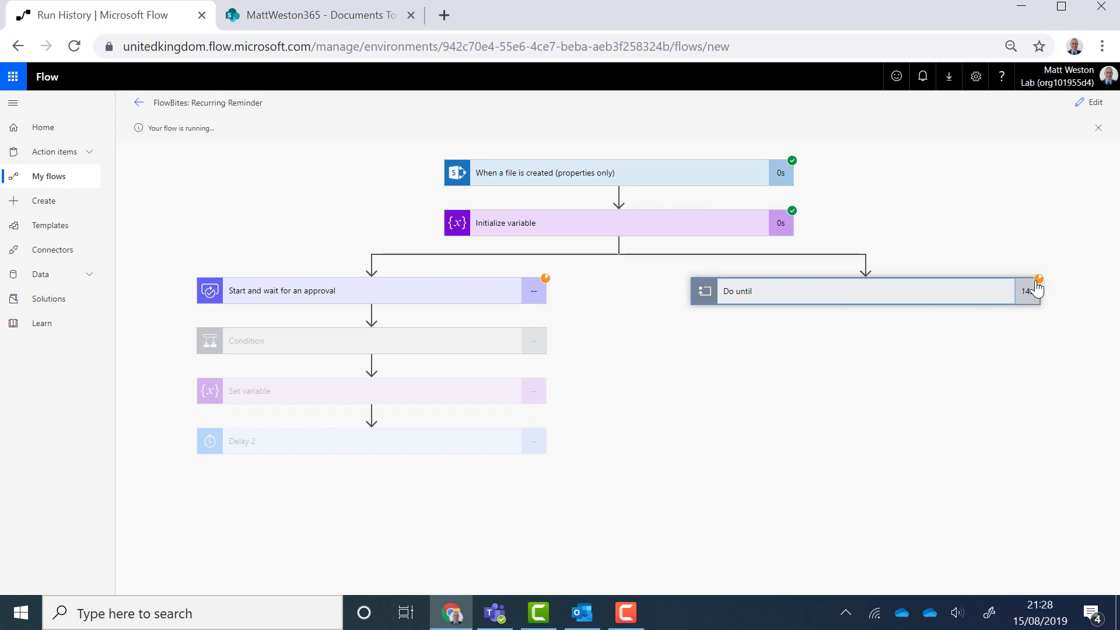
pyautogui.click(505, 222)
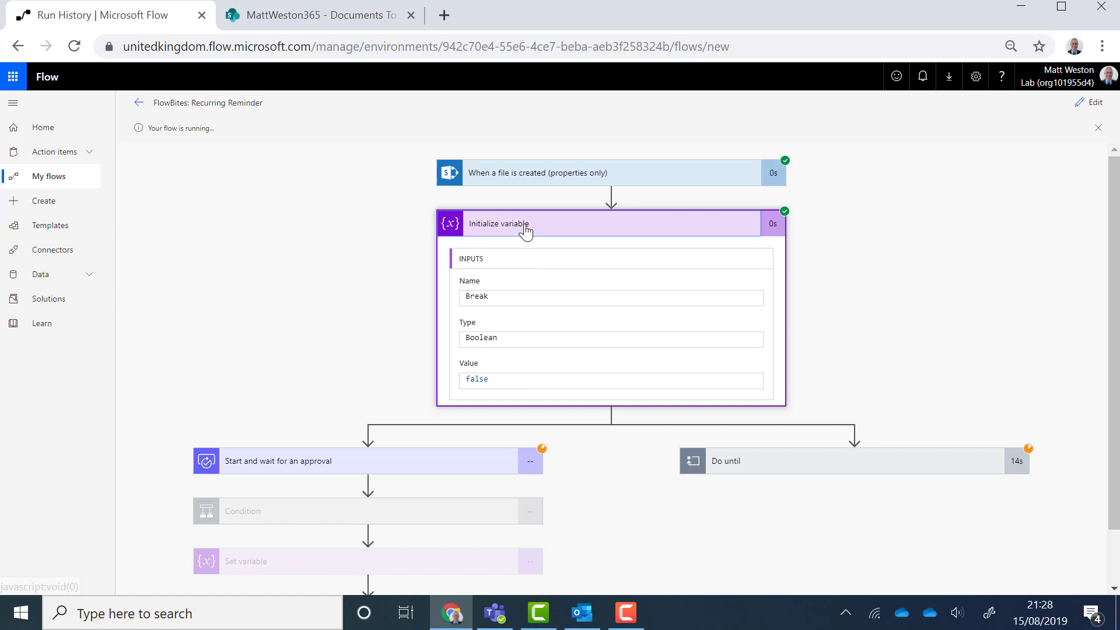
pyautogui.click(507, 223)
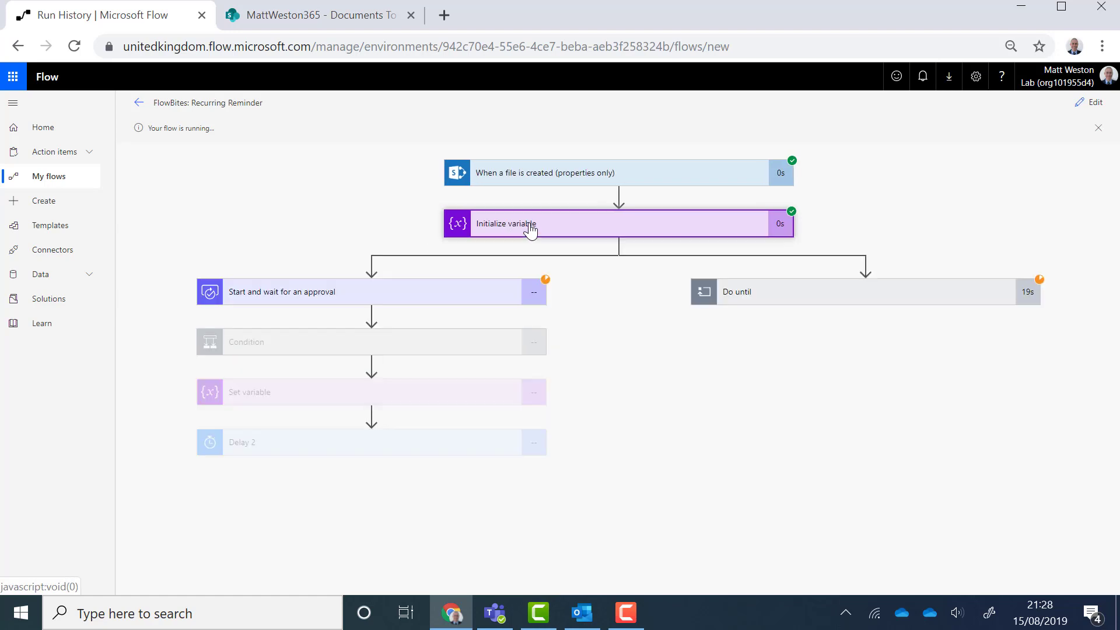
pyautogui.click(582, 612)
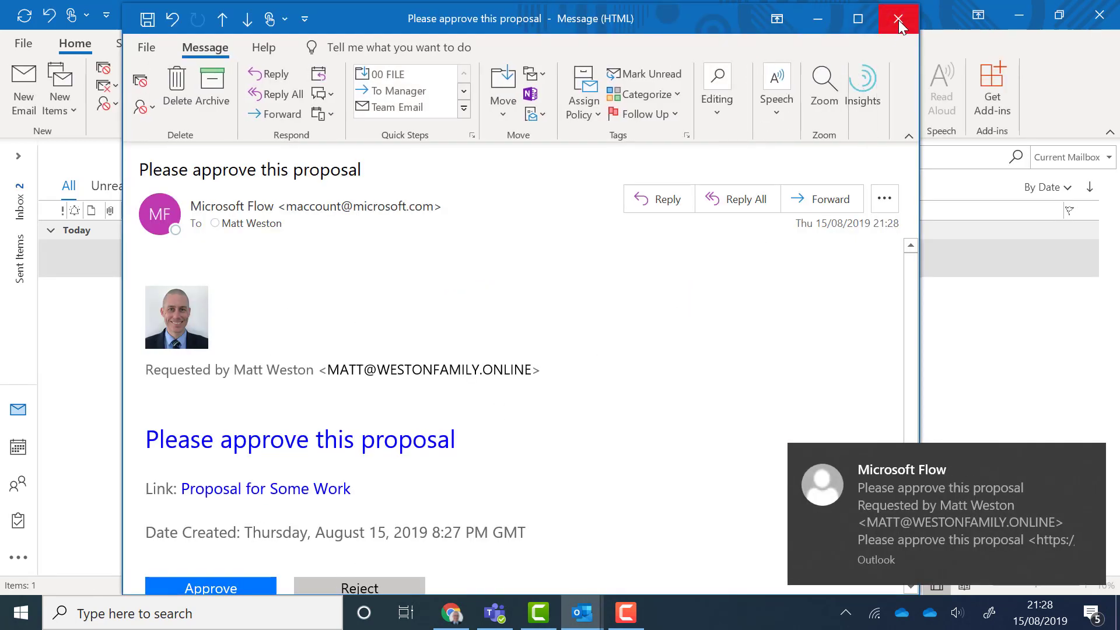
# Step: Read the 'You still haven't approved it yet!!' reminder email after closing the approval request
pyautogui.click(898, 18)
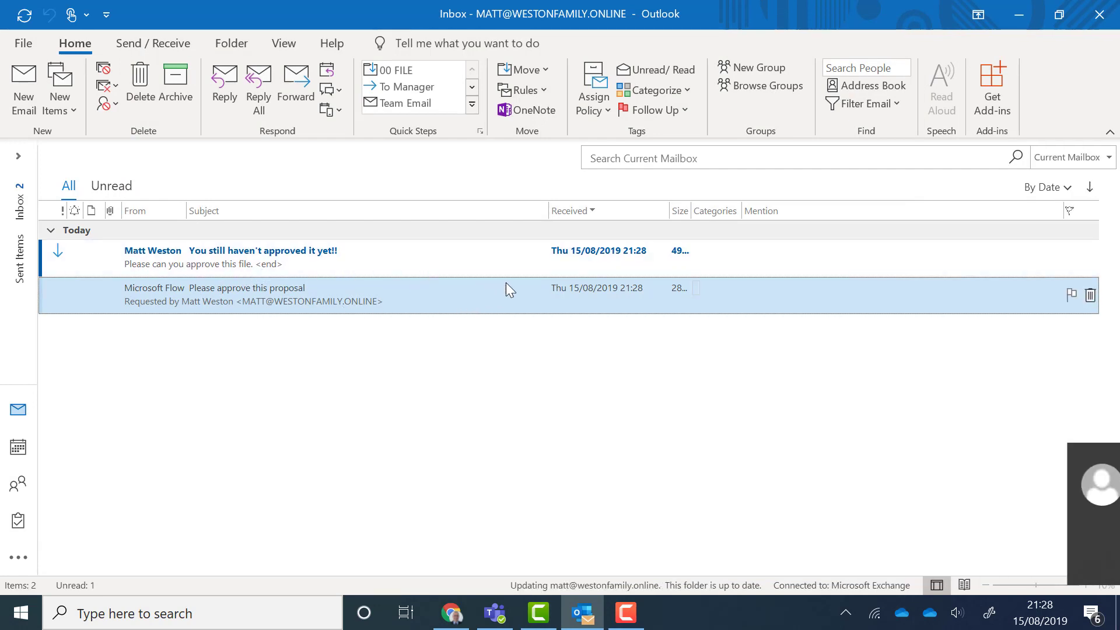
pyautogui.doubleClick(231, 257)
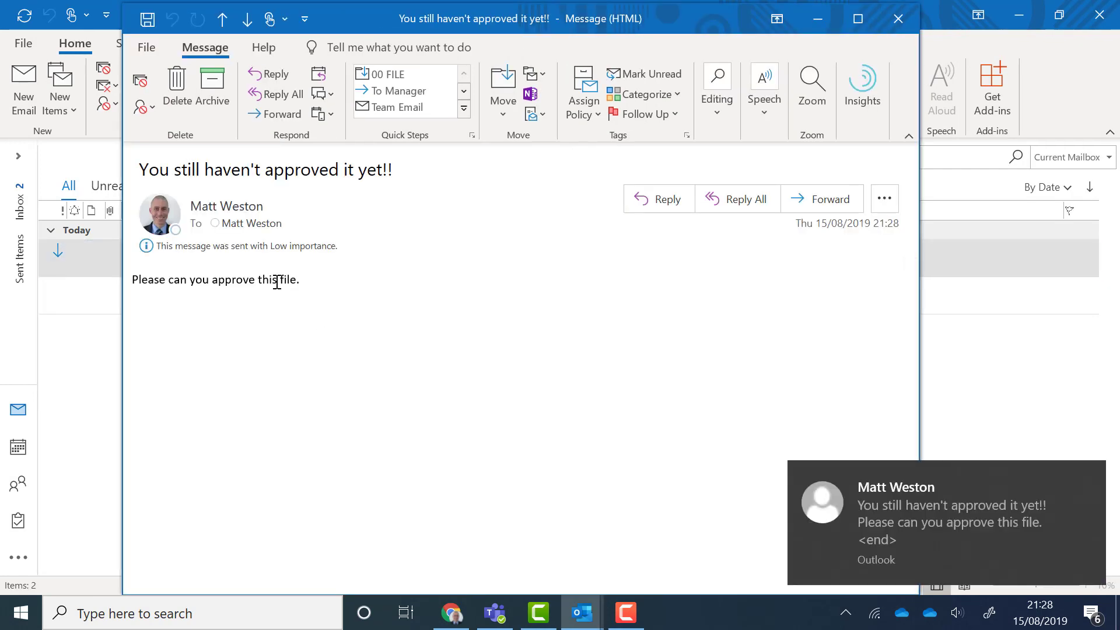
pyautogui.click(898, 19)
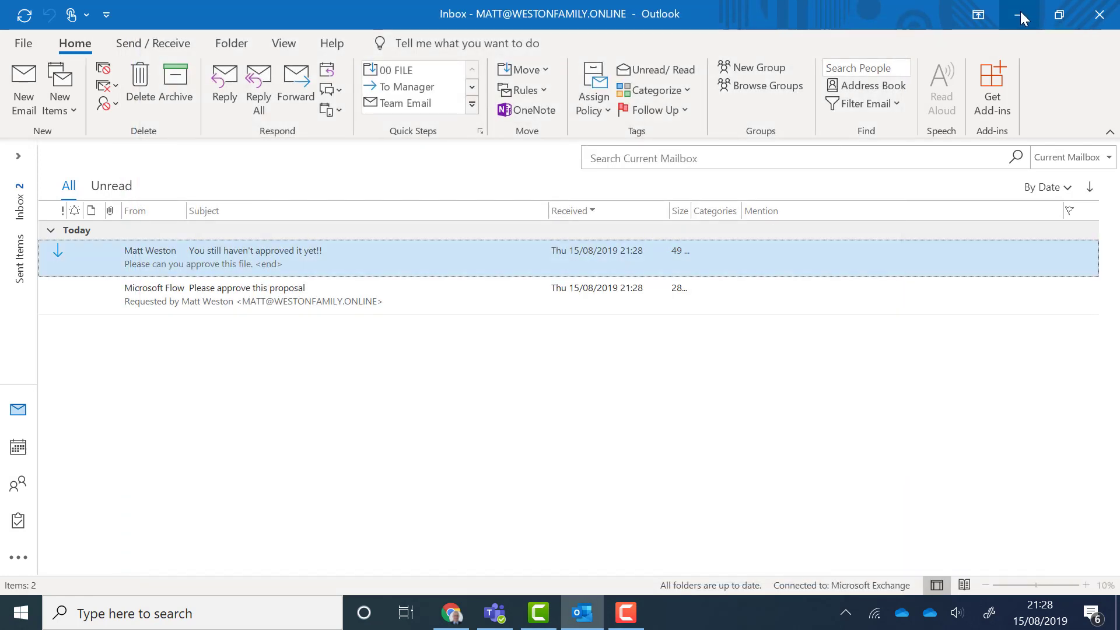
pyautogui.moveTo(1023, 14)
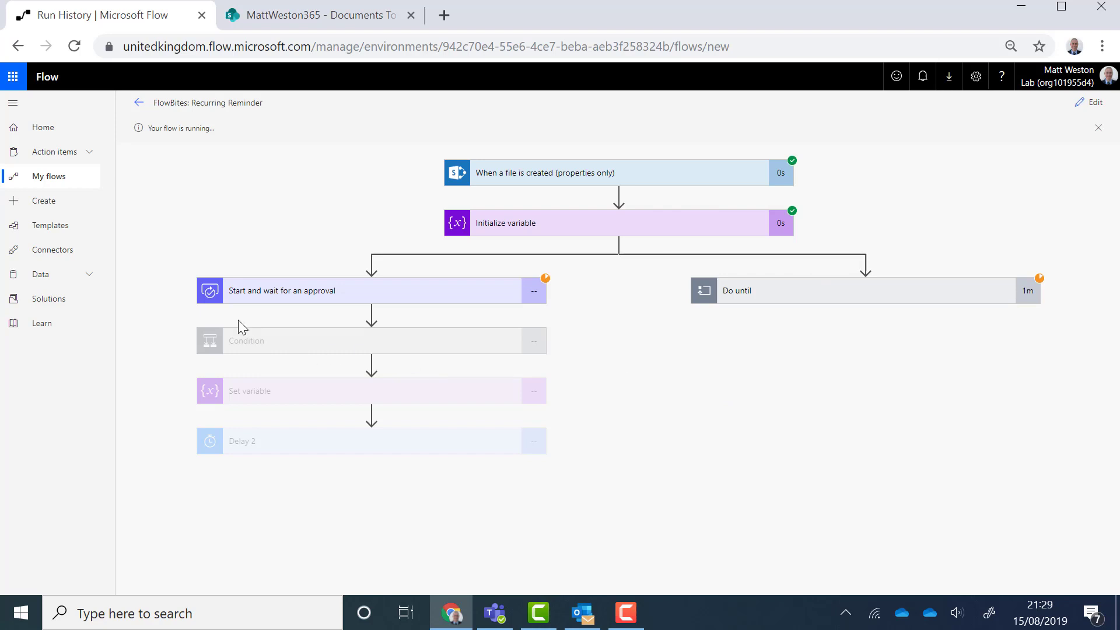
pyautogui.moveTo(55, 151)
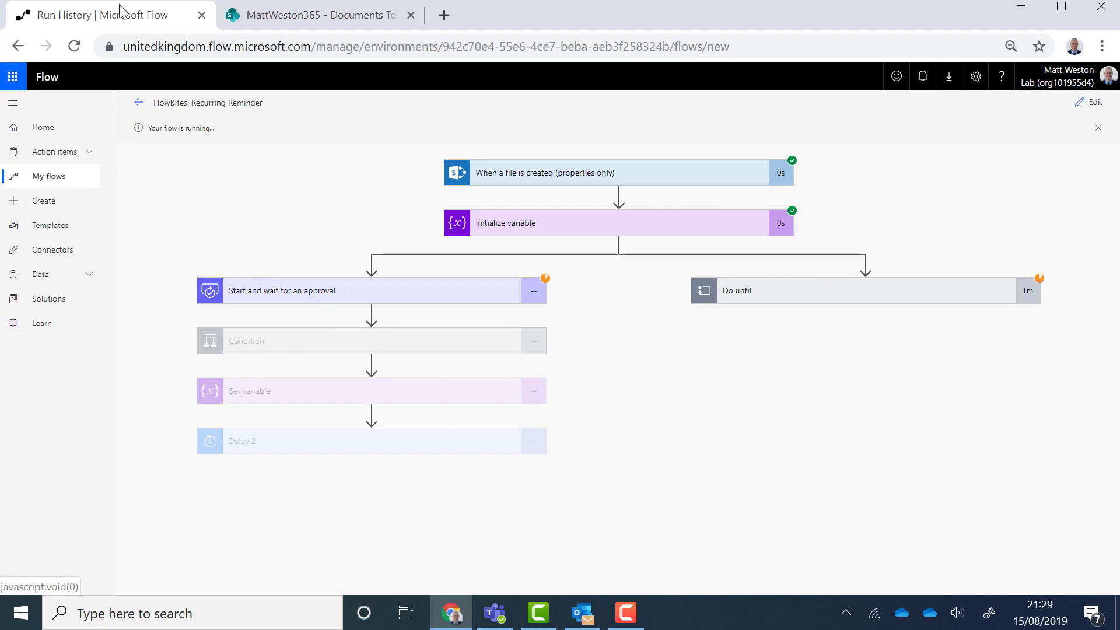
# Step: Reach the Received approvals list in a duplicated browser tab, leaving the unsaved page
pyautogui.rightClick(94, 14)
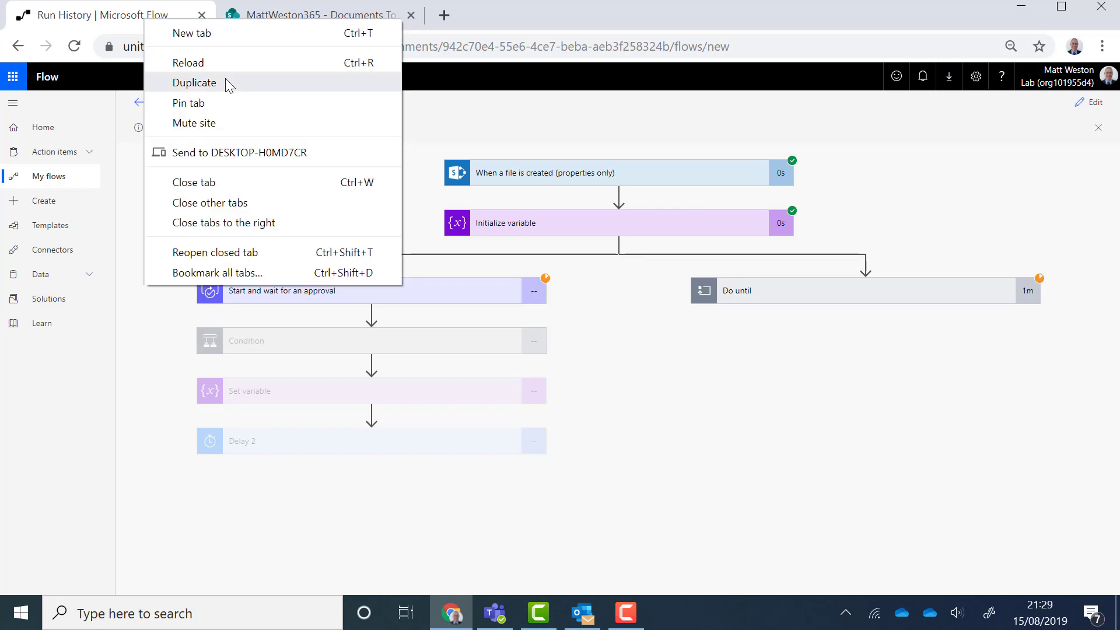
pyautogui.click(195, 81)
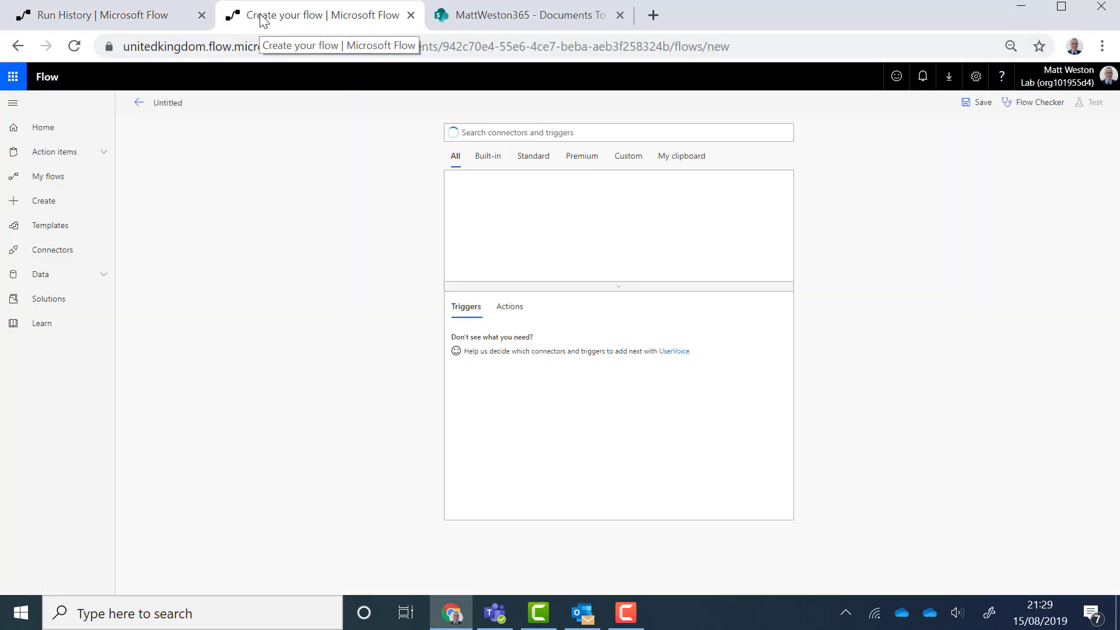
pyautogui.click(54, 152)
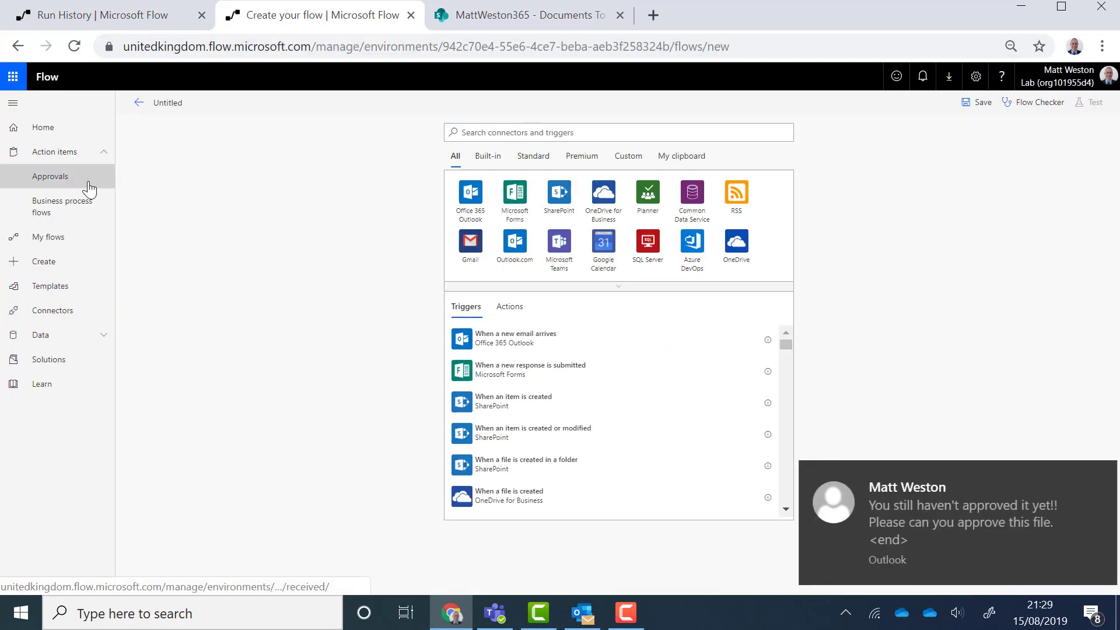
pyautogui.click(50, 176)
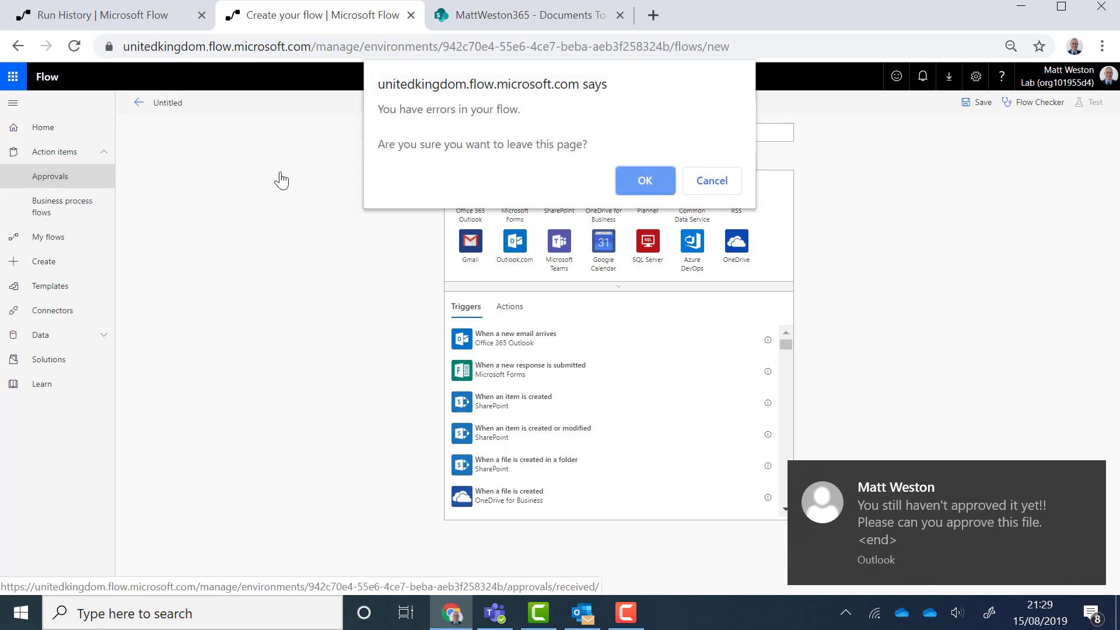
pyautogui.click(645, 179)
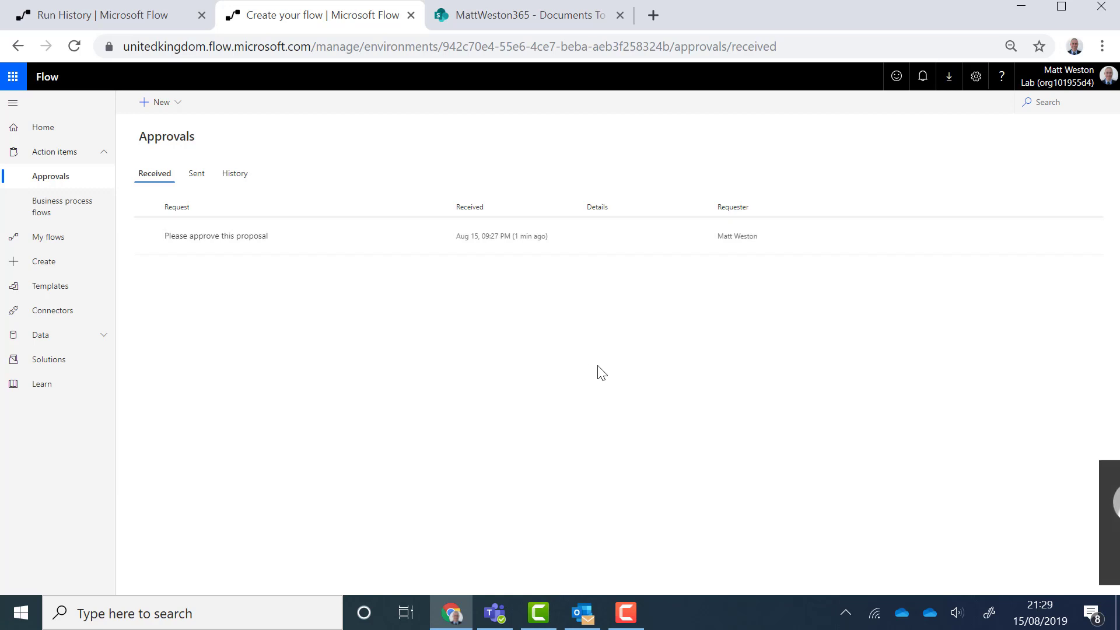
pyautogui.moveTo(283, 227)
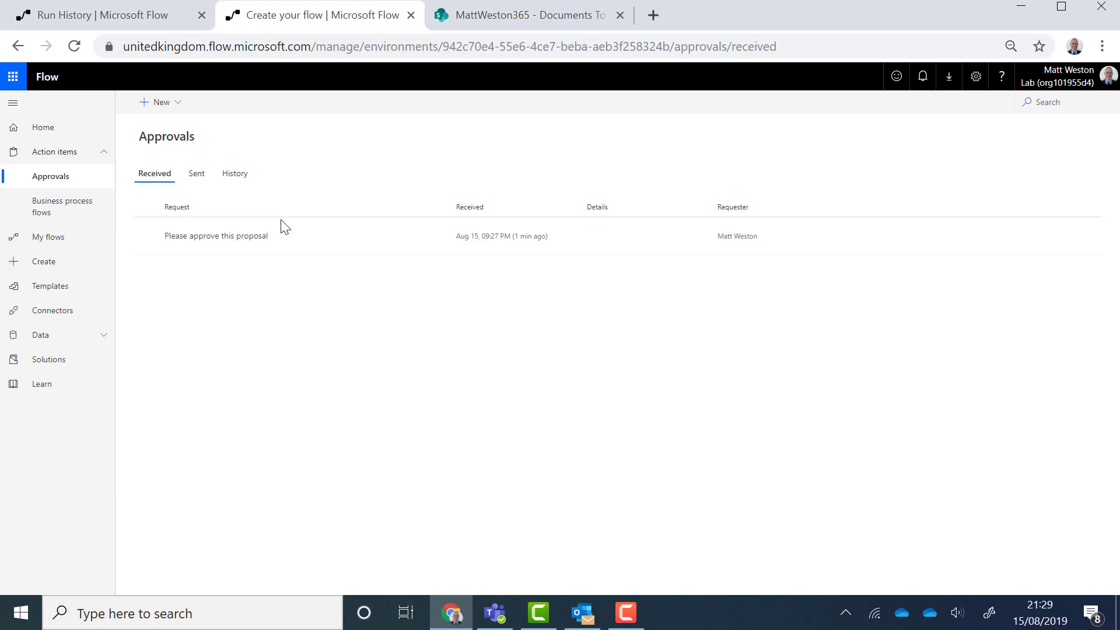
pyautogui.moveTo(390, 236)
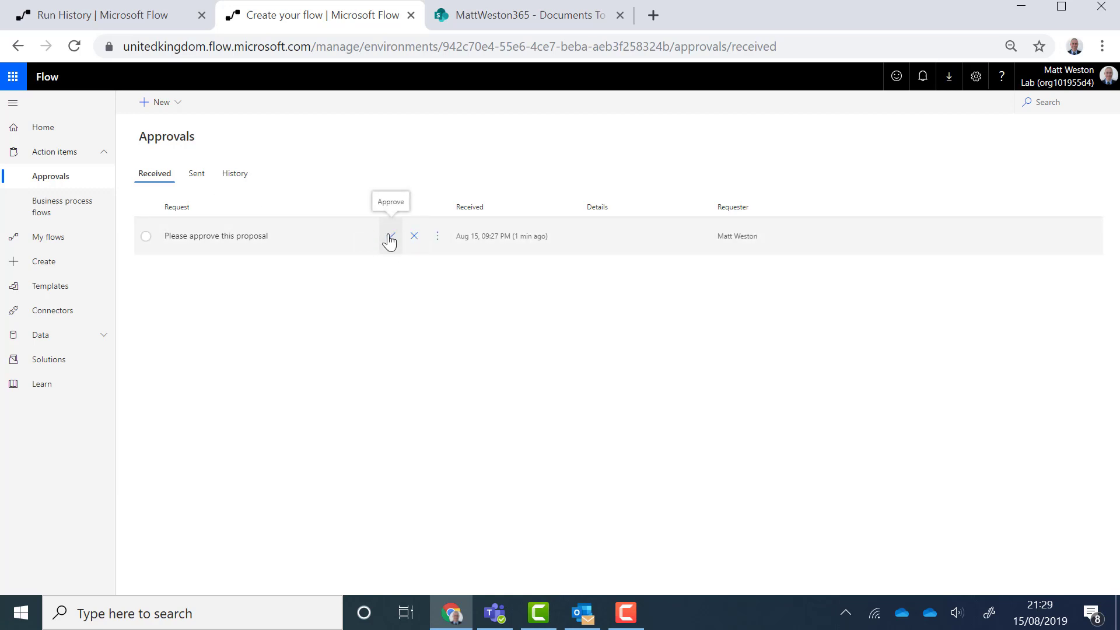
# Step: Answer the proposal's approval request with Approve and confirm the response
pyautogui.click(390, 236)
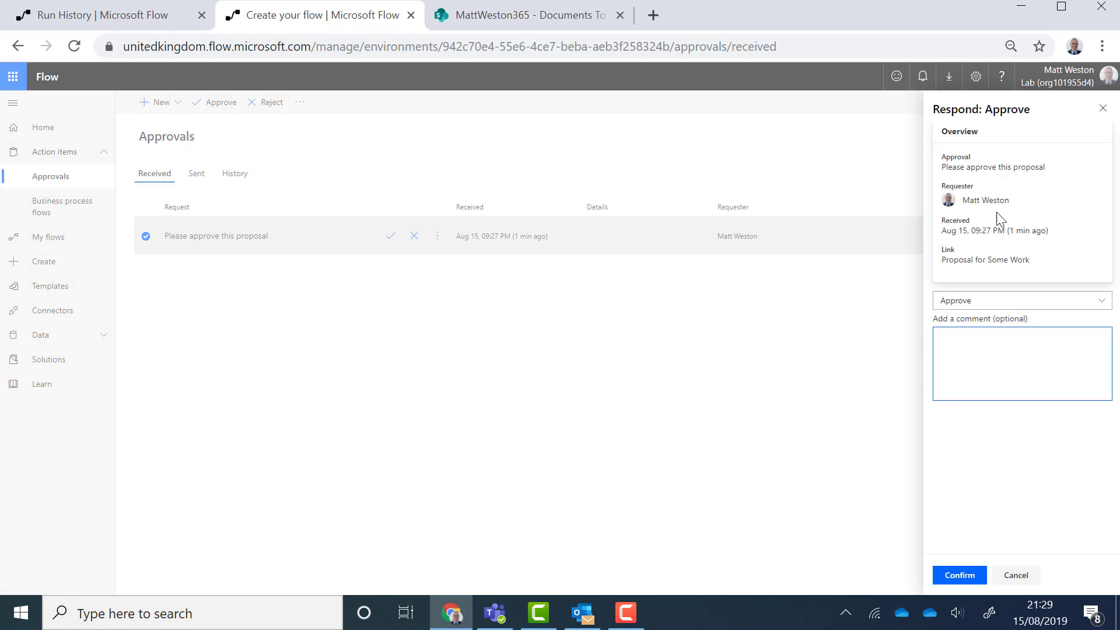
pyautogui.click(959, 575)
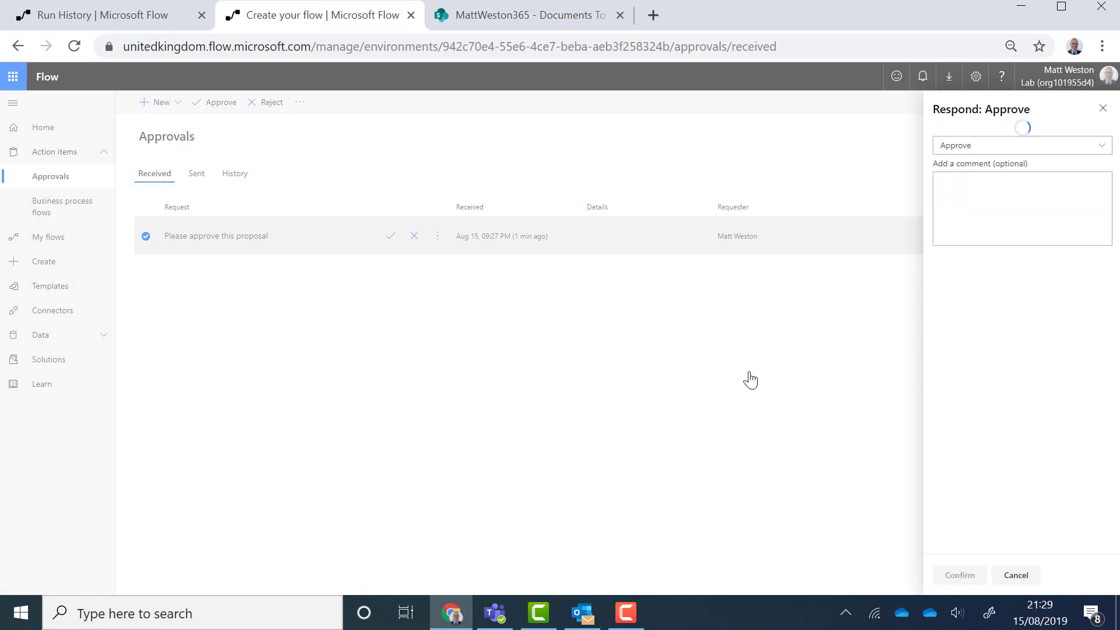
pyautogui.click(960, 575)
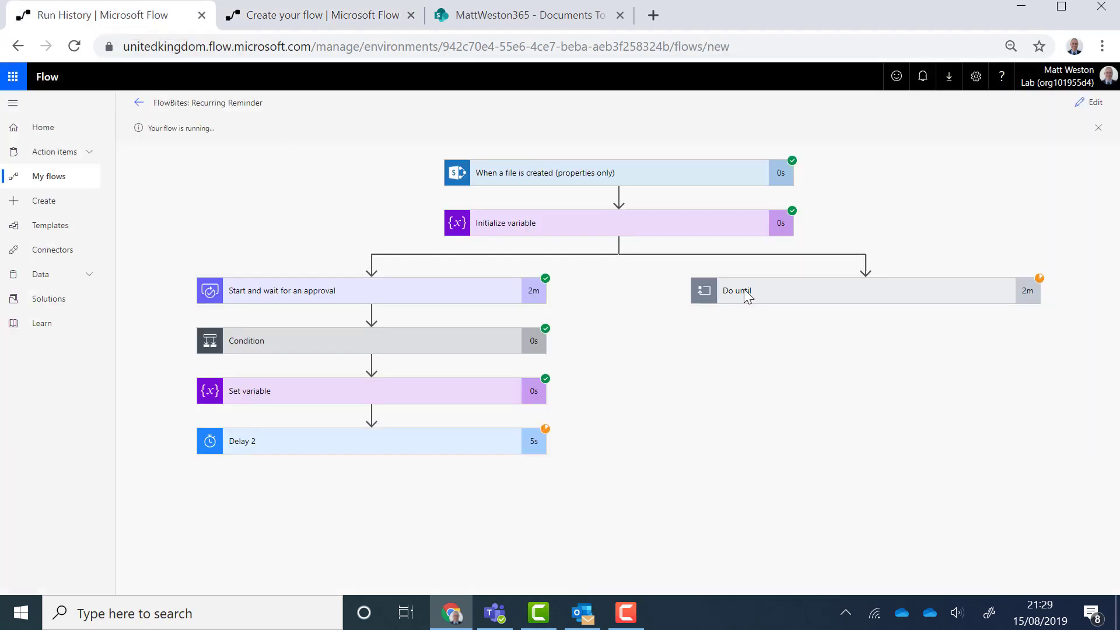
pyautogui.moveTo(371, 445)
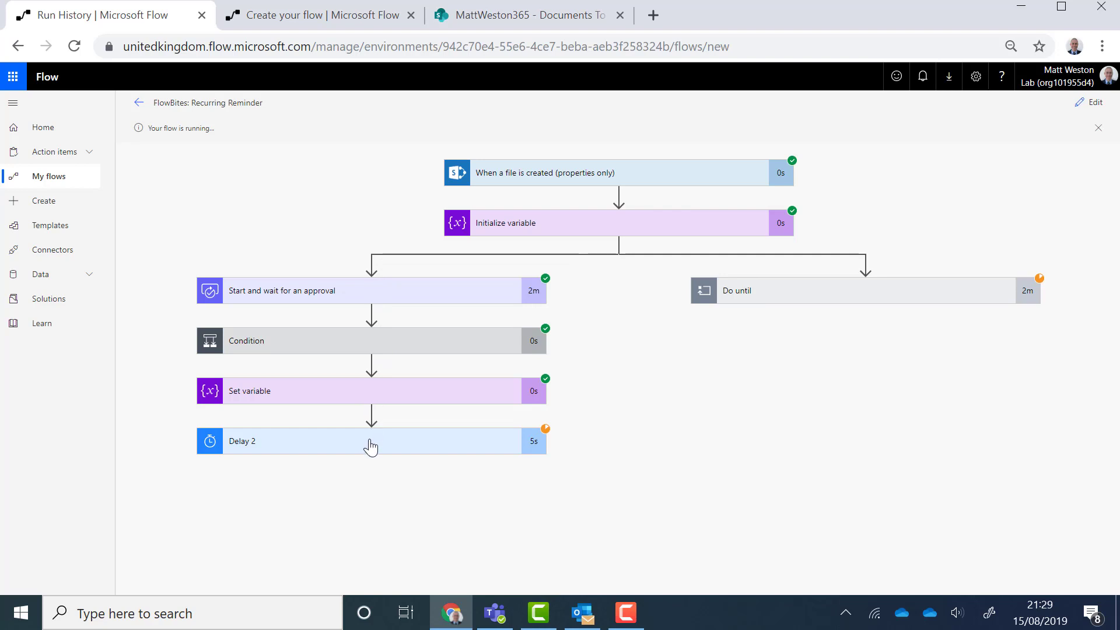
pyautogui.moveTo(470, 332)
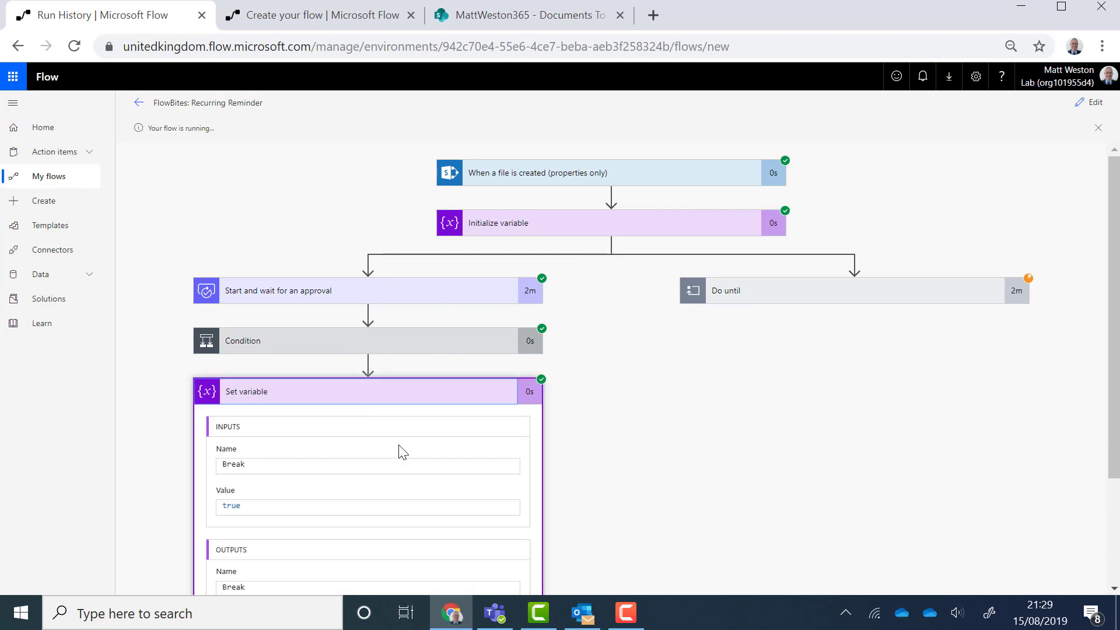
# Step: Collapse the Set variable run details and bring up the Outlook inbox from the new-mail notification
pyautogui.scroll(-3)
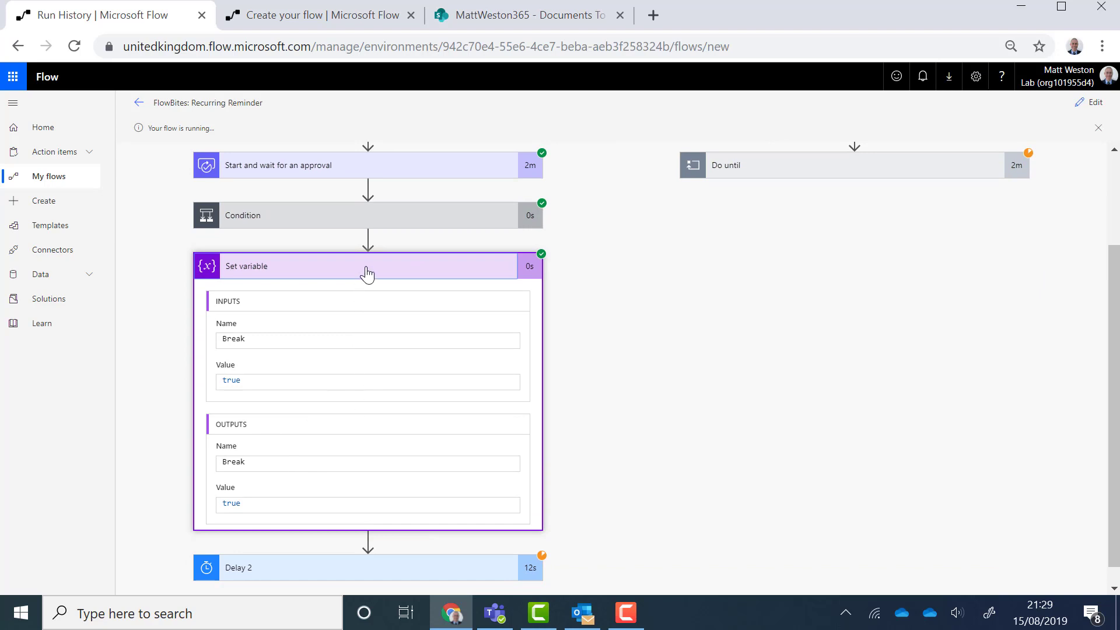
pyautogui.click(366, 265)
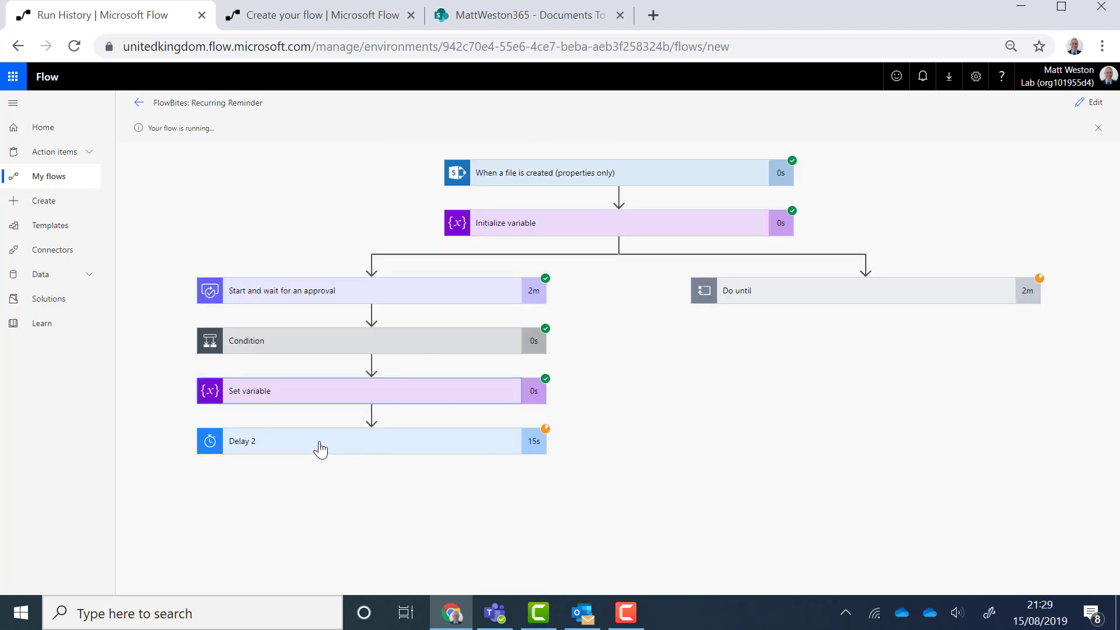
pyautogui.moveTo(413, 438)
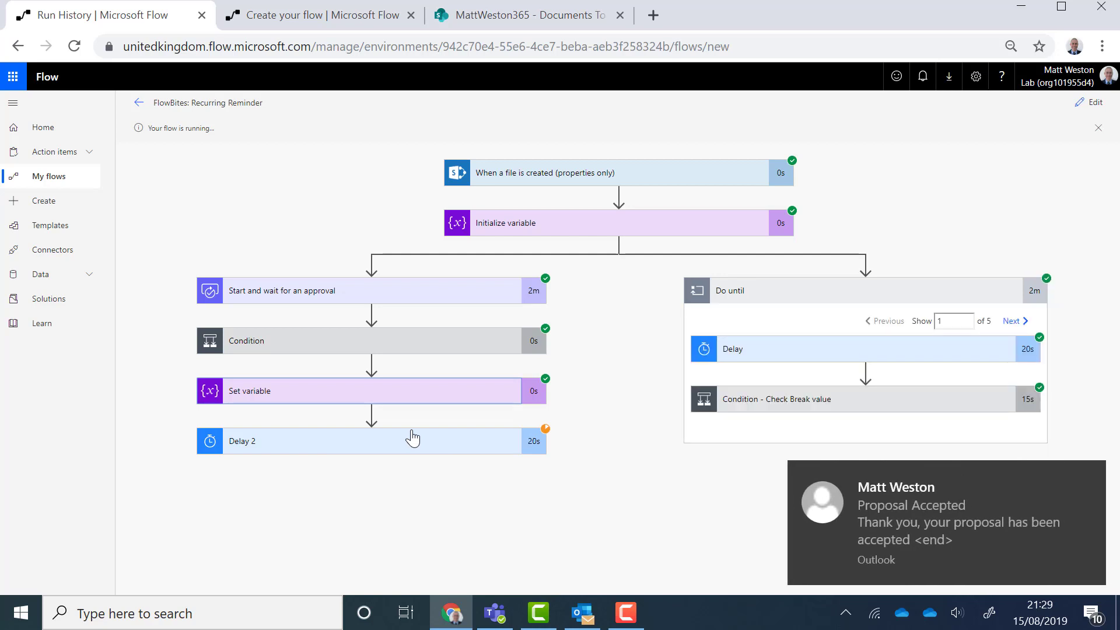
pyautogui.moveTo(357, 472)
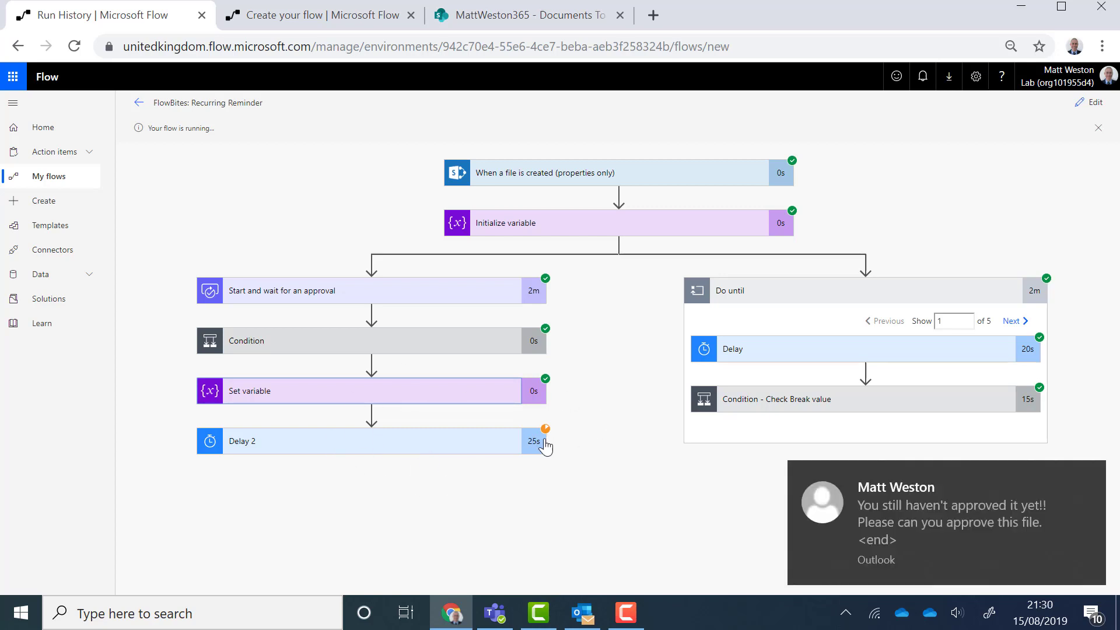
pyautogui.click(581, 613)
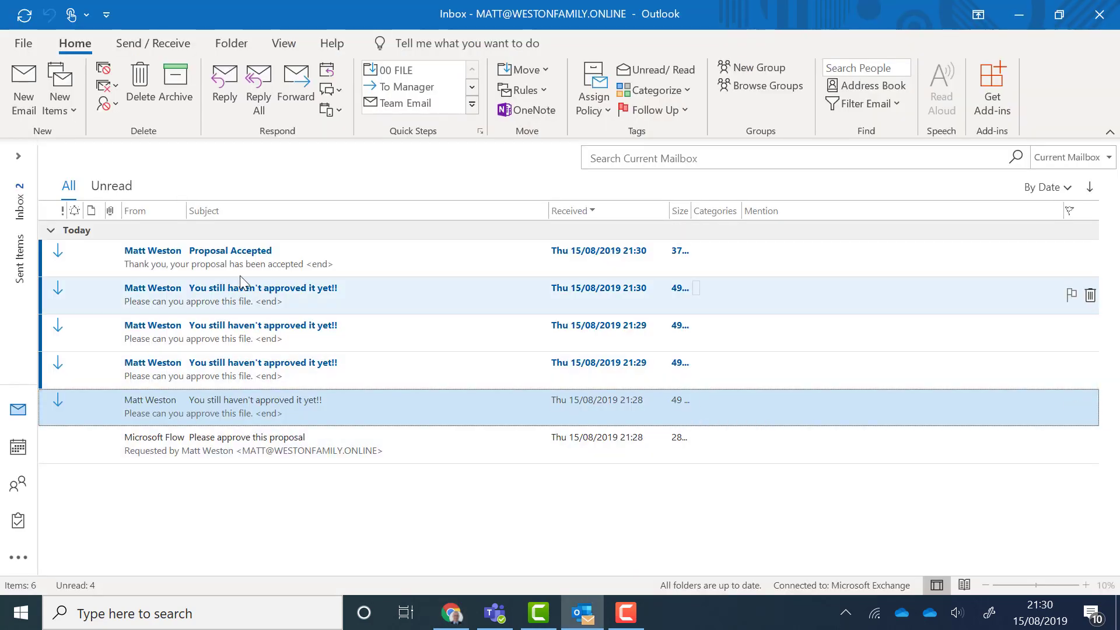
pyautogui.moveTo(219, 371)
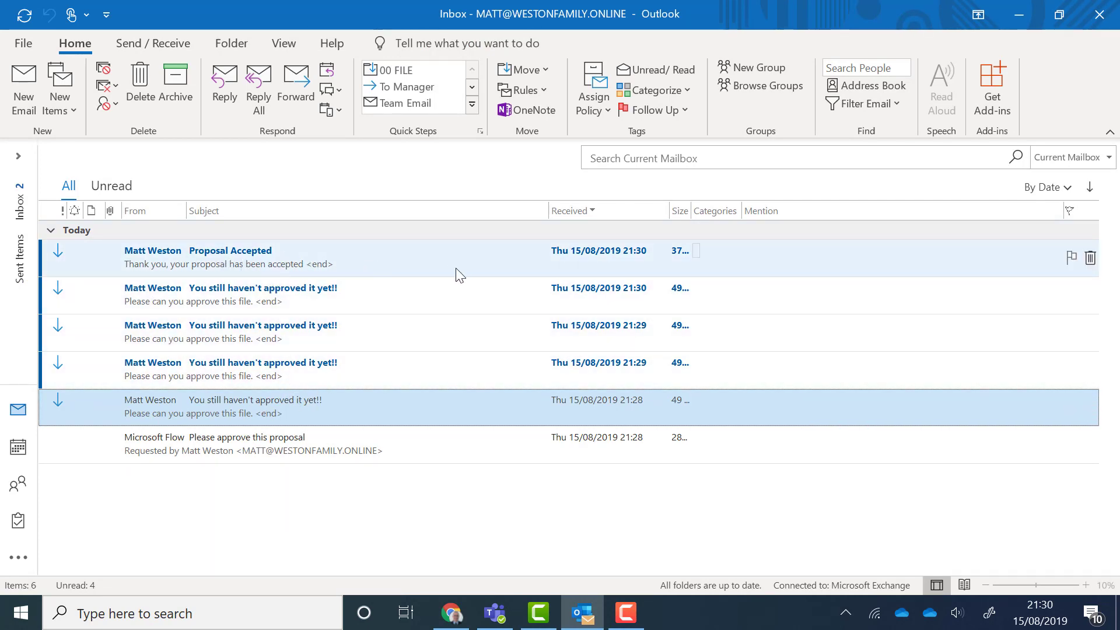
pyautogui.moveTo(386, 269)
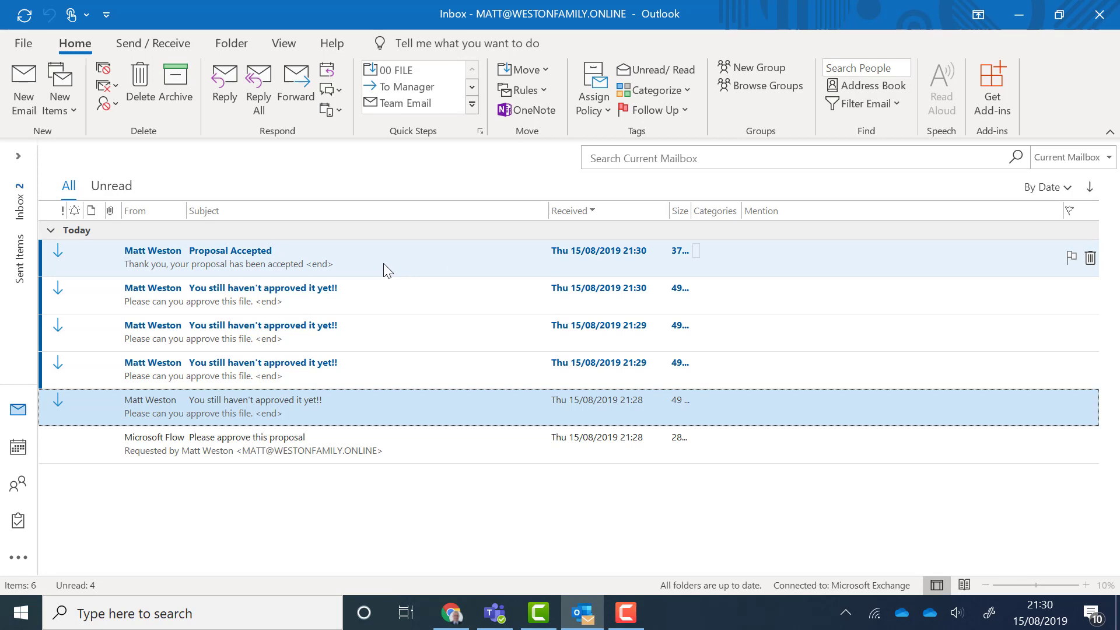
pyautogui.moveTo(313, 278)
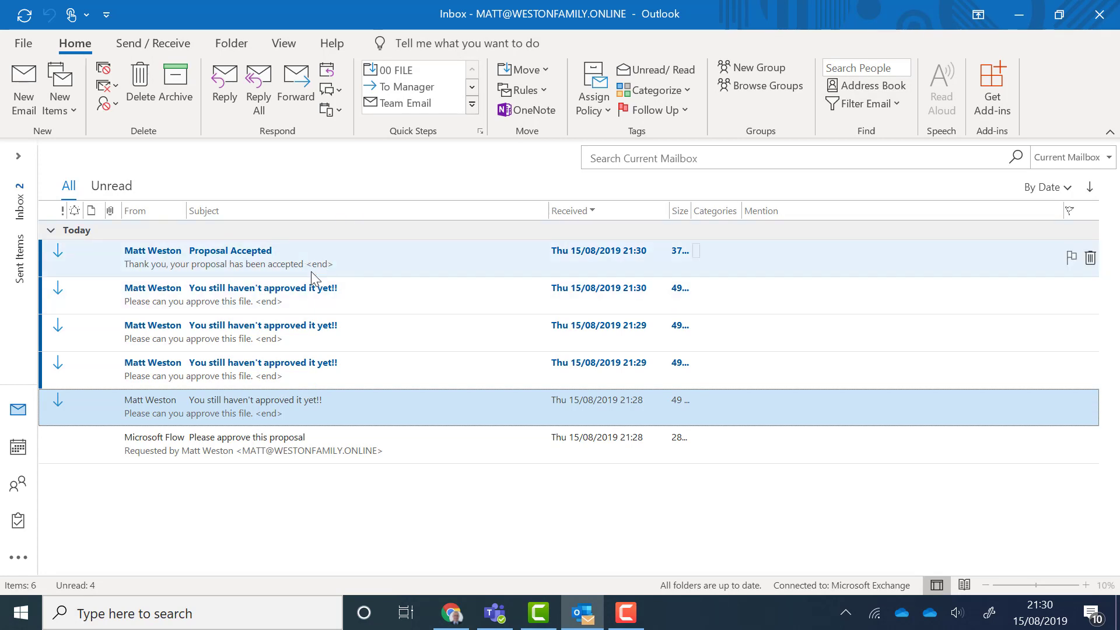
pyautogui.moveTo(1020, 14)
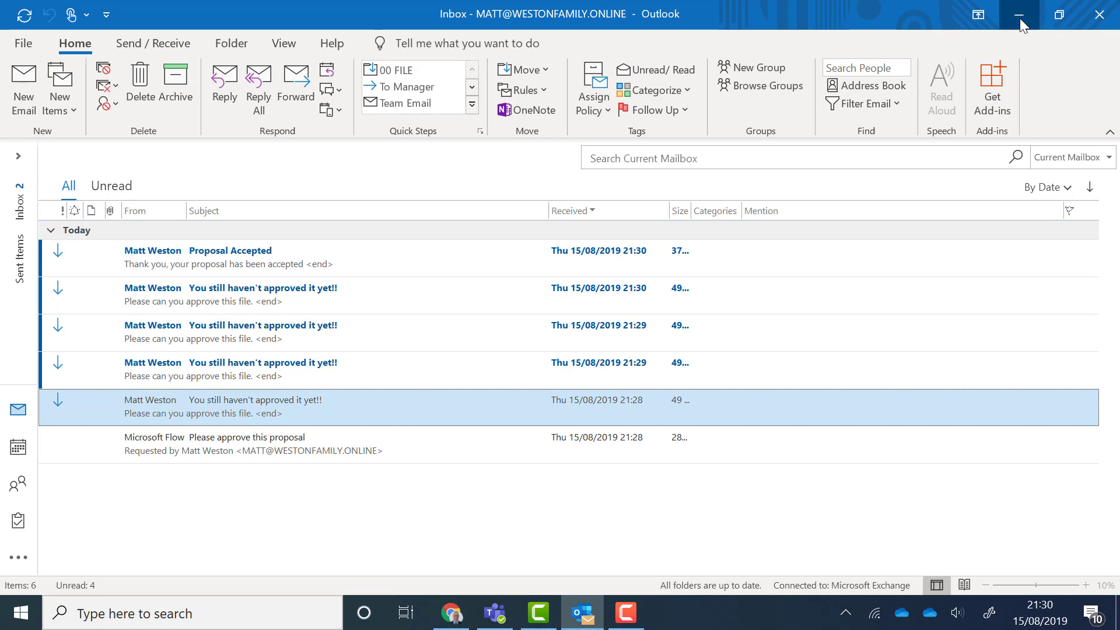
# Step: Minimise Outlook so the flow run with Delay 2 still running is back in focus
pyautogui.click(451, 613)
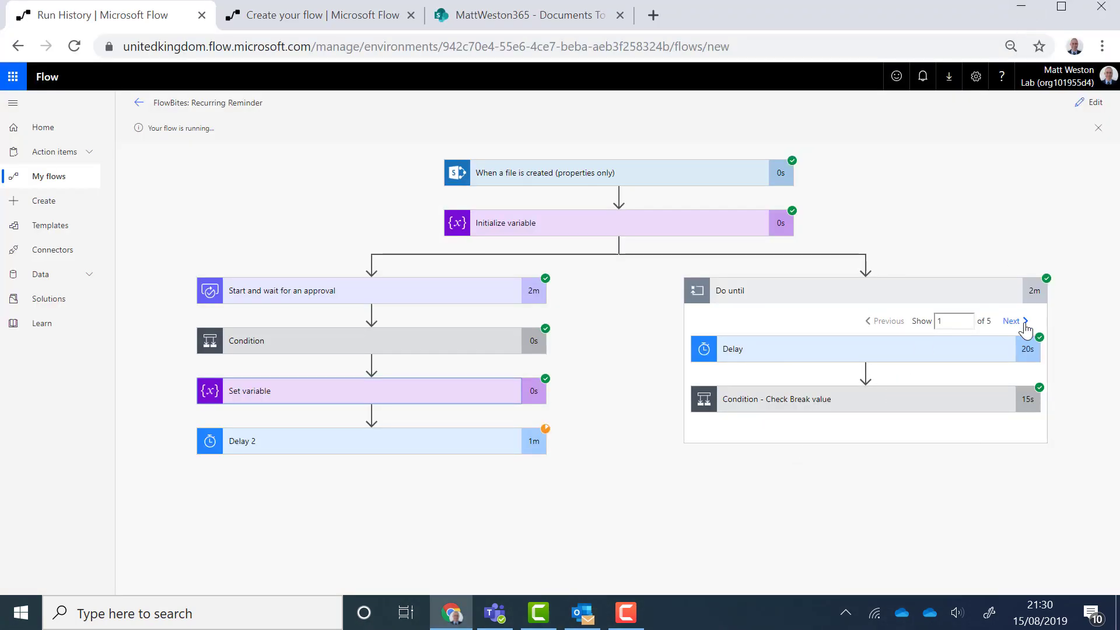
# Step: Step through the Do until iterations to the fifth, revealing Check Break value false and no reminder sent
pyautogui.click(1012, 321)
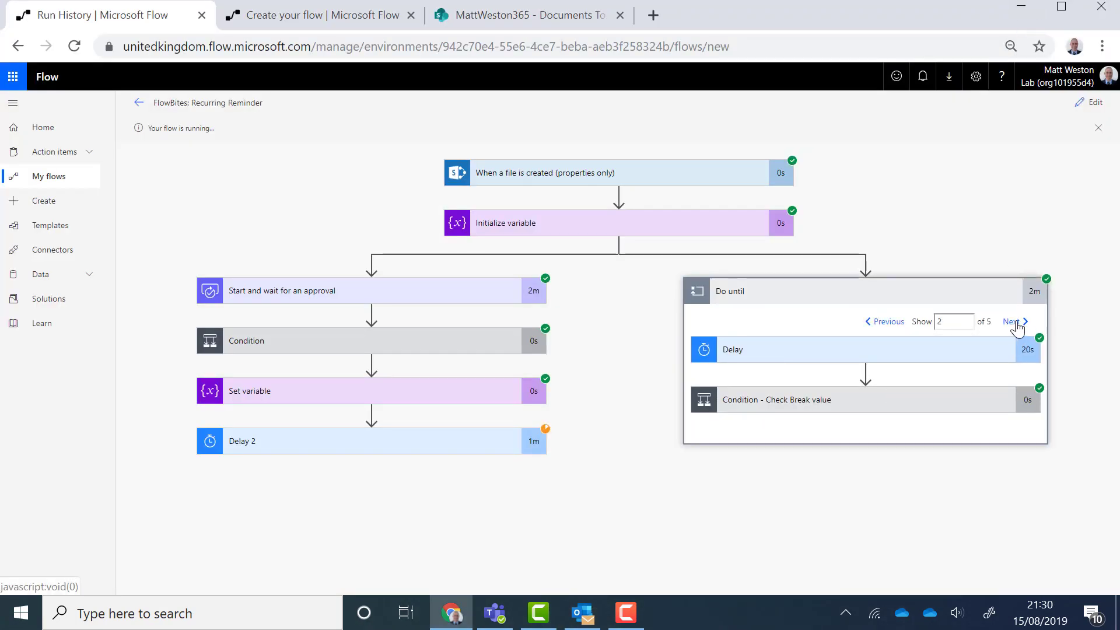
pyautogui.click(1013, 322)
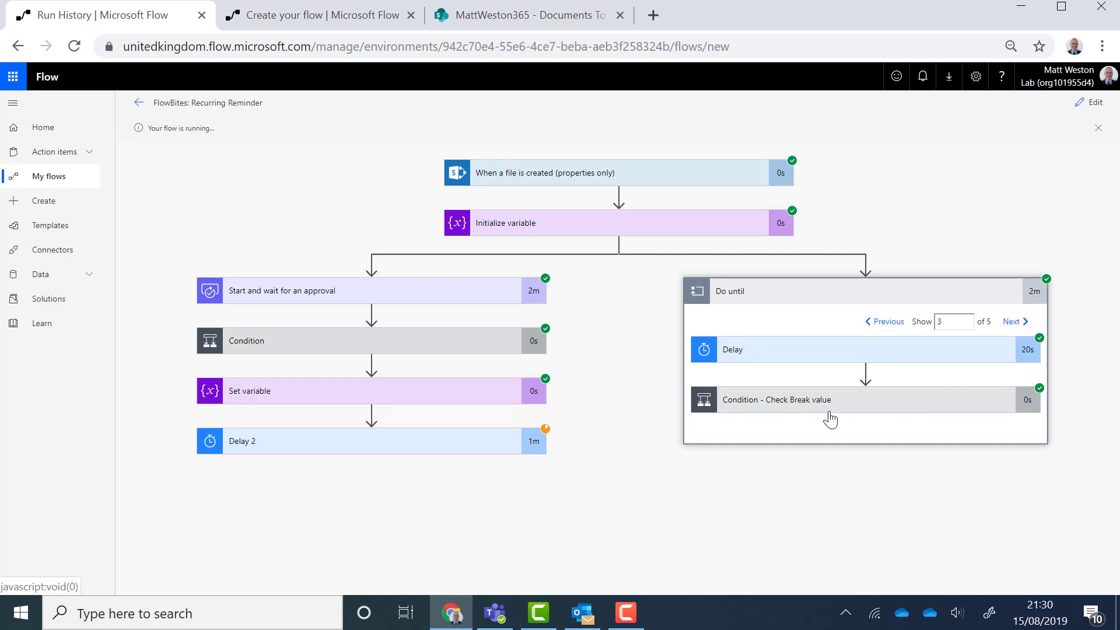
pyautogui.click(775, 399)
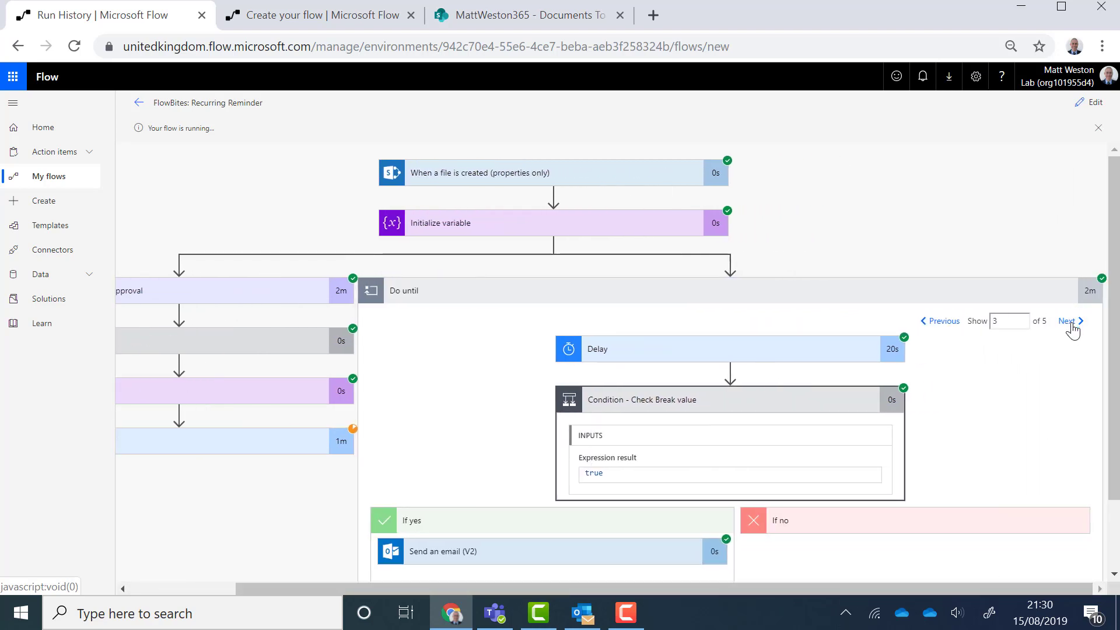
pyautogui.click(1068, 321)
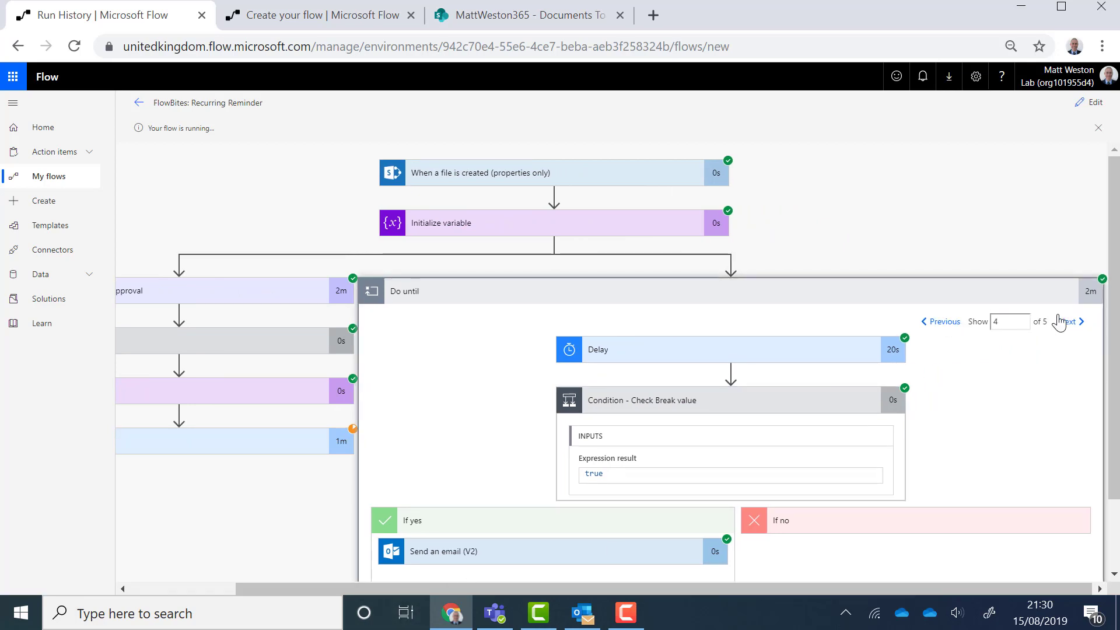
pyautogui.click(1068, 322)
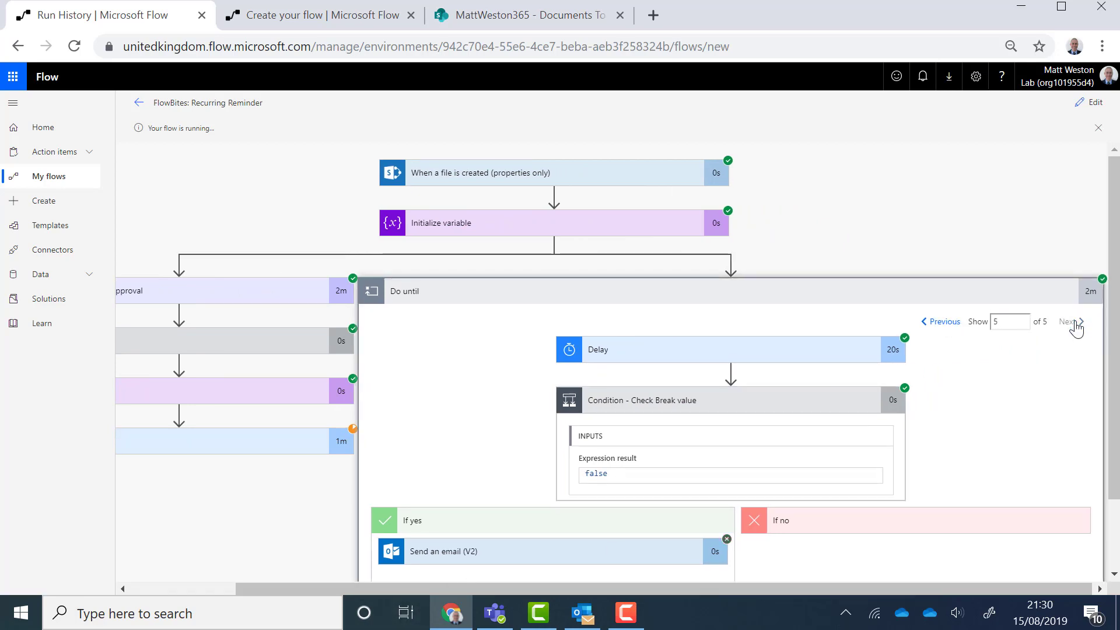
pyautogui.moveTo(680, 590)
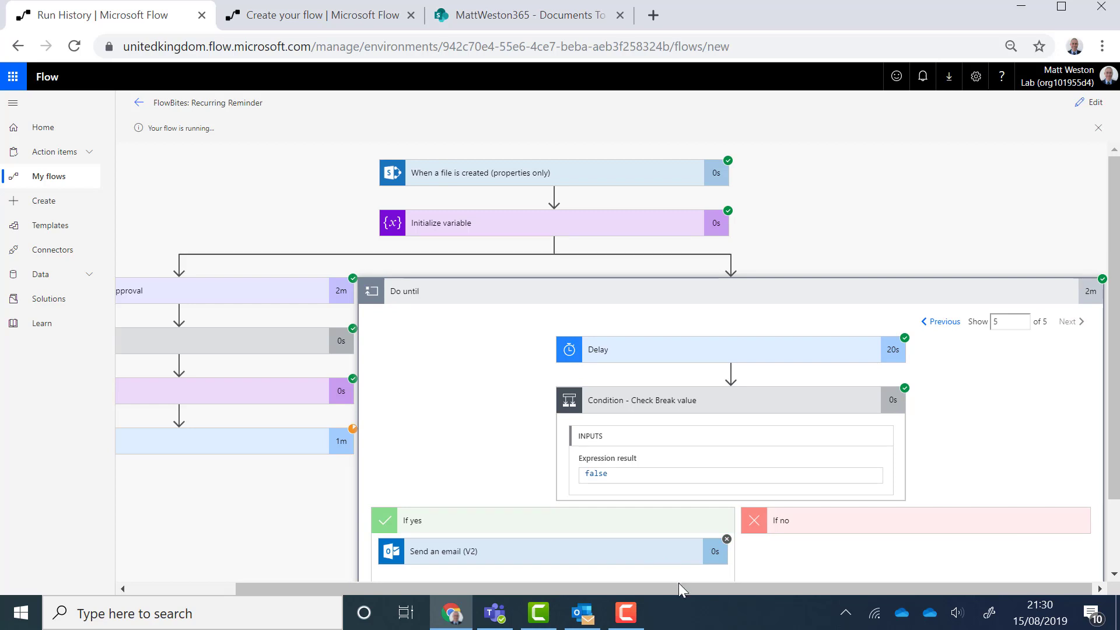
pyautogui.moveTo(289, 443)
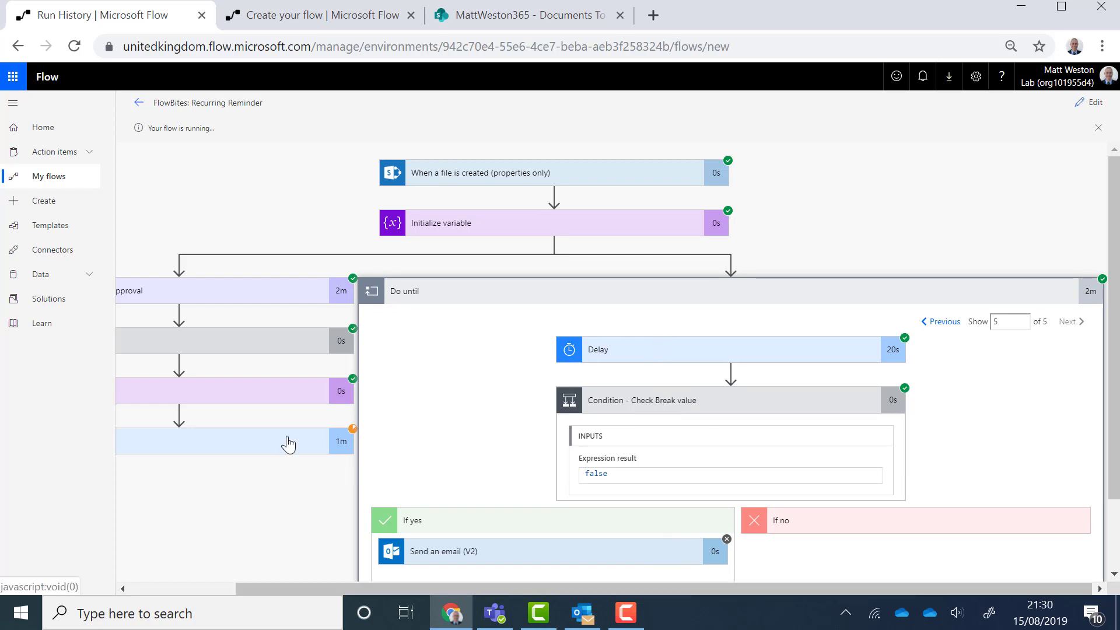
pyautogui.moveTo(606, 552)
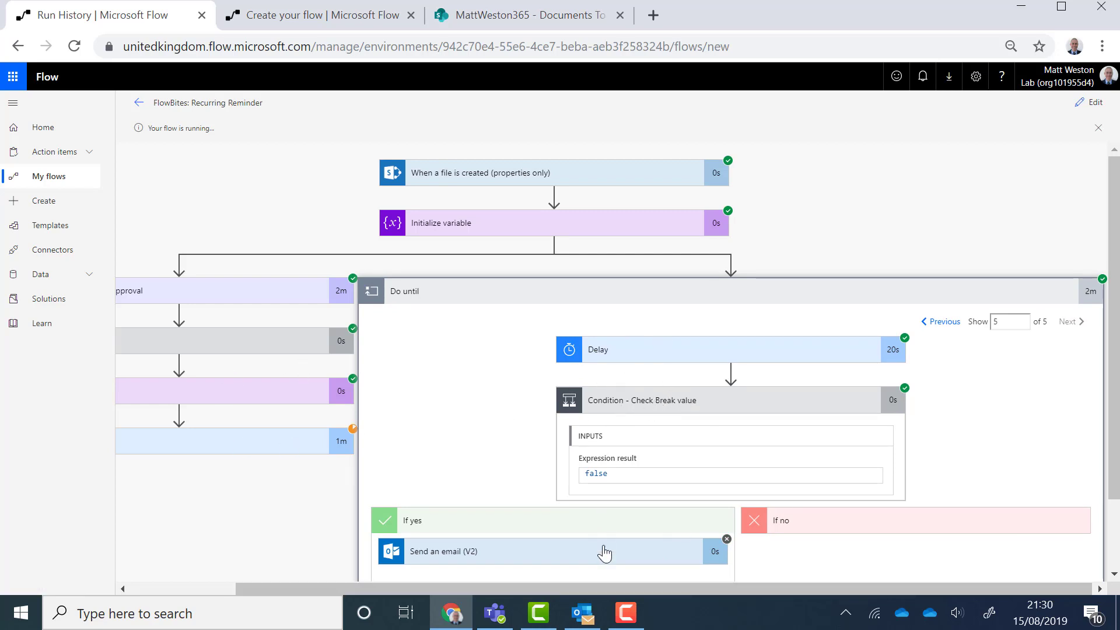
pyautogui.moveTo(794, 294)
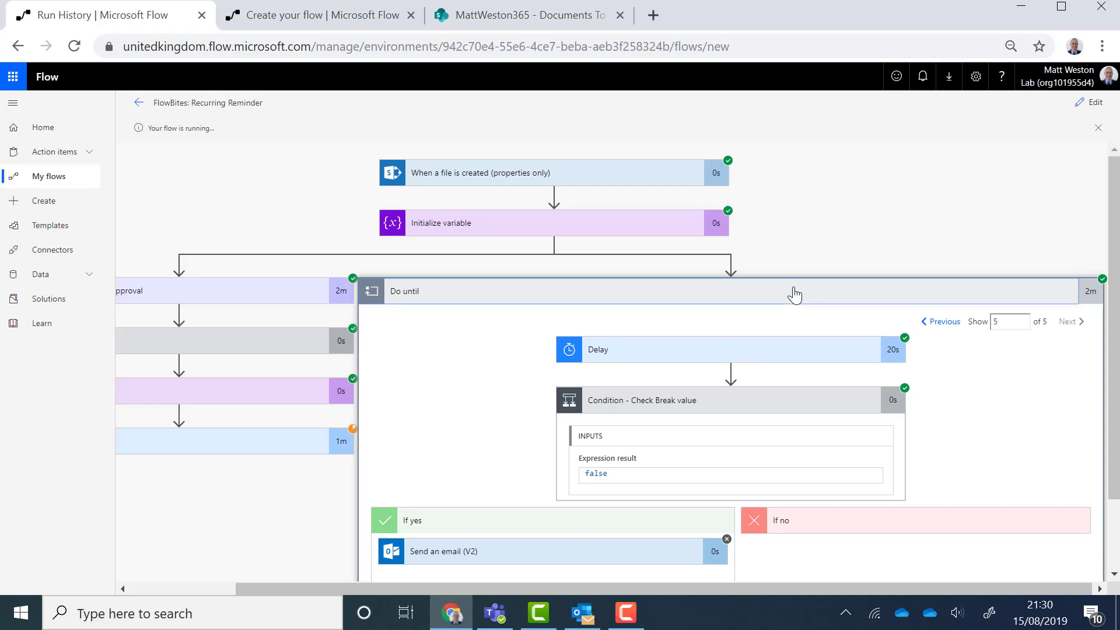